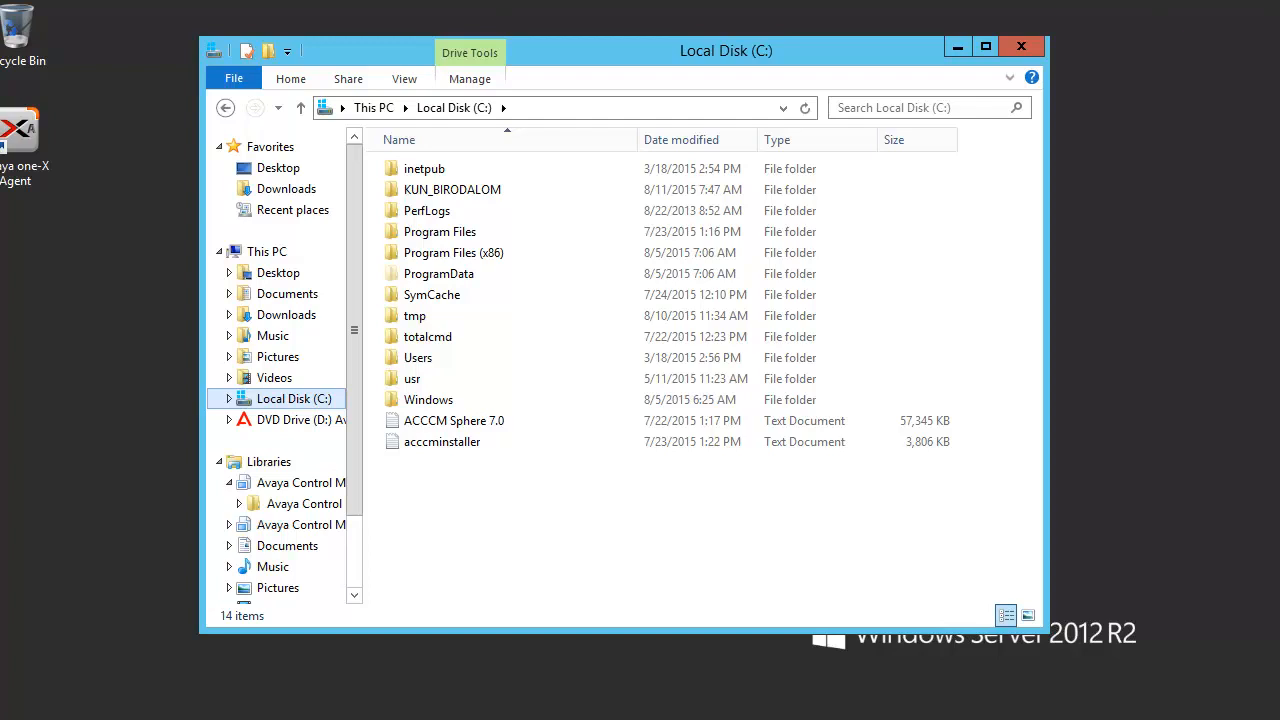
mouse_move(846, 648)
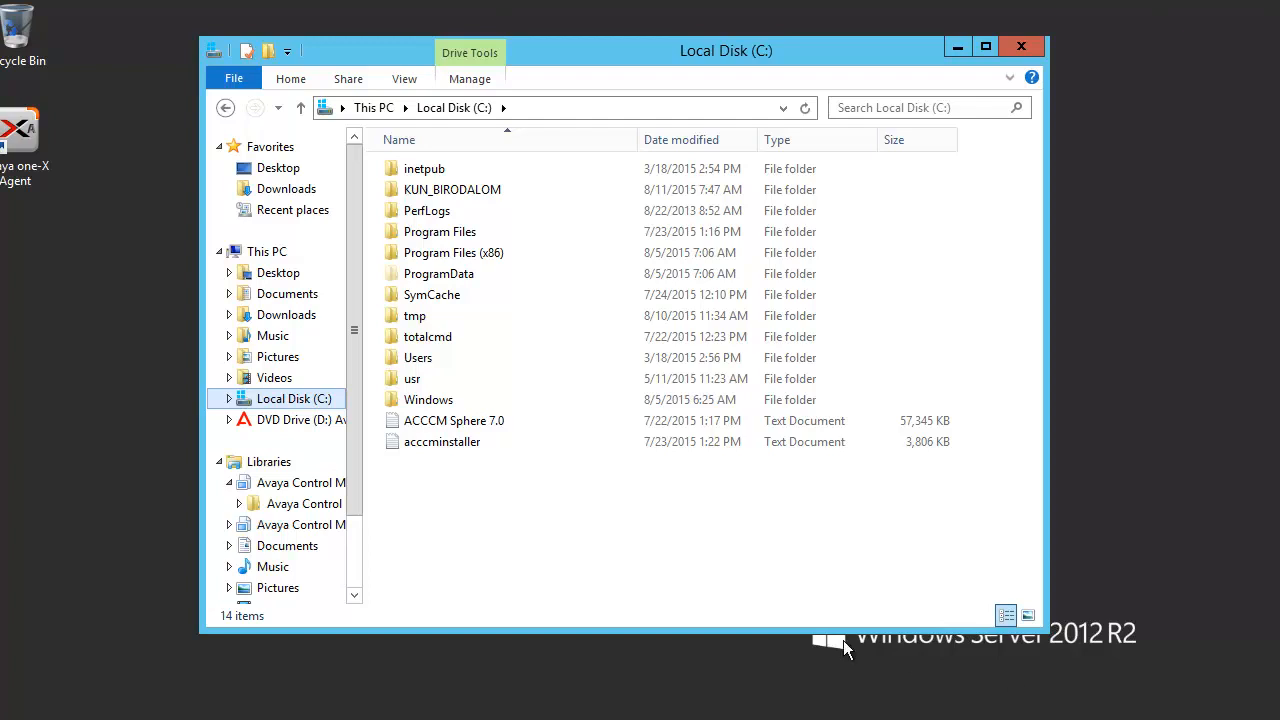
mouse_move(292, 510)
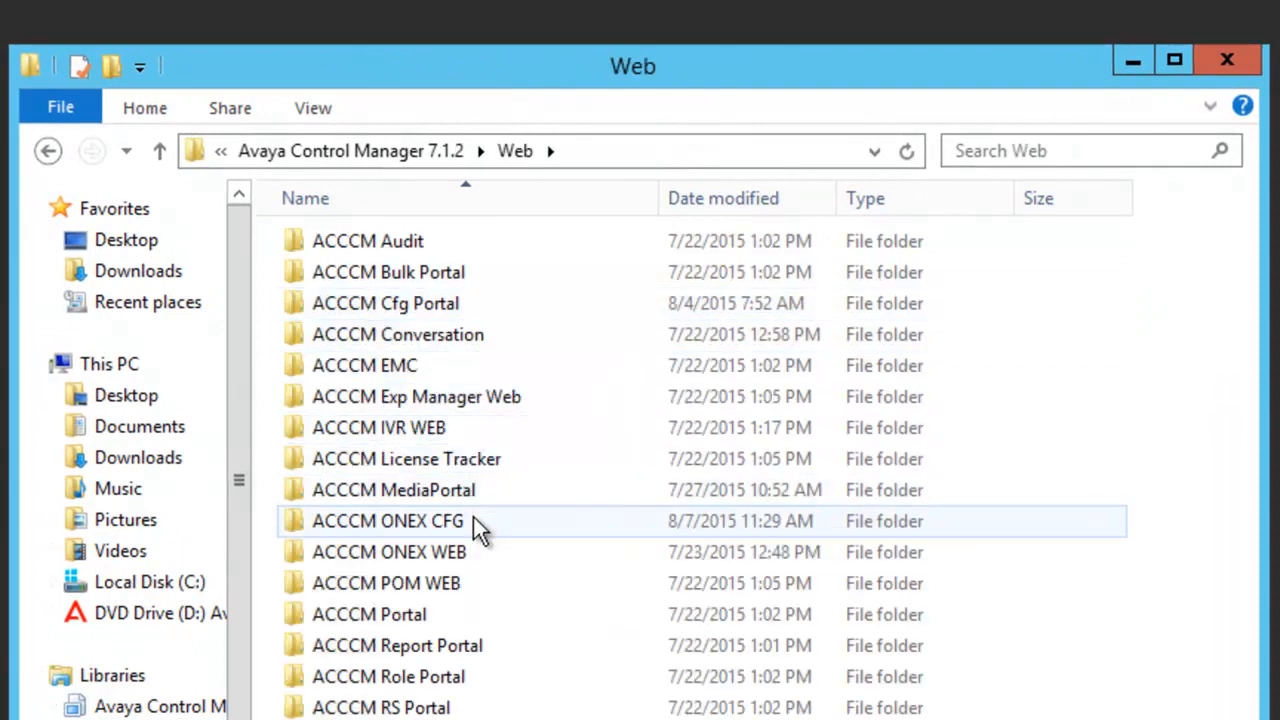
Open the ACCCM ONEX CFG SSO folder under Avaya Control Manager 7.1.2\Web.
click(388, 520)
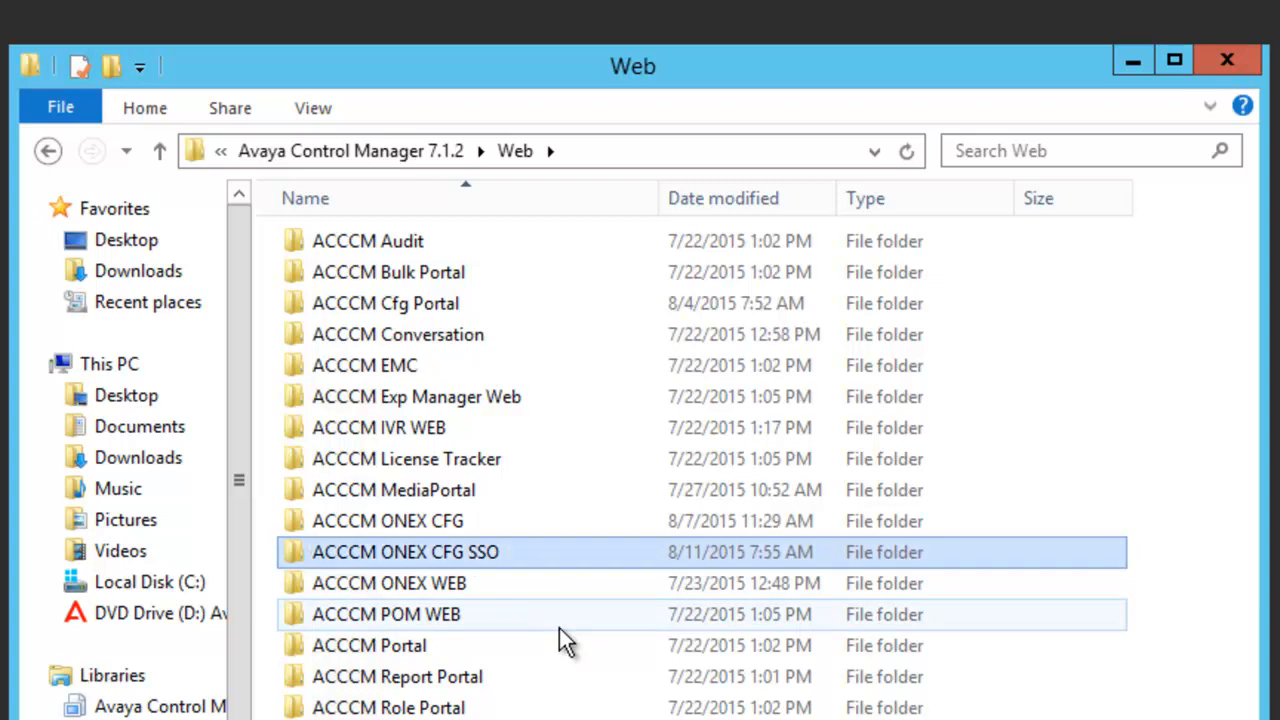
double_click(404, 552)
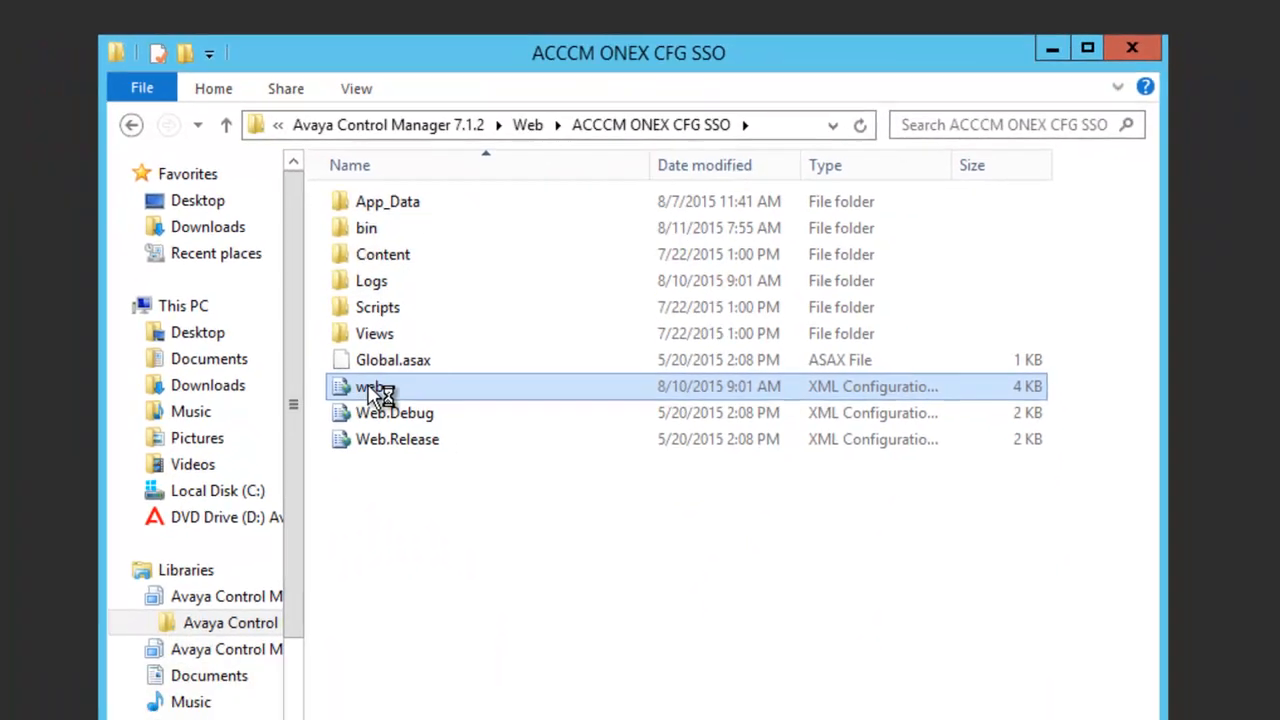
In web.config, change the LogInType value from Basic to NTLM and check for an existing SSO key.
double_click(370, 386)
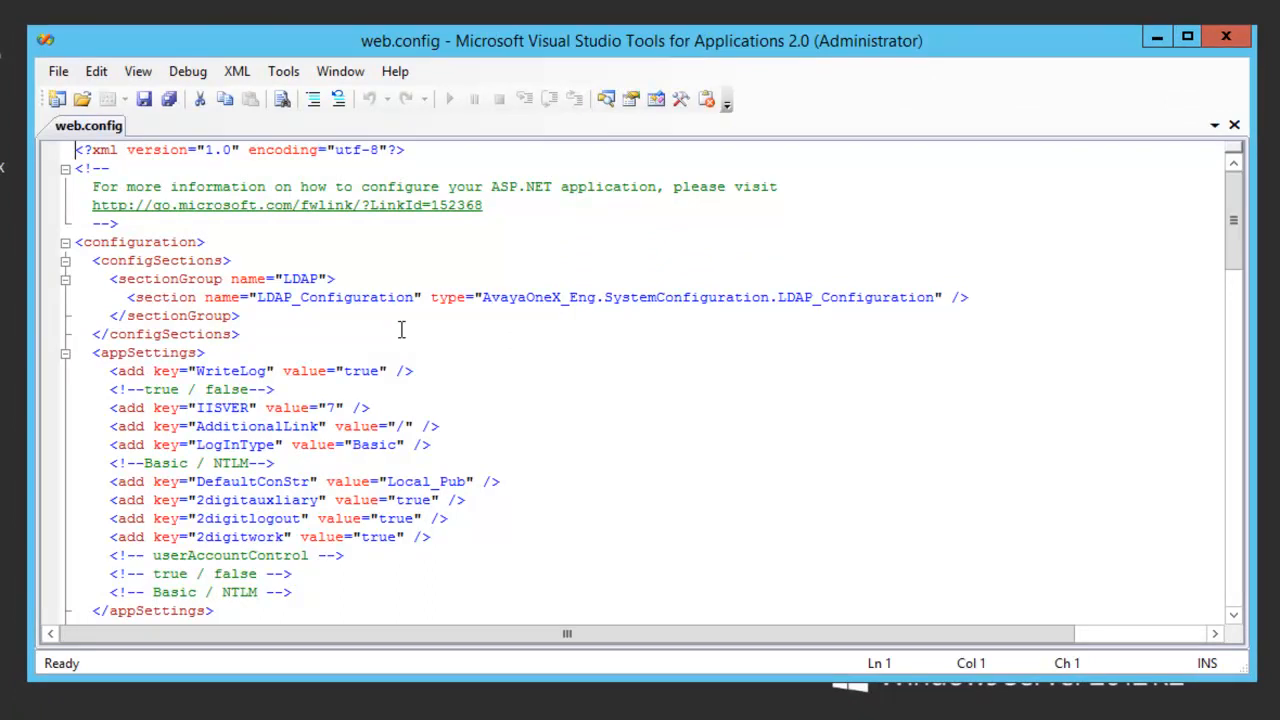
mouse_move(232, 452)
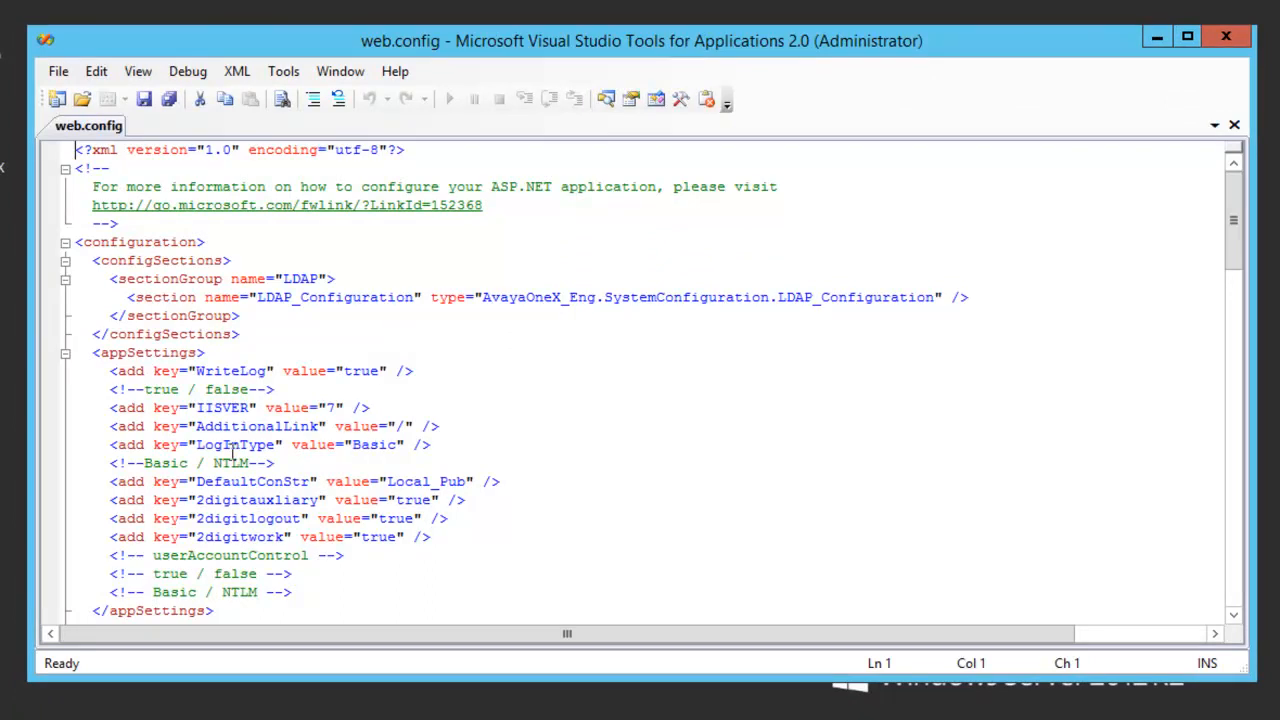
click(354, 444)
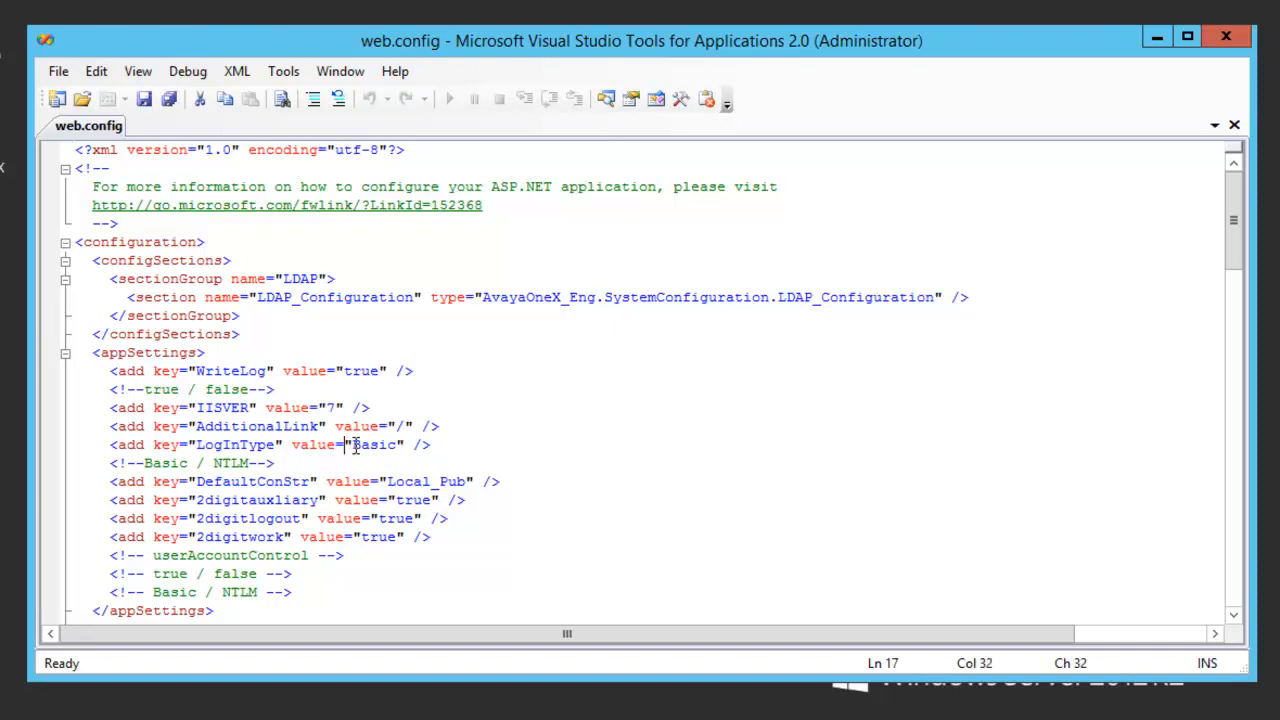
double_click(374, 444)
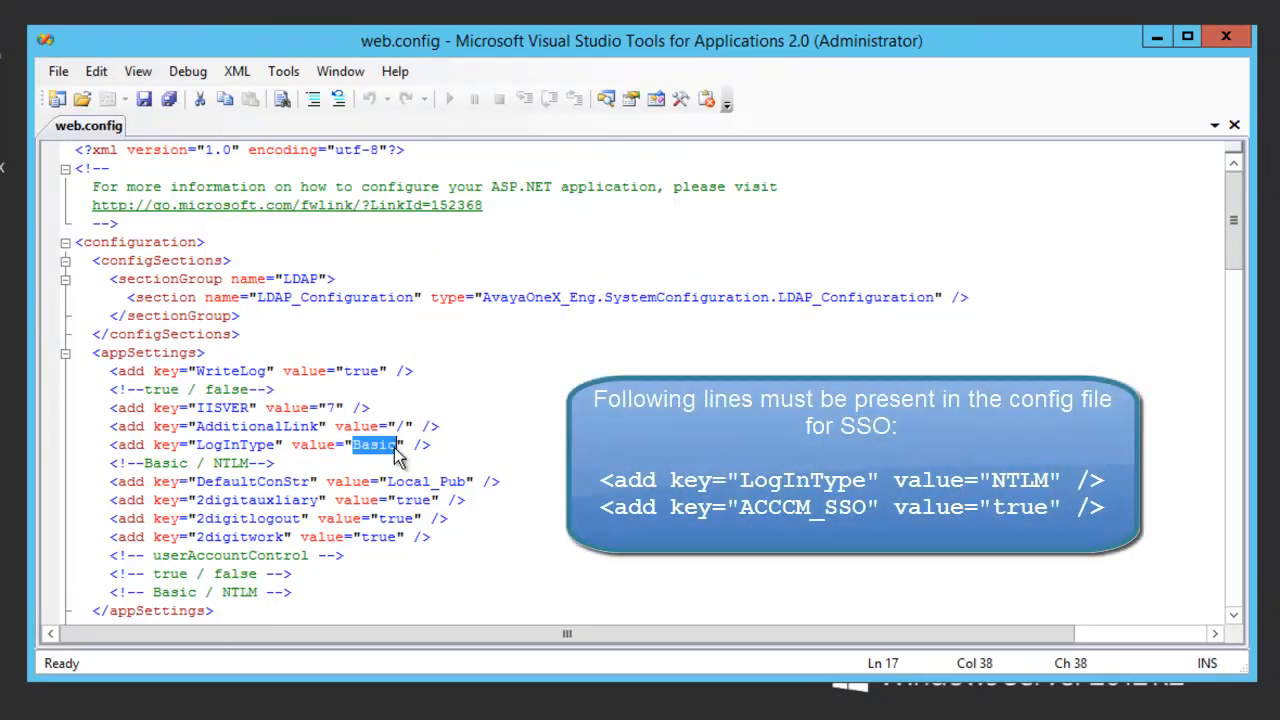
text(NTLM)
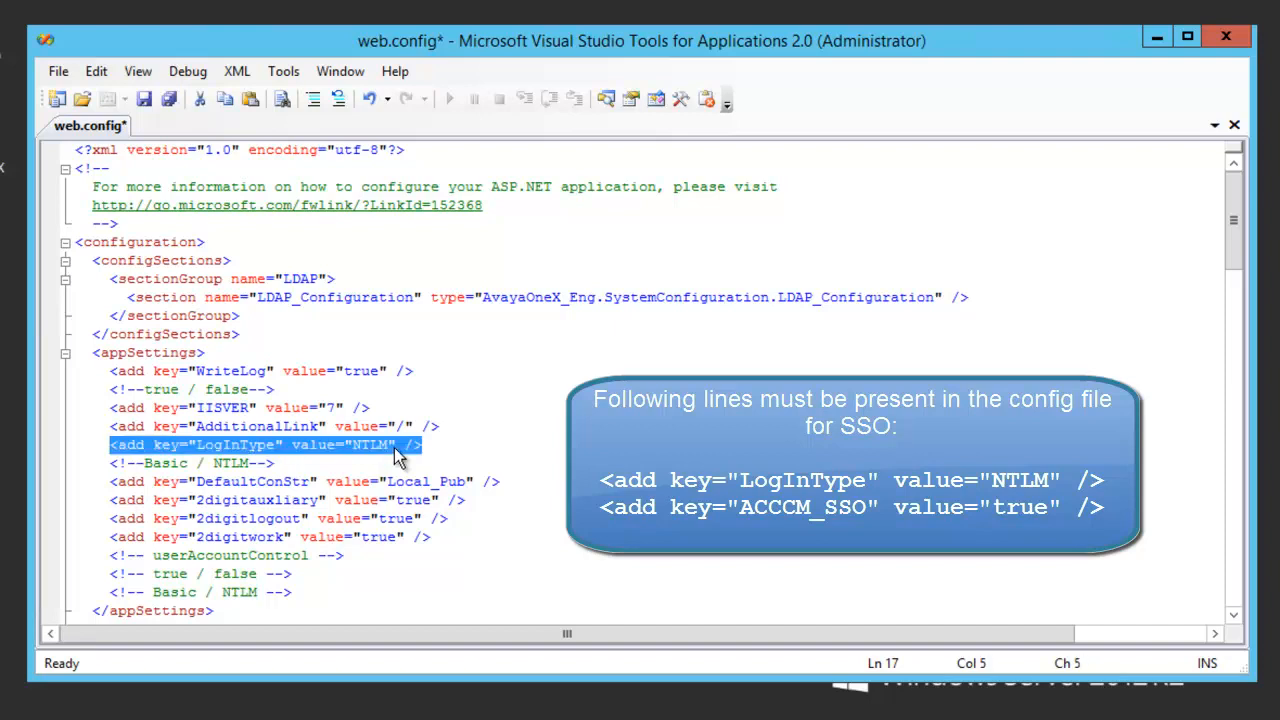
click(240, 248)
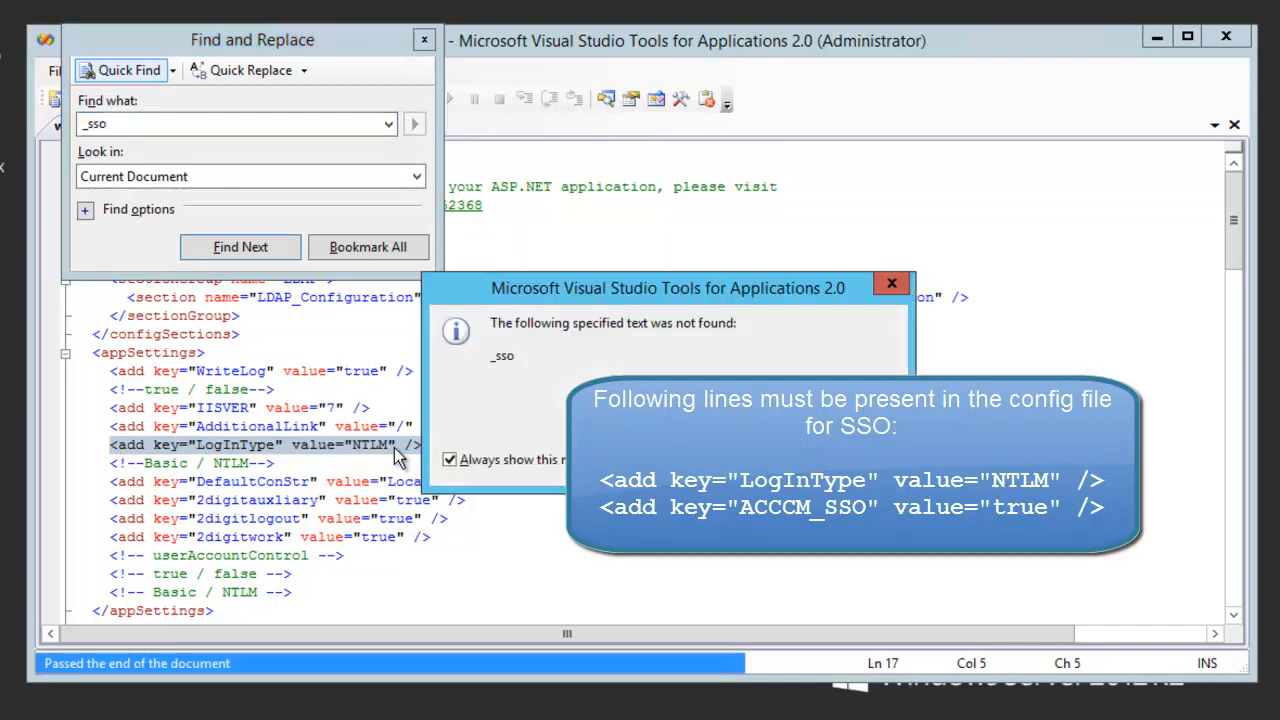
click(890, 284)
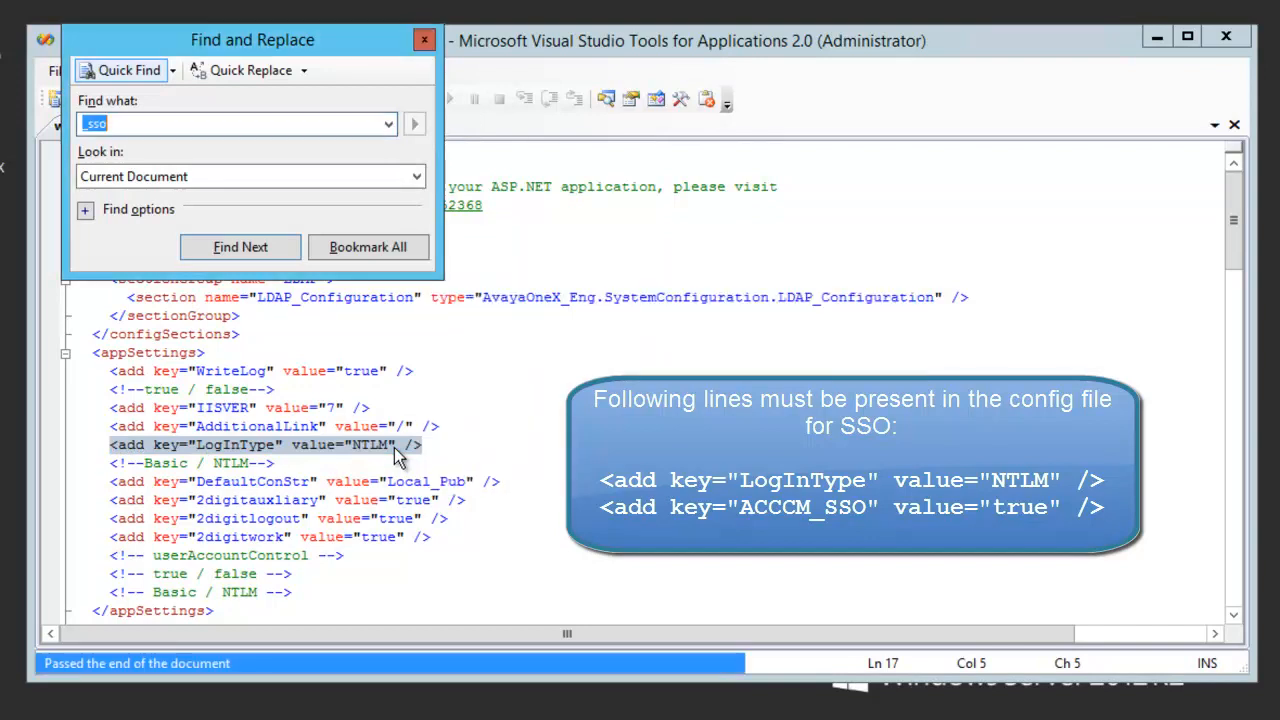
click(424, 40)
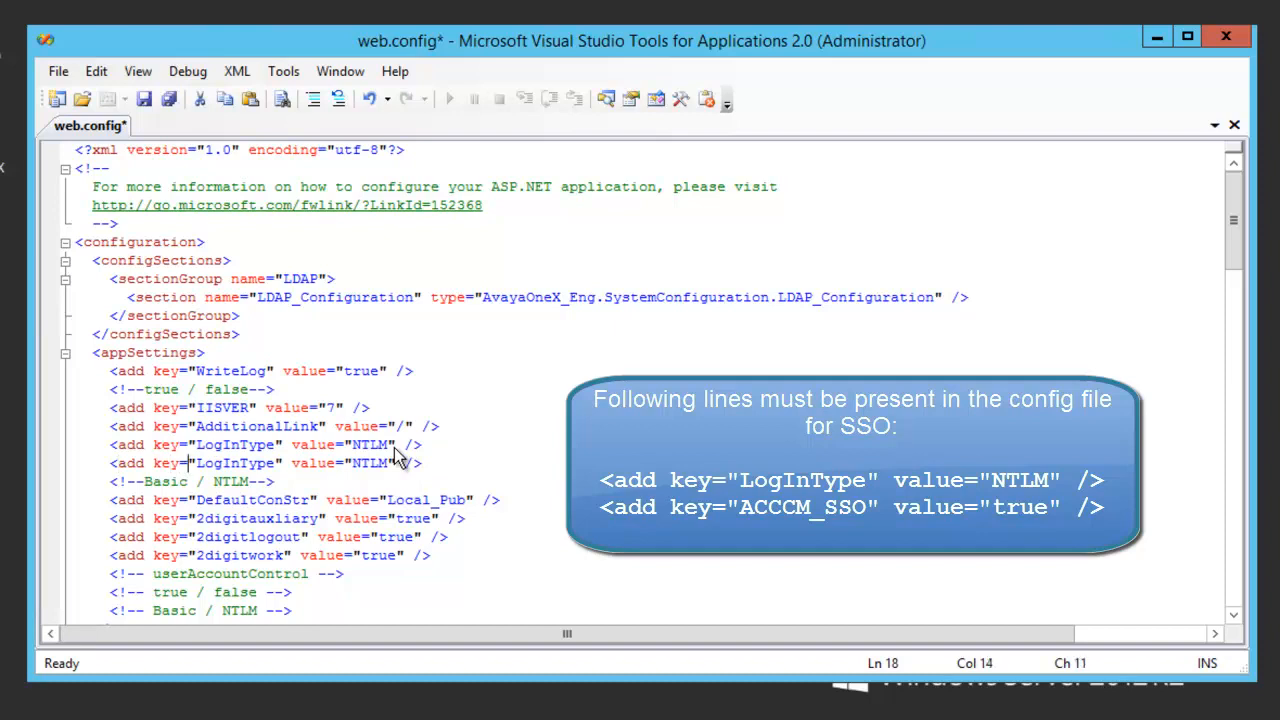
Rename the copied key to ACCCM_SSO with value true and save web.config.
double_click(236, 462)
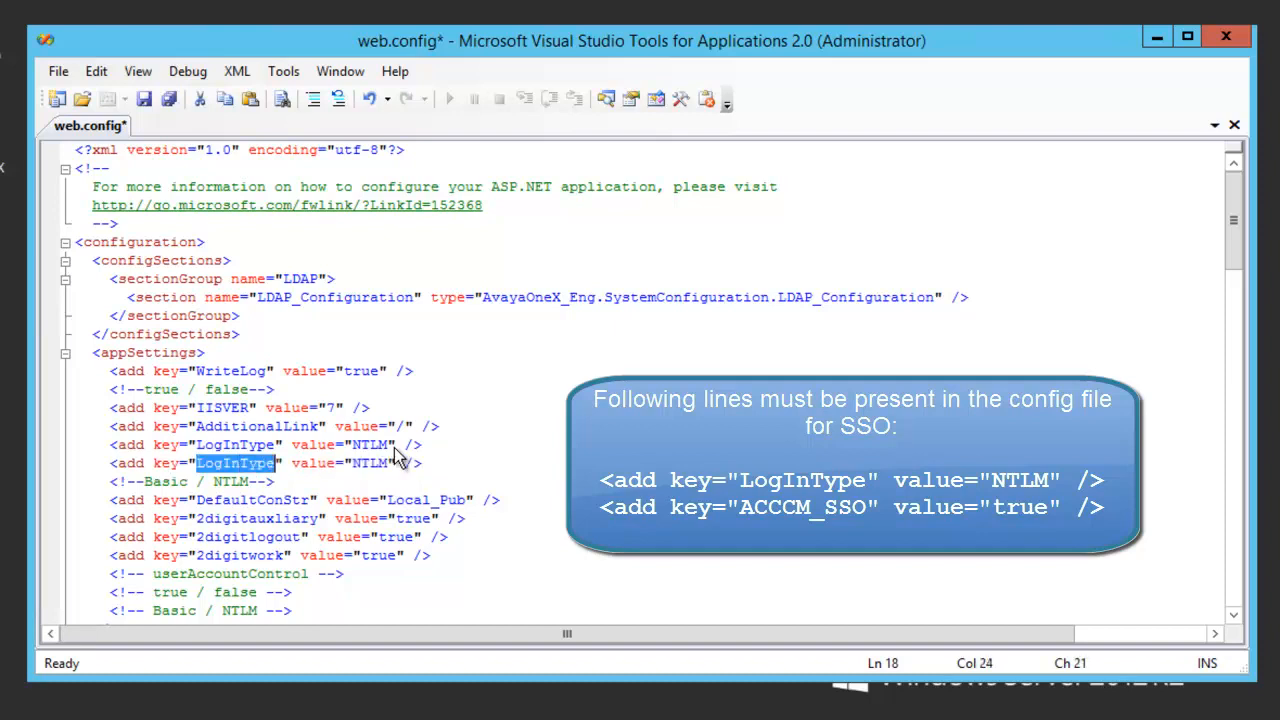
text(ACC)
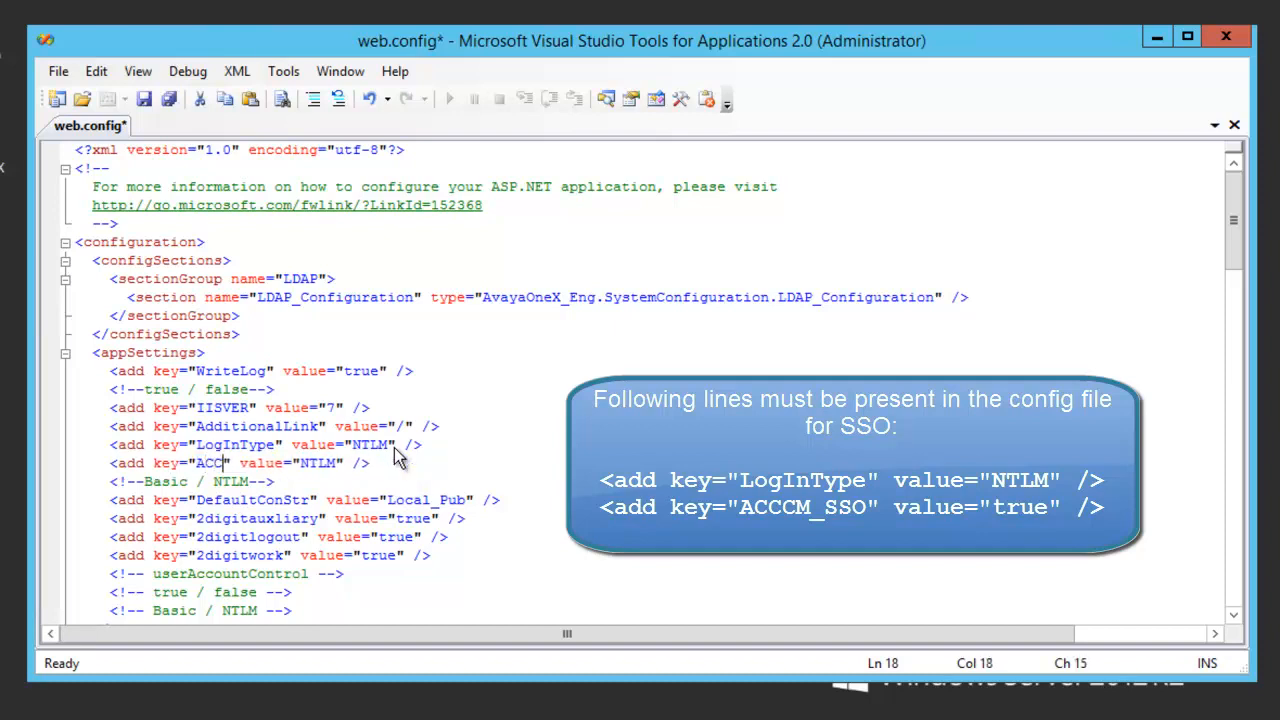
text(CM_SSO)
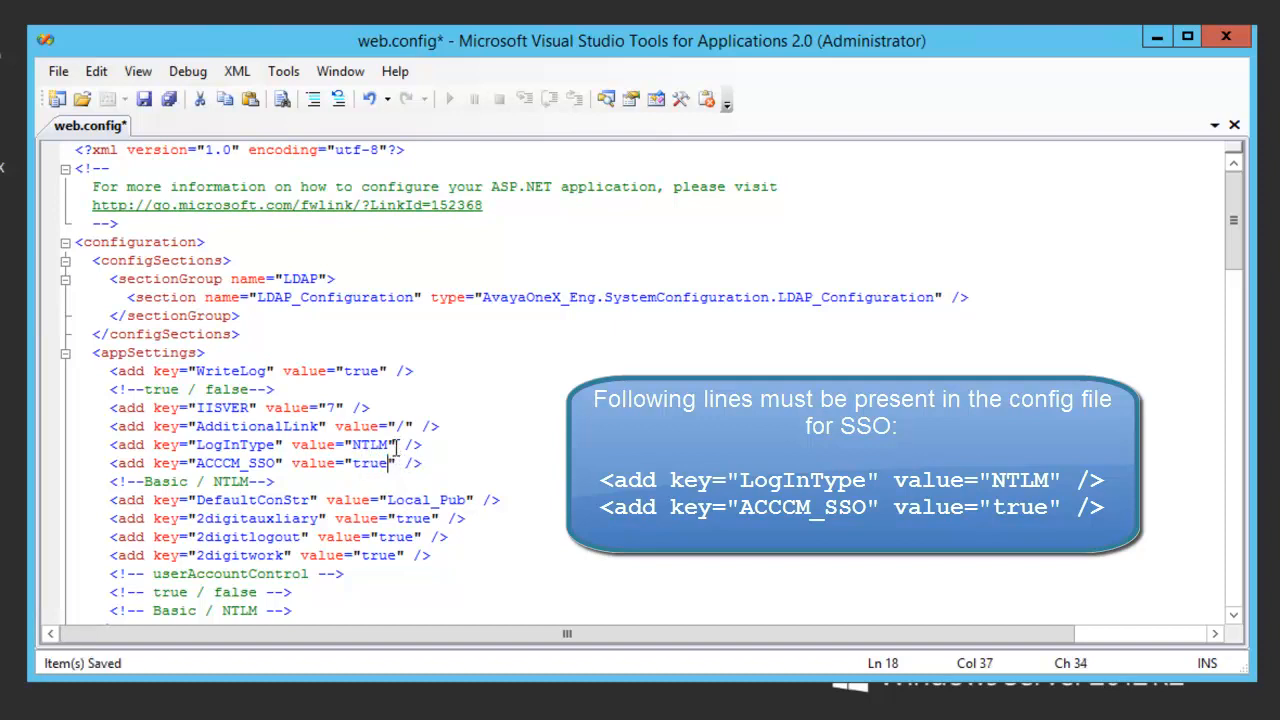
key(ctrl+s)
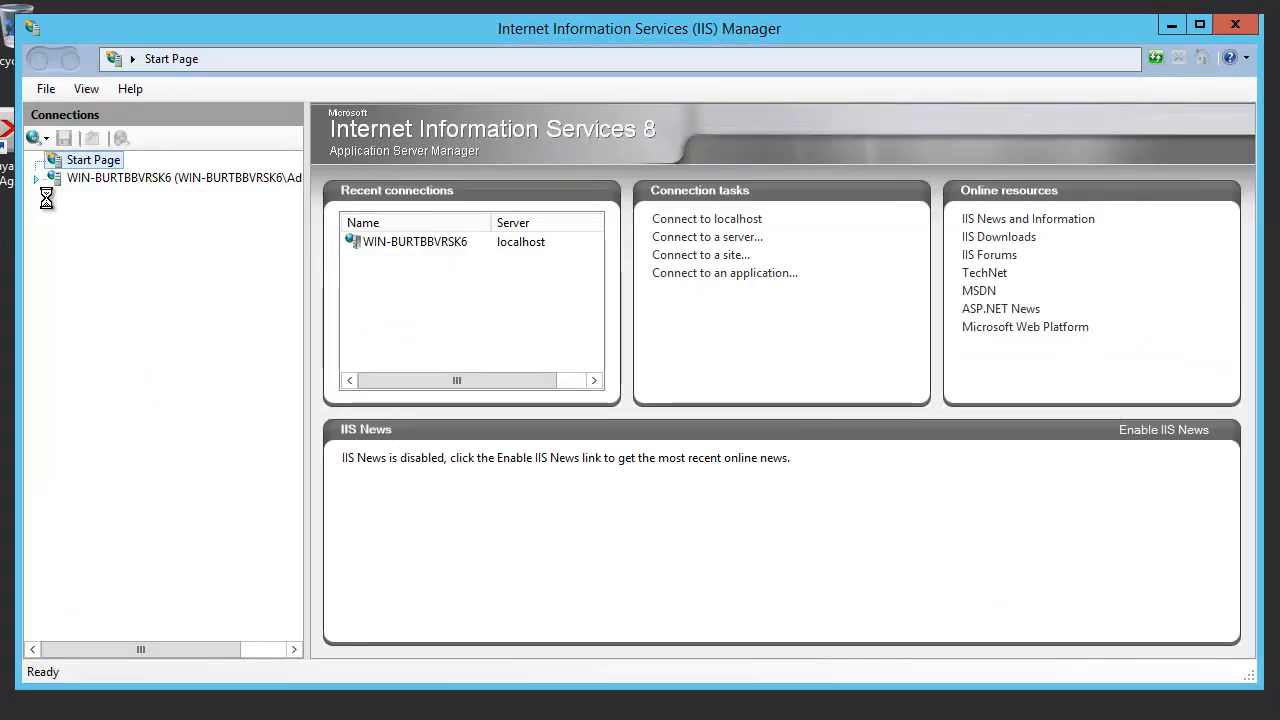
Show the ACCCMONEXCFG application home under Sites > Default Web Site.
click(184, 176)
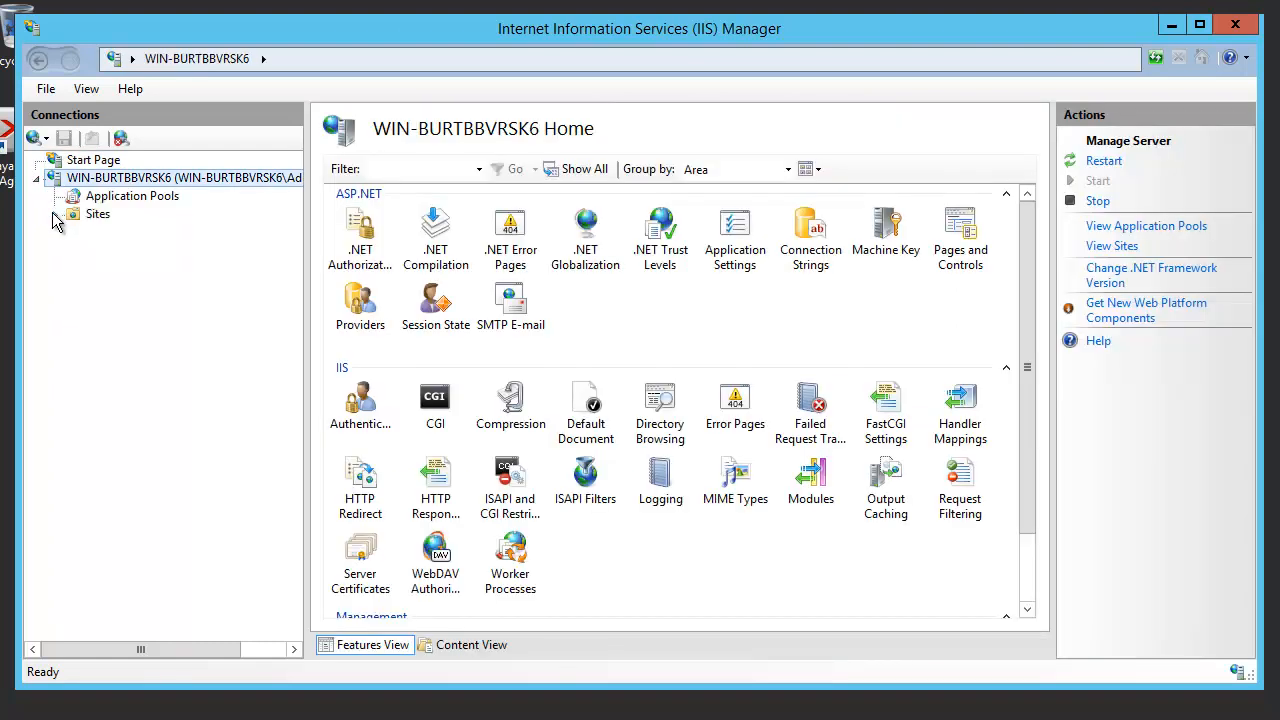
click(52, 214)
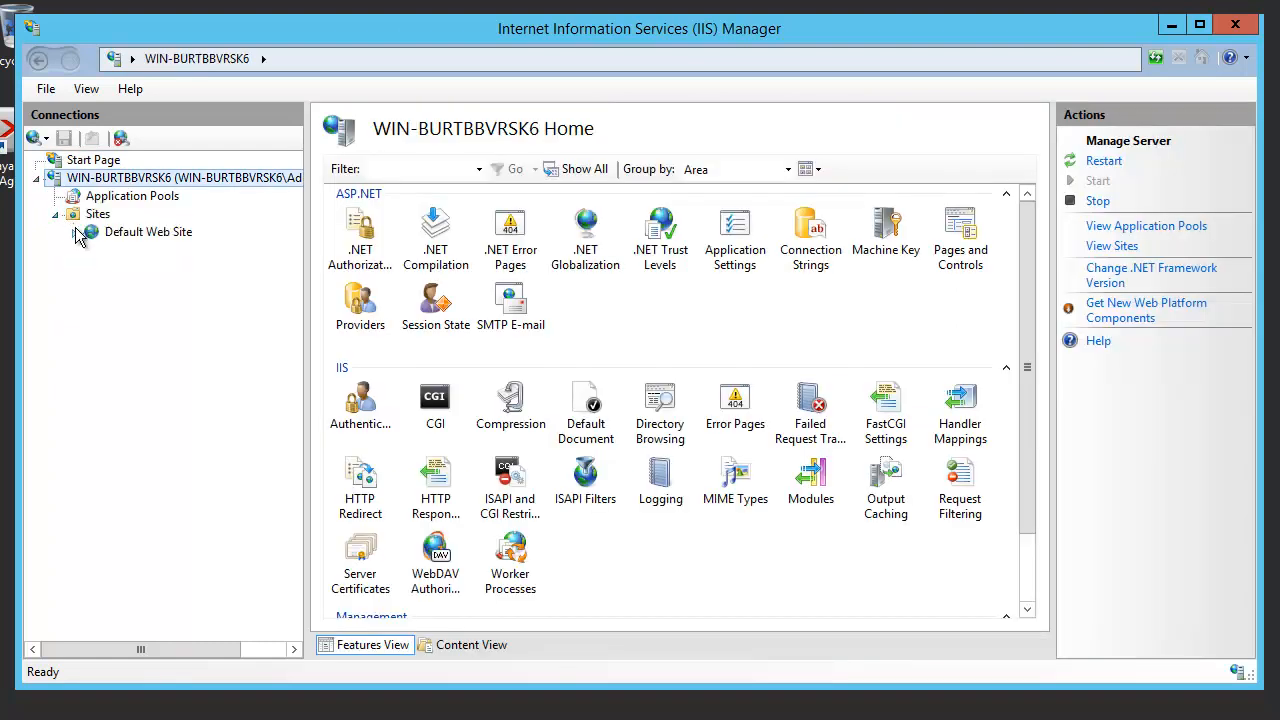
click(72, 232)
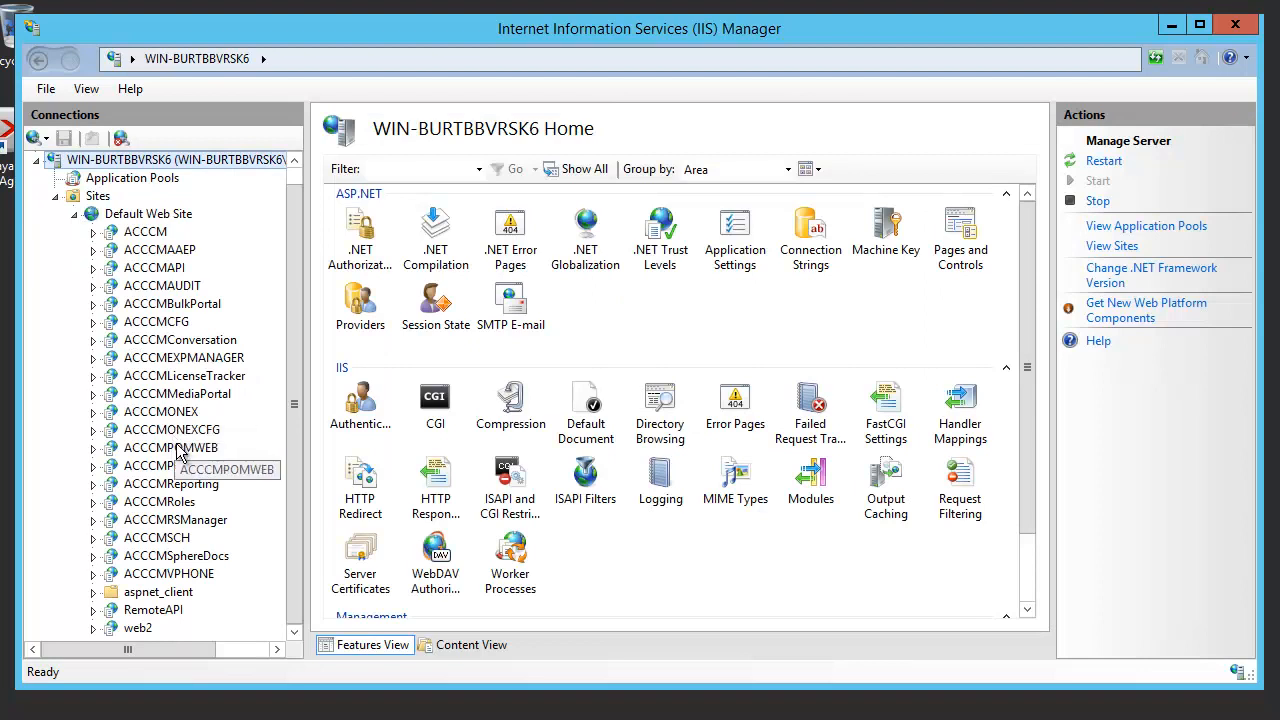
click(172, 428)
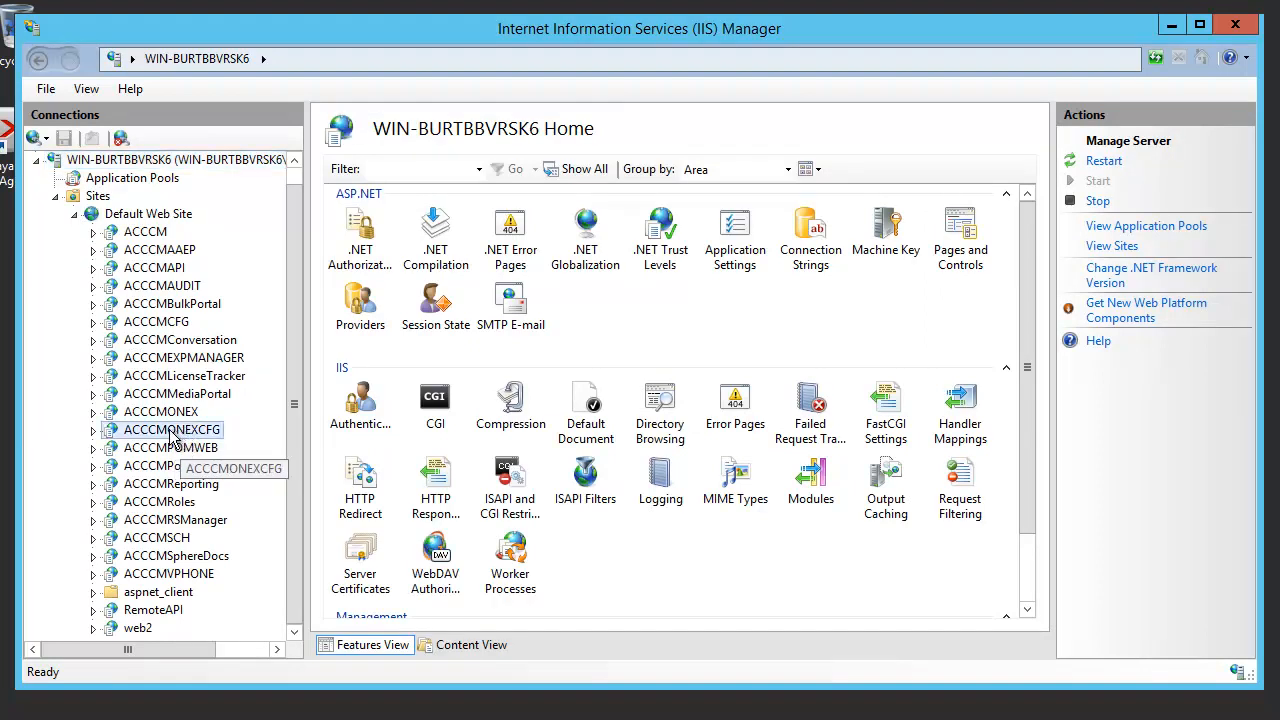
click(170, 428)
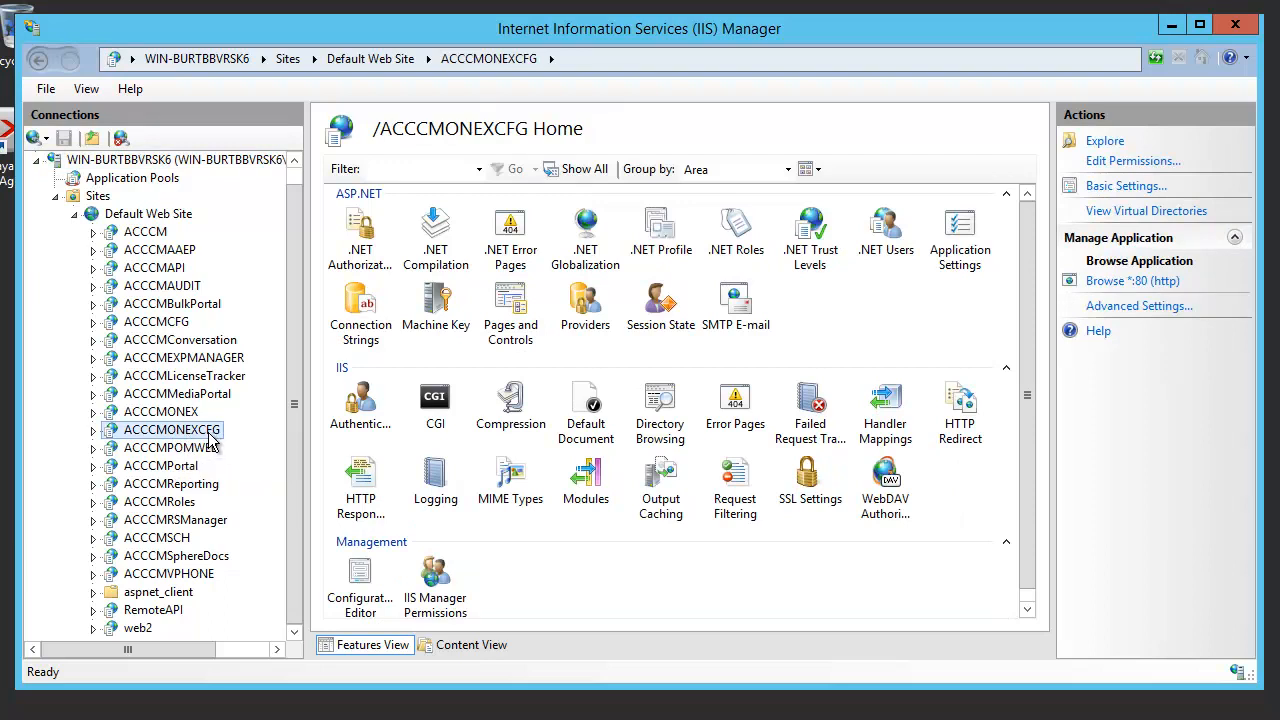
mouse_move(686, 368)
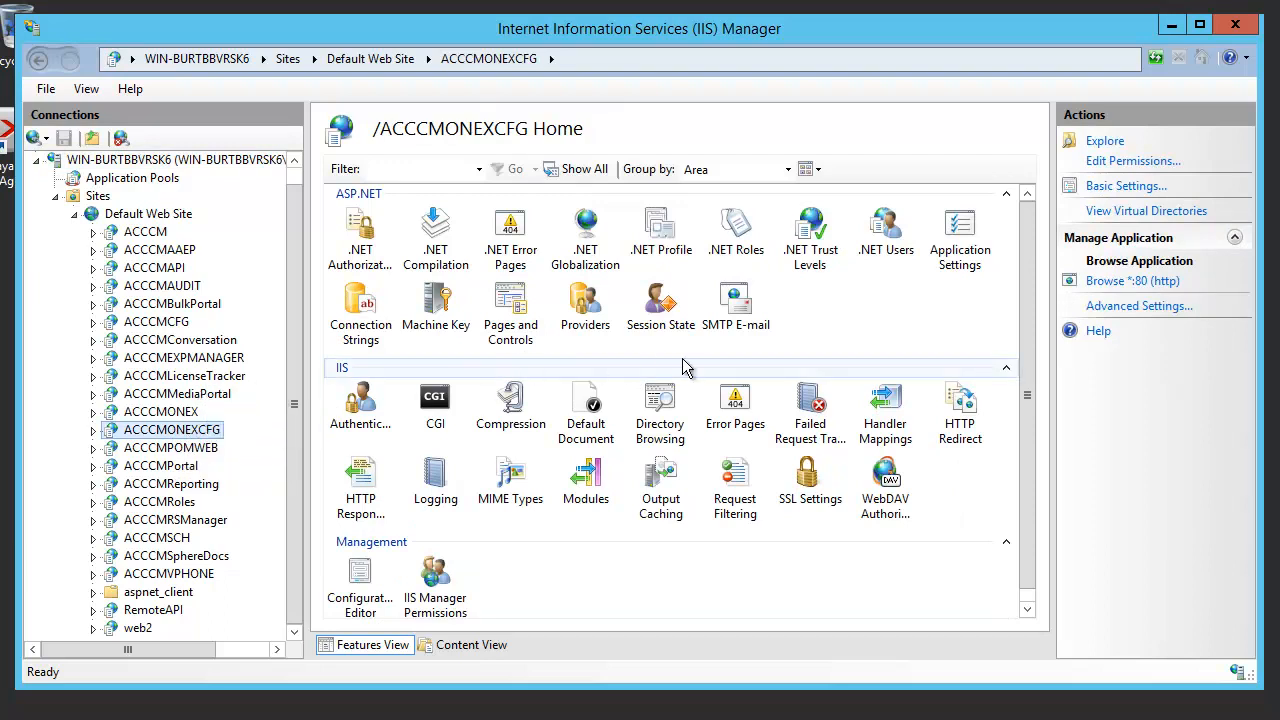
mouse_move(1124, 186)
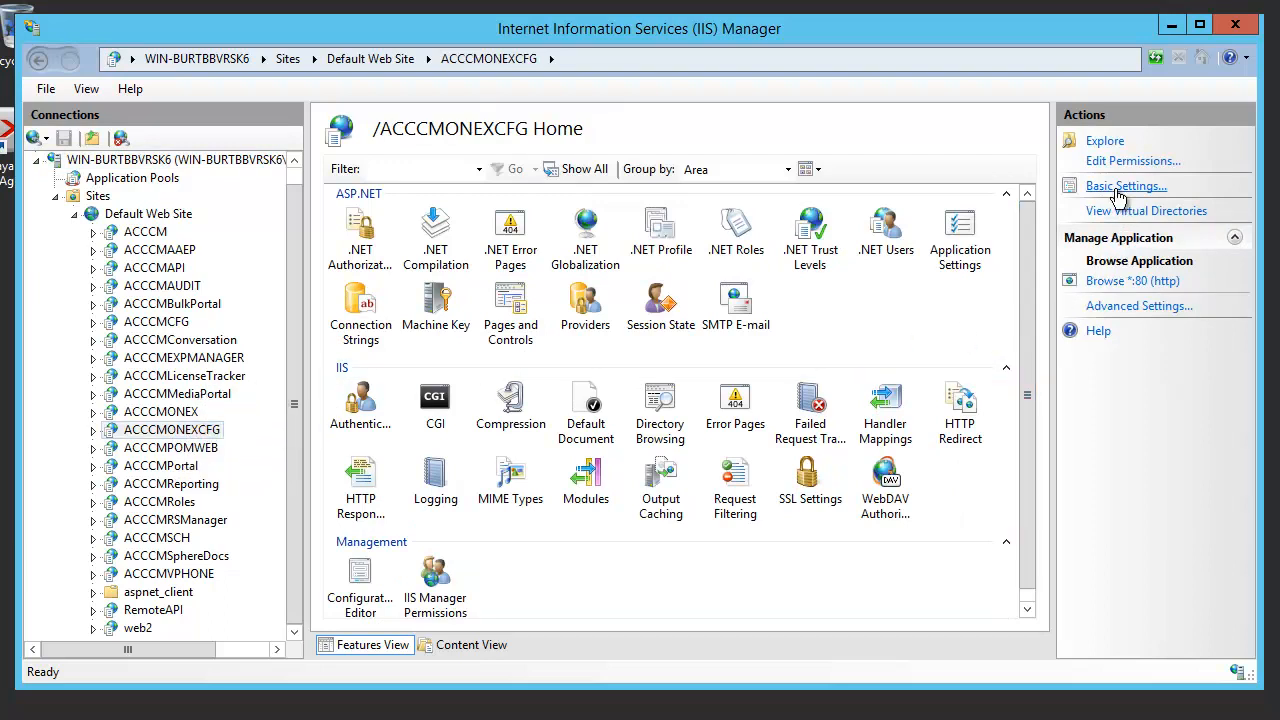
Review the application's Basic Settings and Avaya Web physical path, closing without changes.
click(1126, 186)
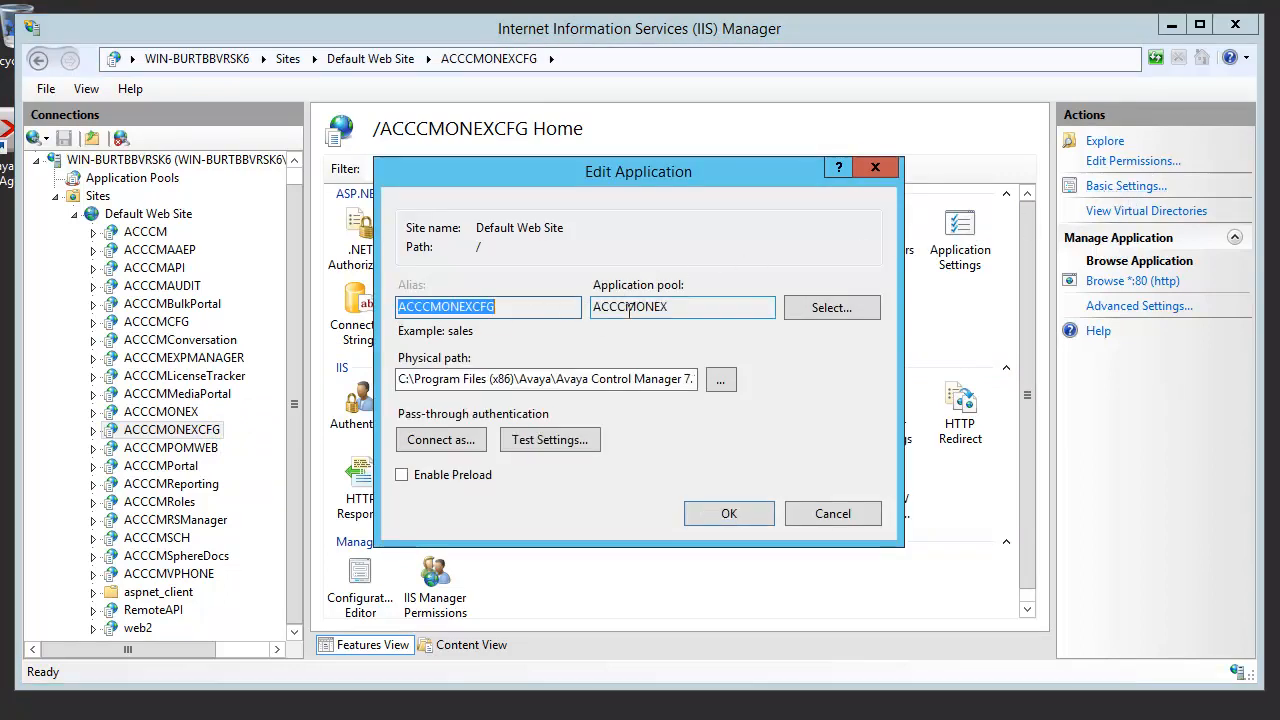
click(470, 306)
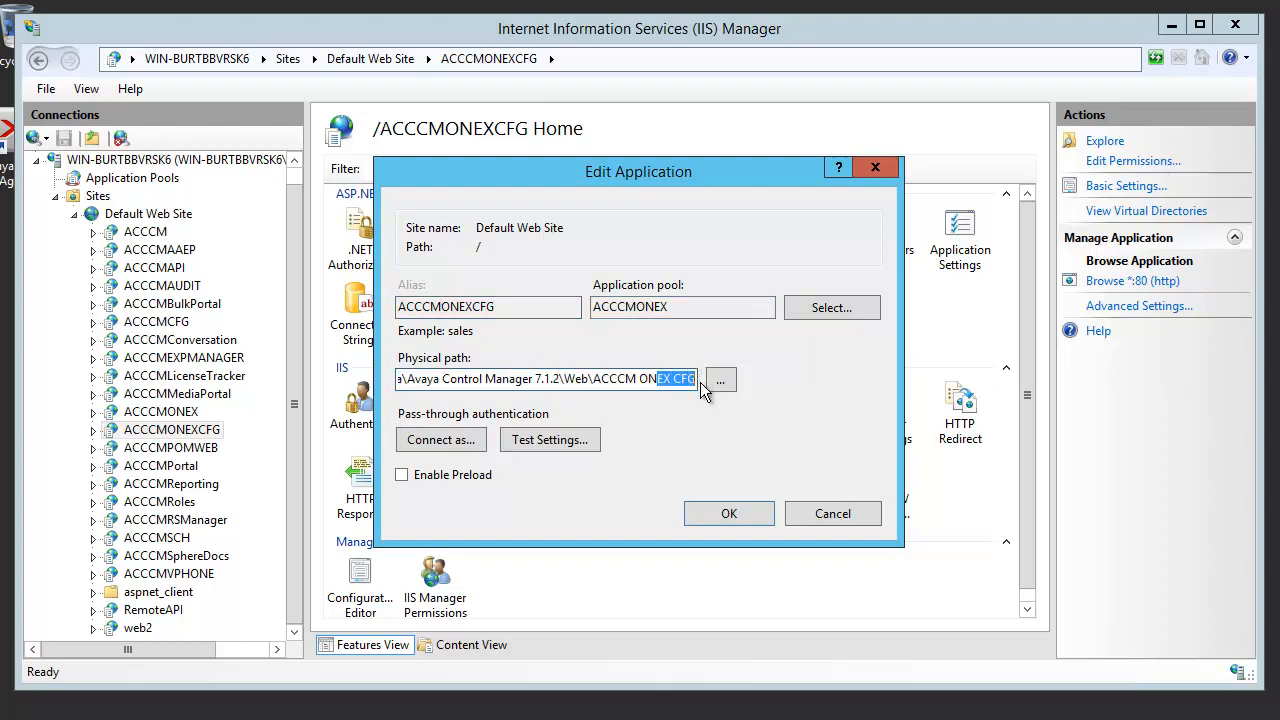
mouse_move(832, 512)
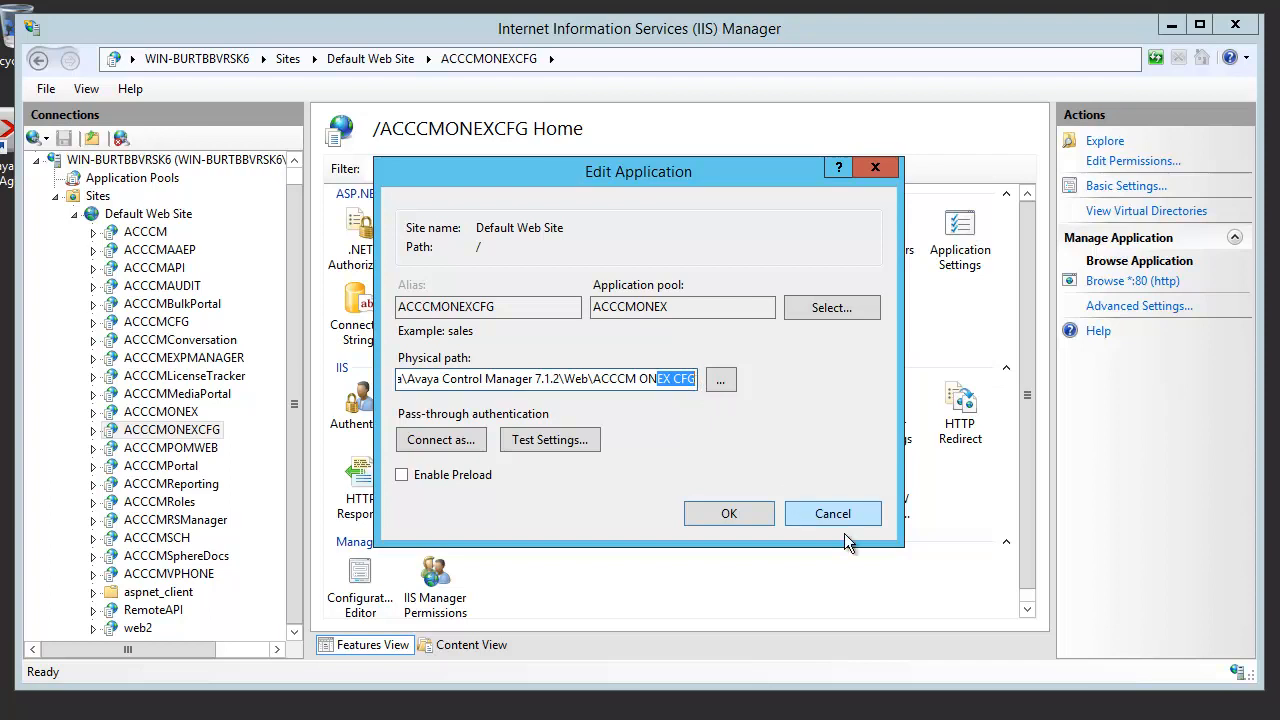
click(832, 512)
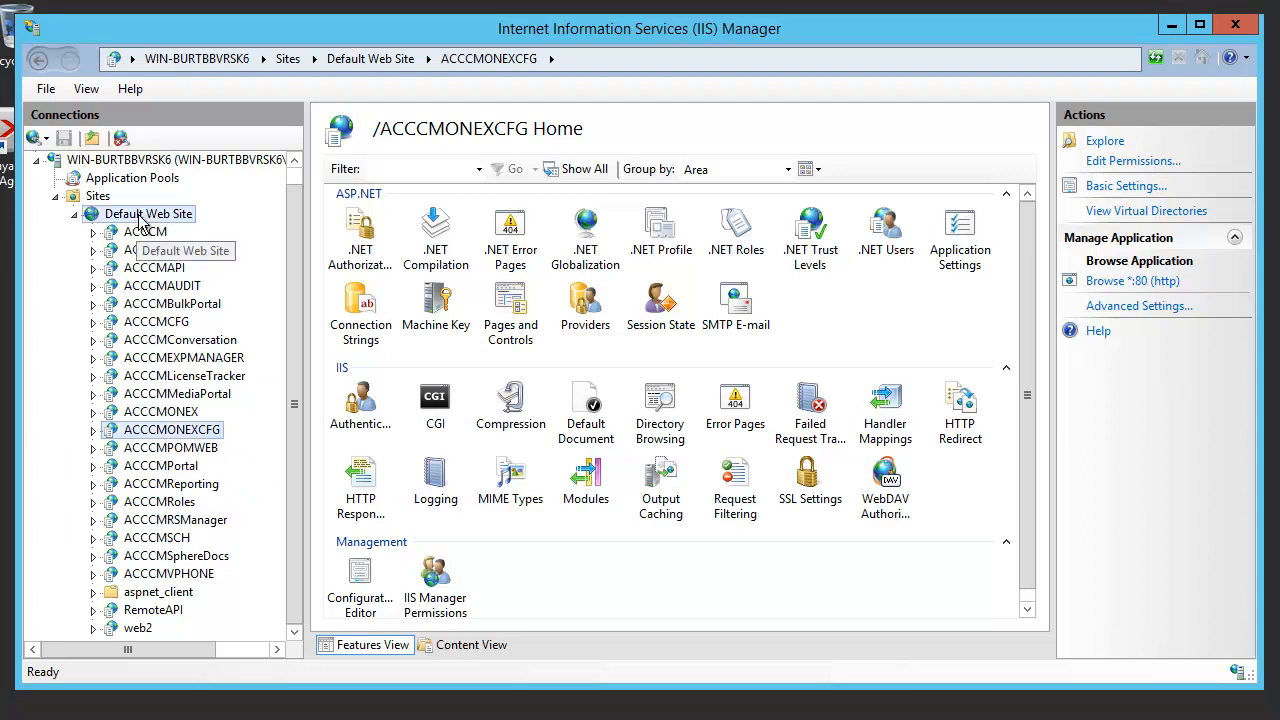
Add an application to Default Web Site with alias ACCCMONEXCFGSSO in the ACCCMONEX pool.
right_click(156, 212)
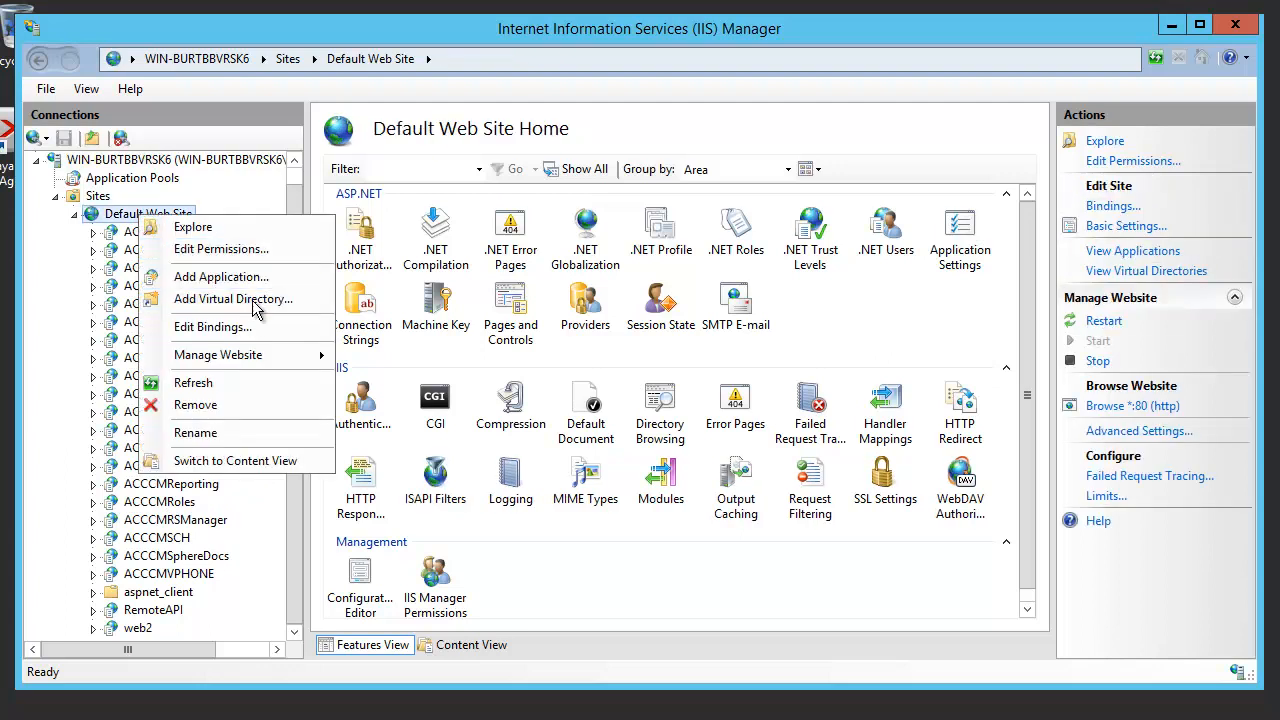
click(220, 276)
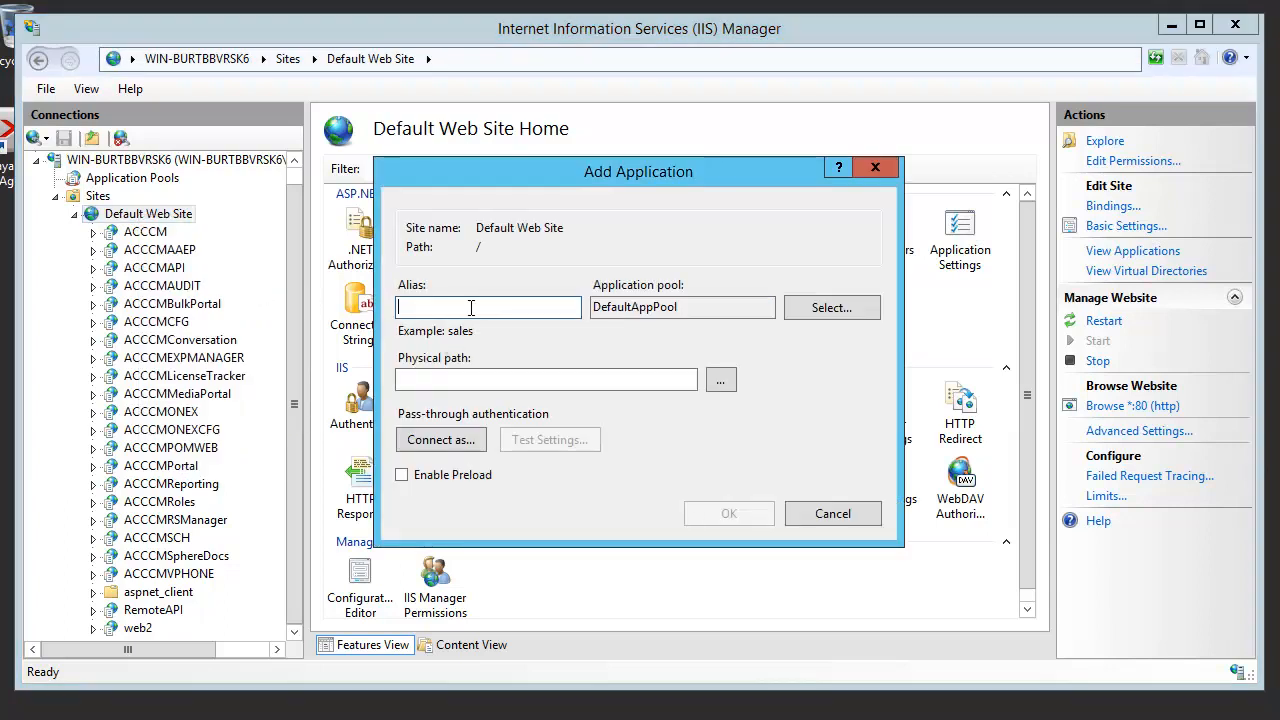
text(ACCCMONEXCFGSSO)
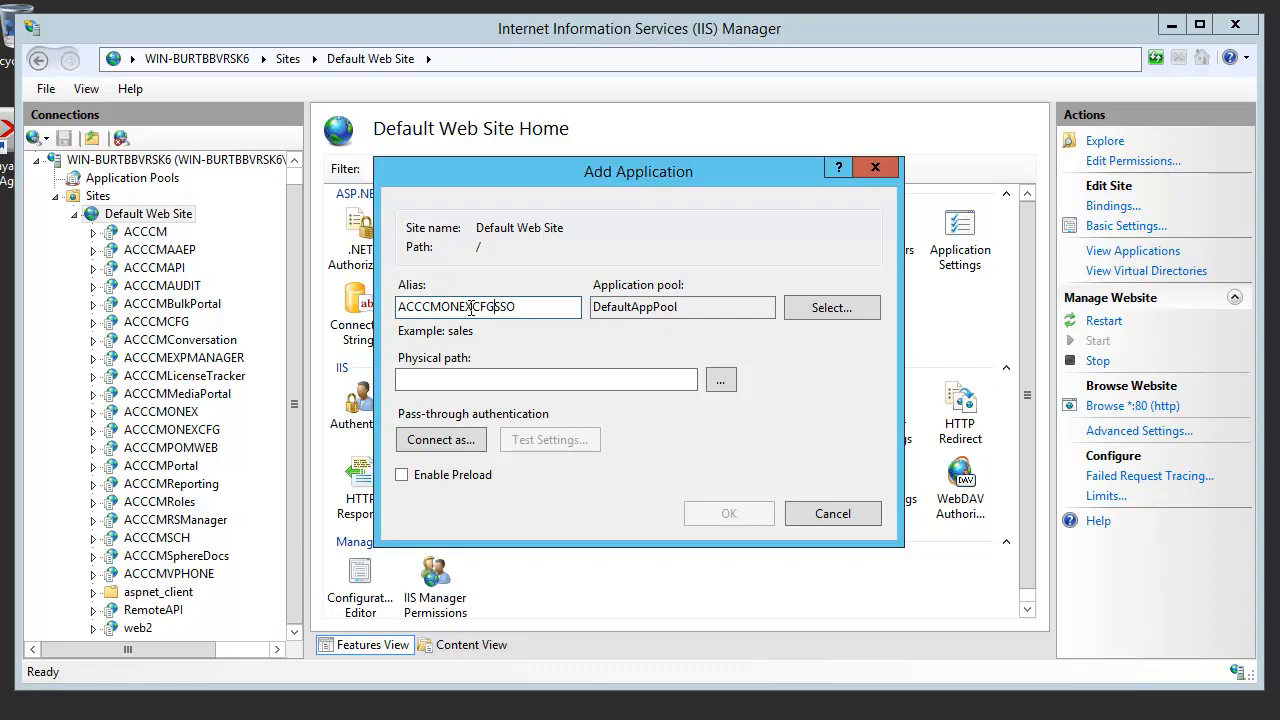
click(832, 308)
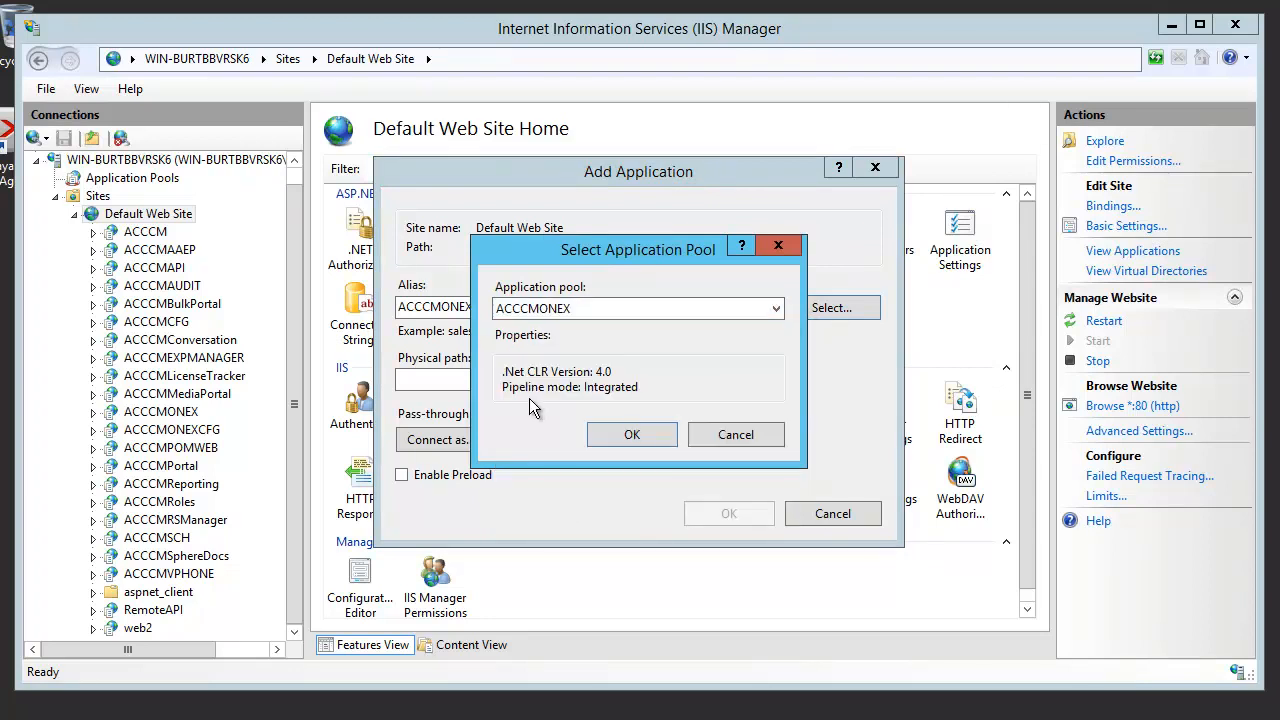
click(632, 434)
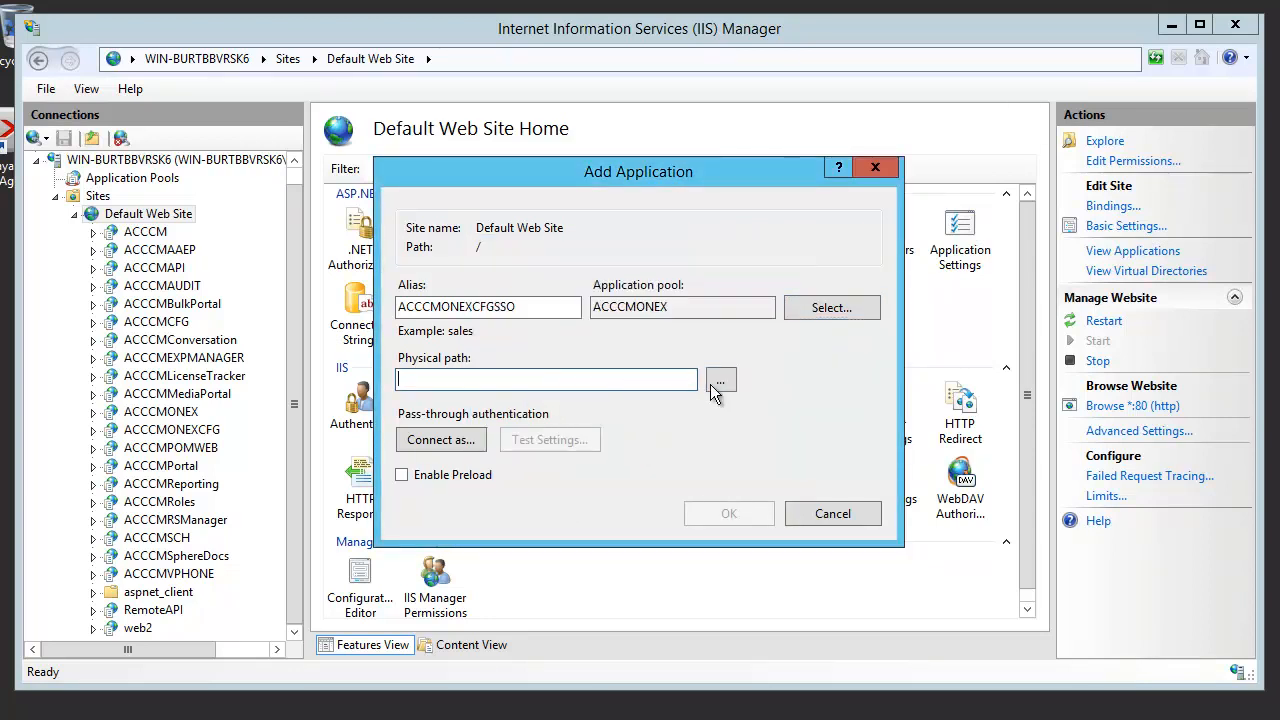
Set its physical path to the ACCCM ONEX CFG SSO folder and create the application.
click(720, 380)
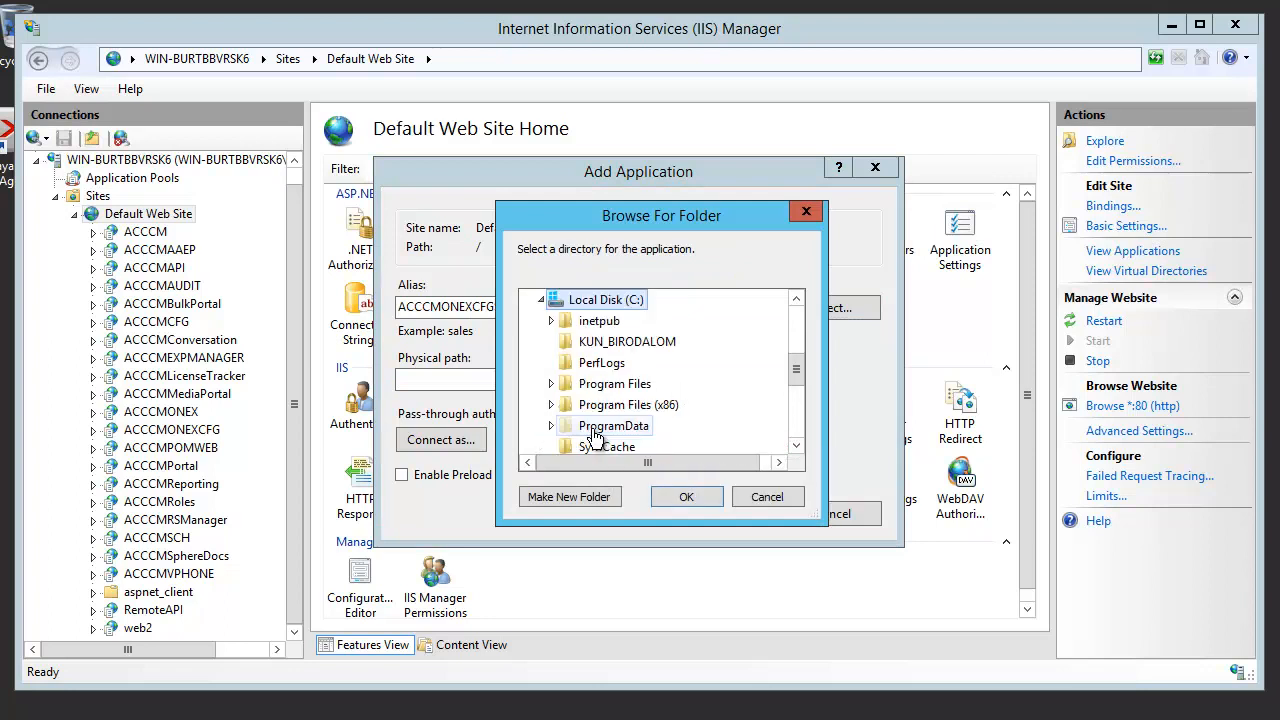
click(552, 404)
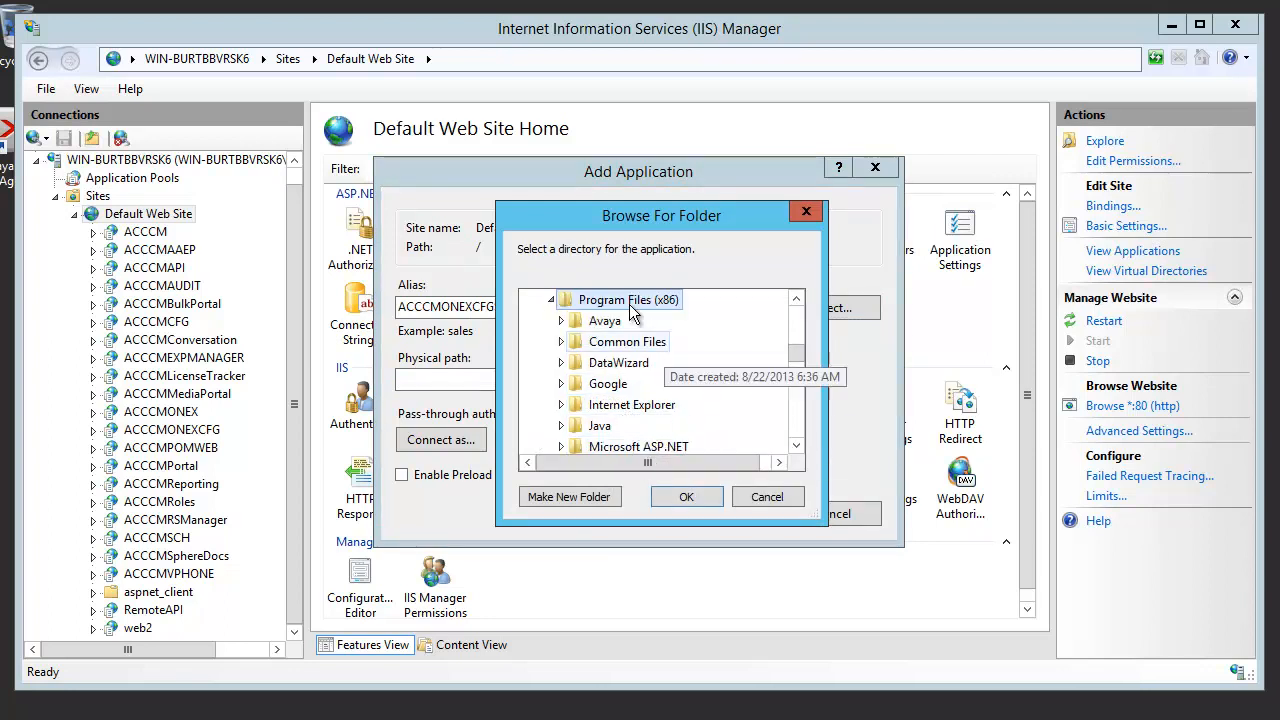
click(576, 320)
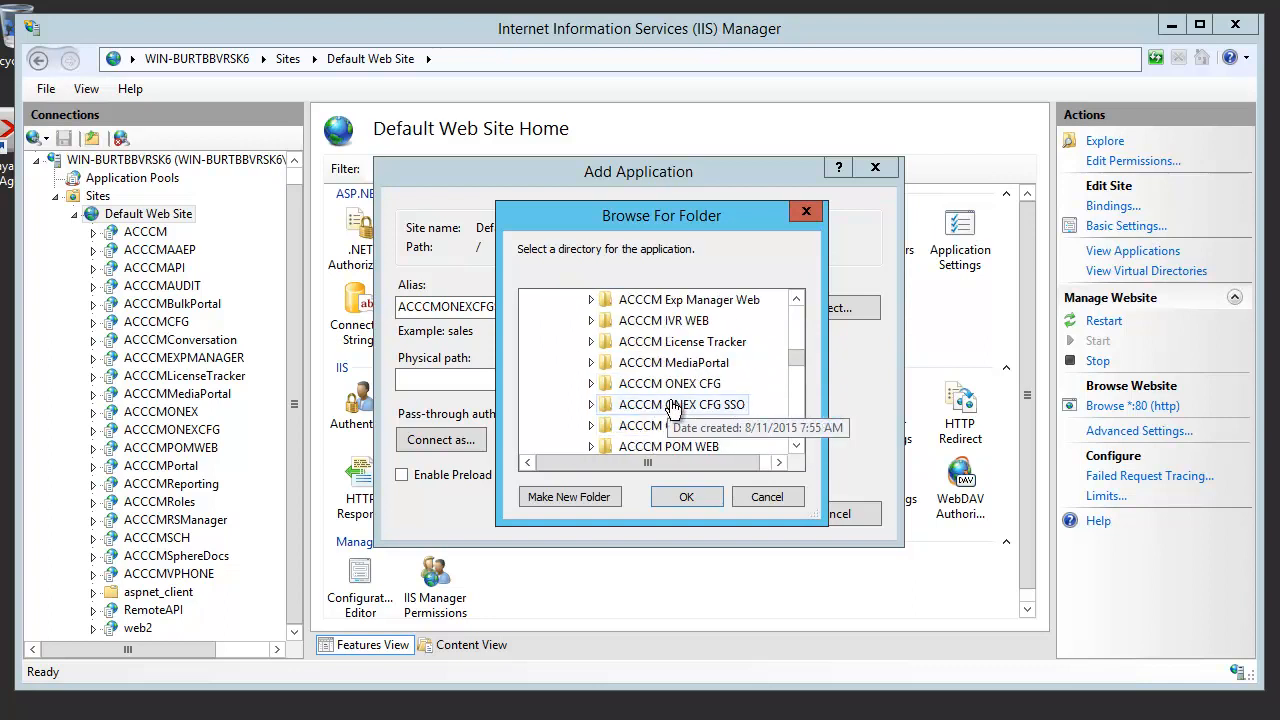
click(686, 496)
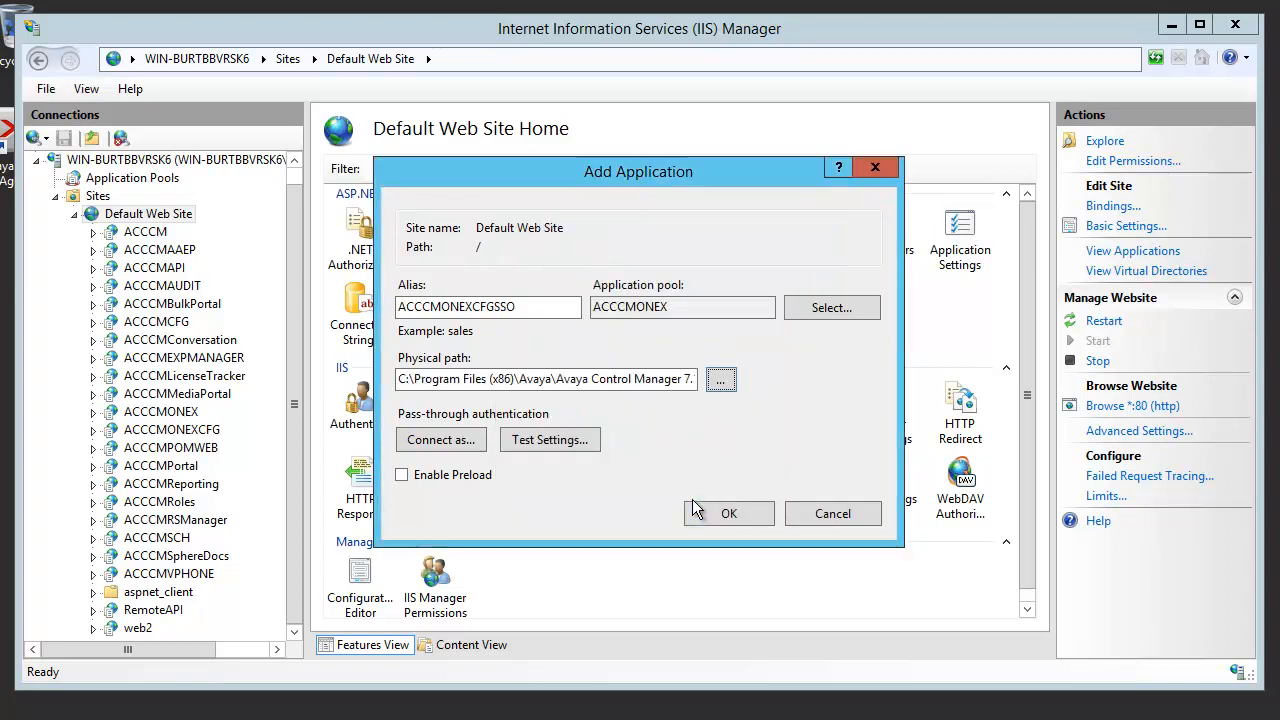
click(728, 512)
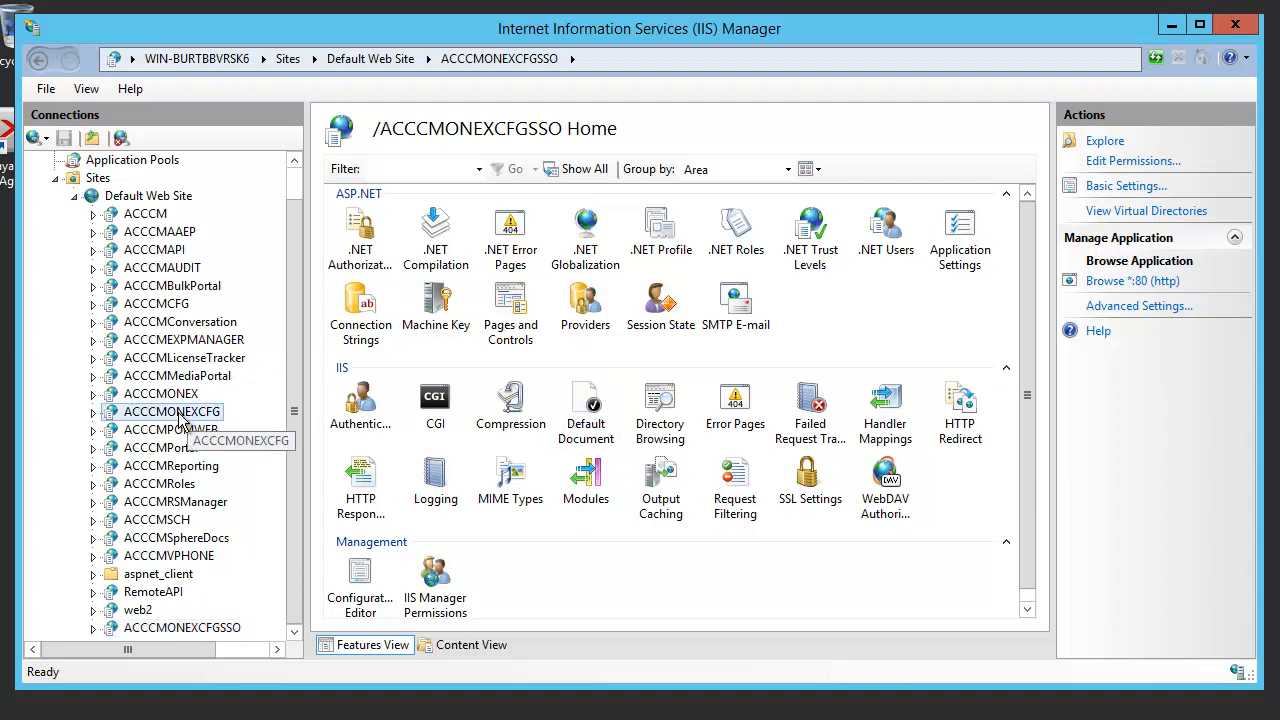
Browse the ACCCMONEXCFG application, then show the new ACCCMONEXCFGSSO application's features.
click(172, 412)
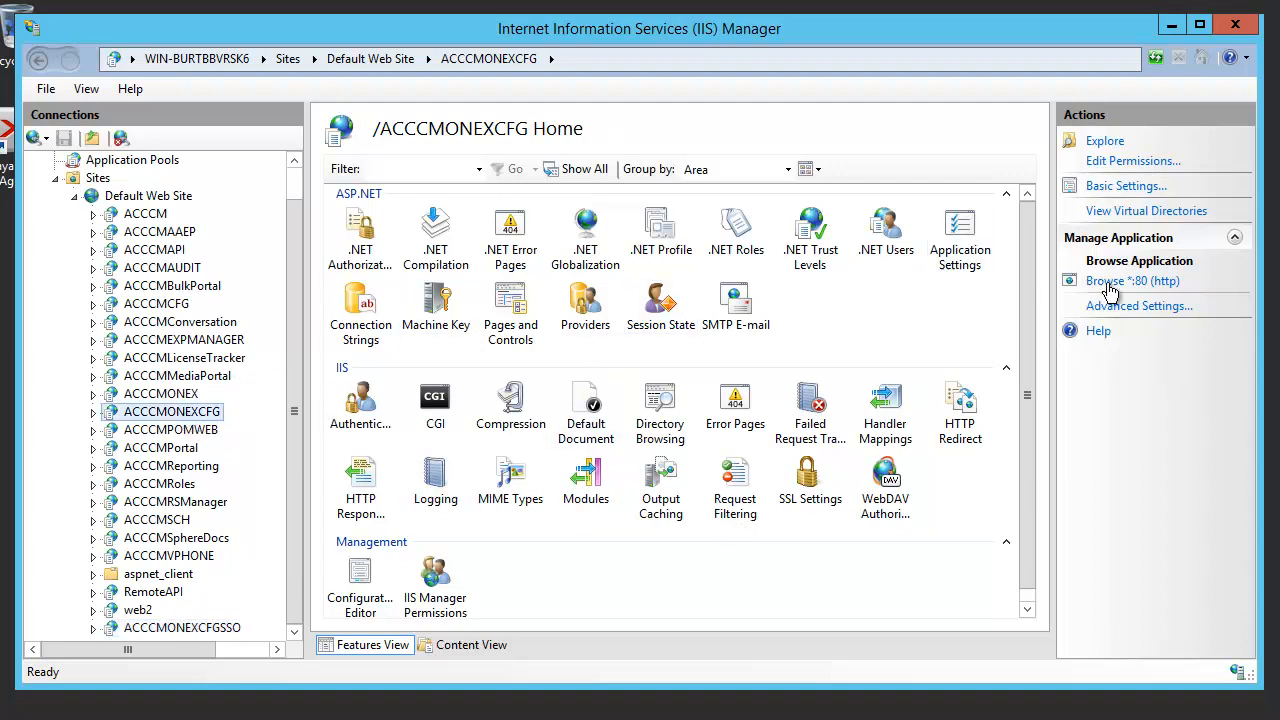
click(1132, 280)
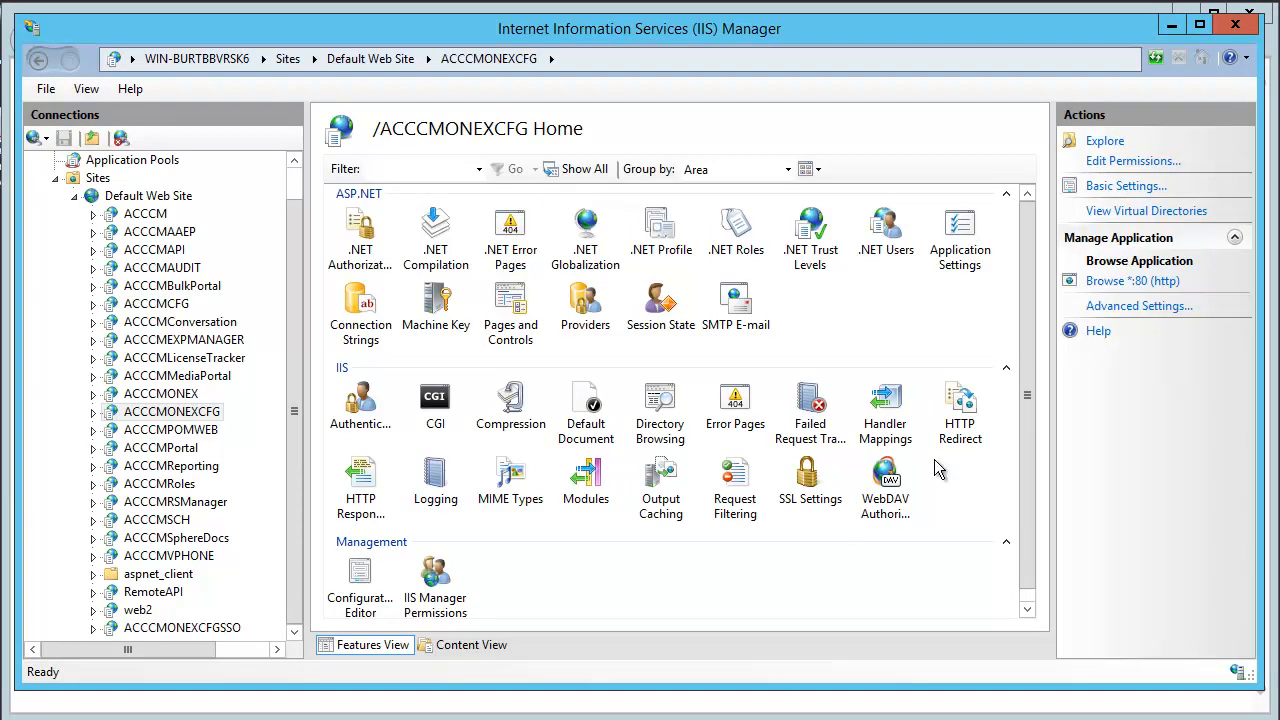
mouse_move(1132, 280)
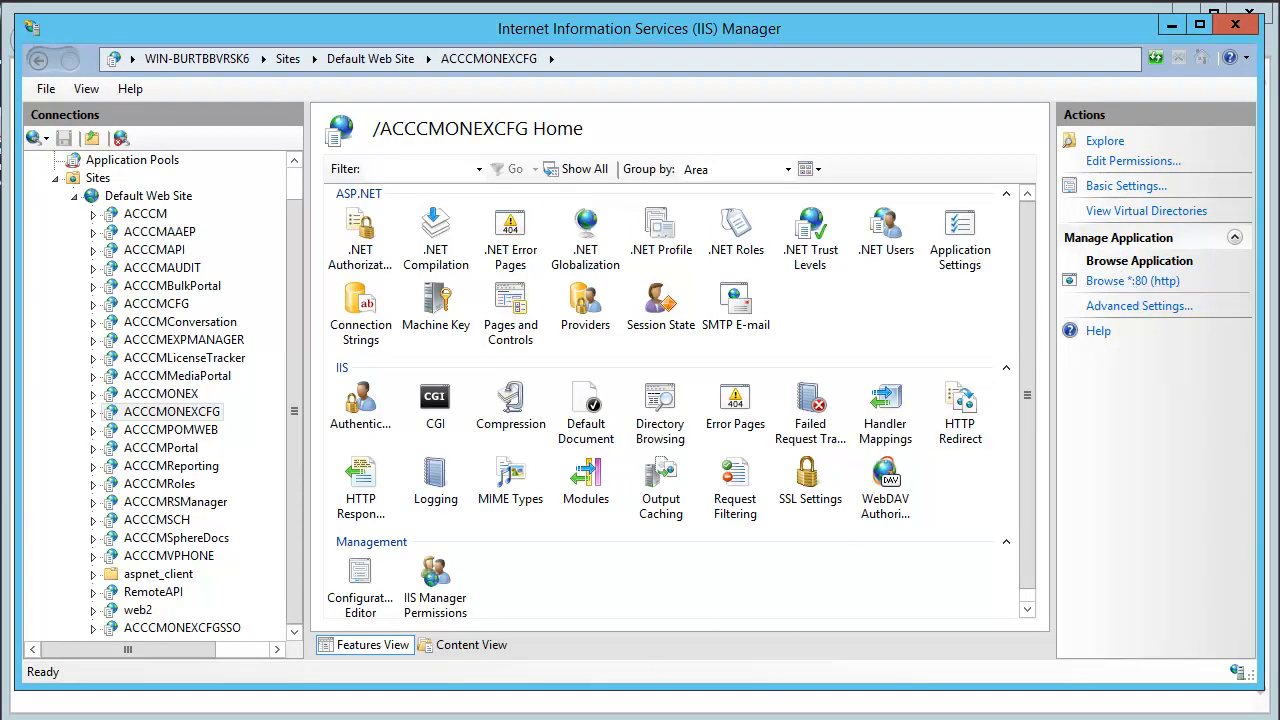
click(1140, 260)
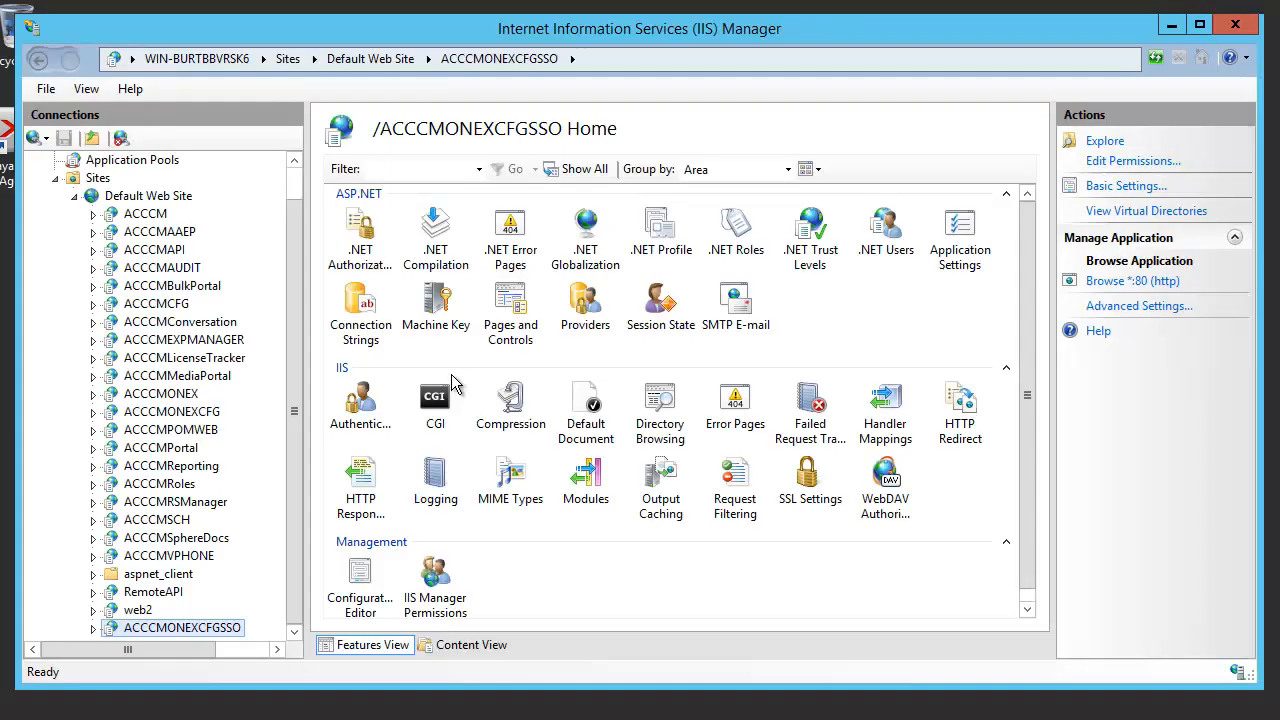
In Authentication for ACCCMONEXCFGSSO, disable Anonymous Authentication and enable Windows Authentication.
click(360, 400)
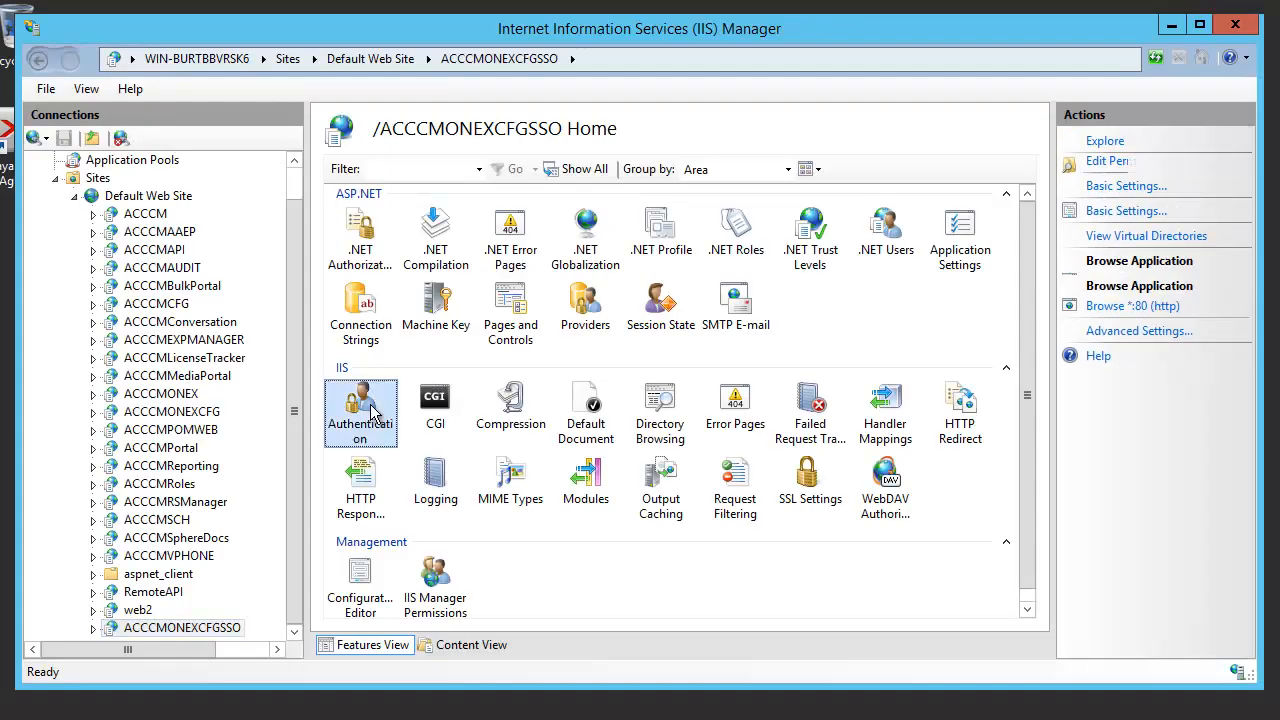
double_click(360, 404)
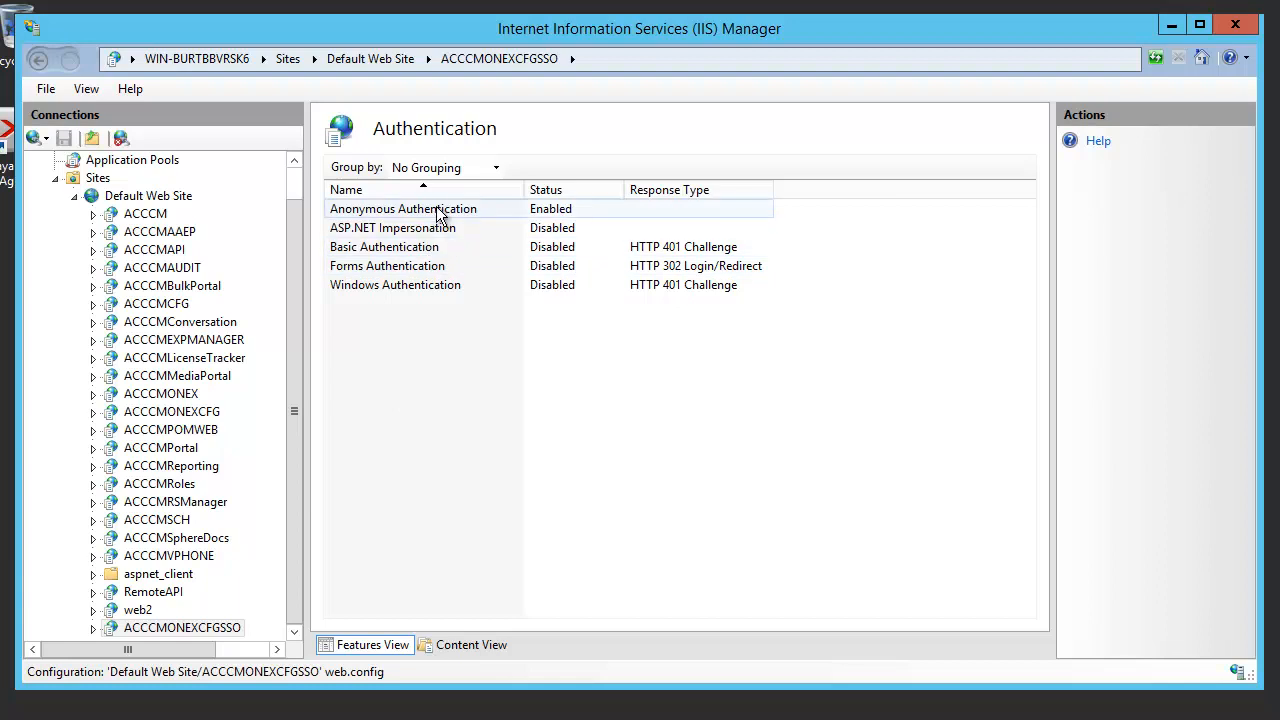
click(404, 208)
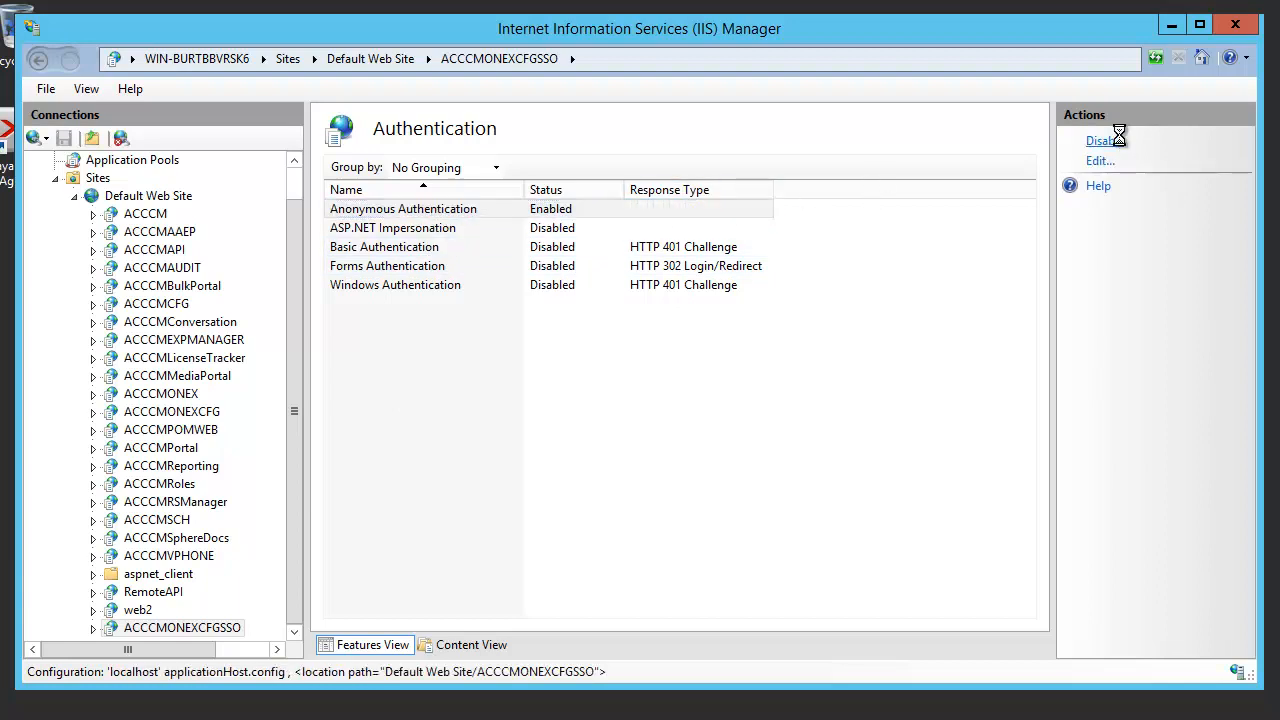
click(1100, 140)
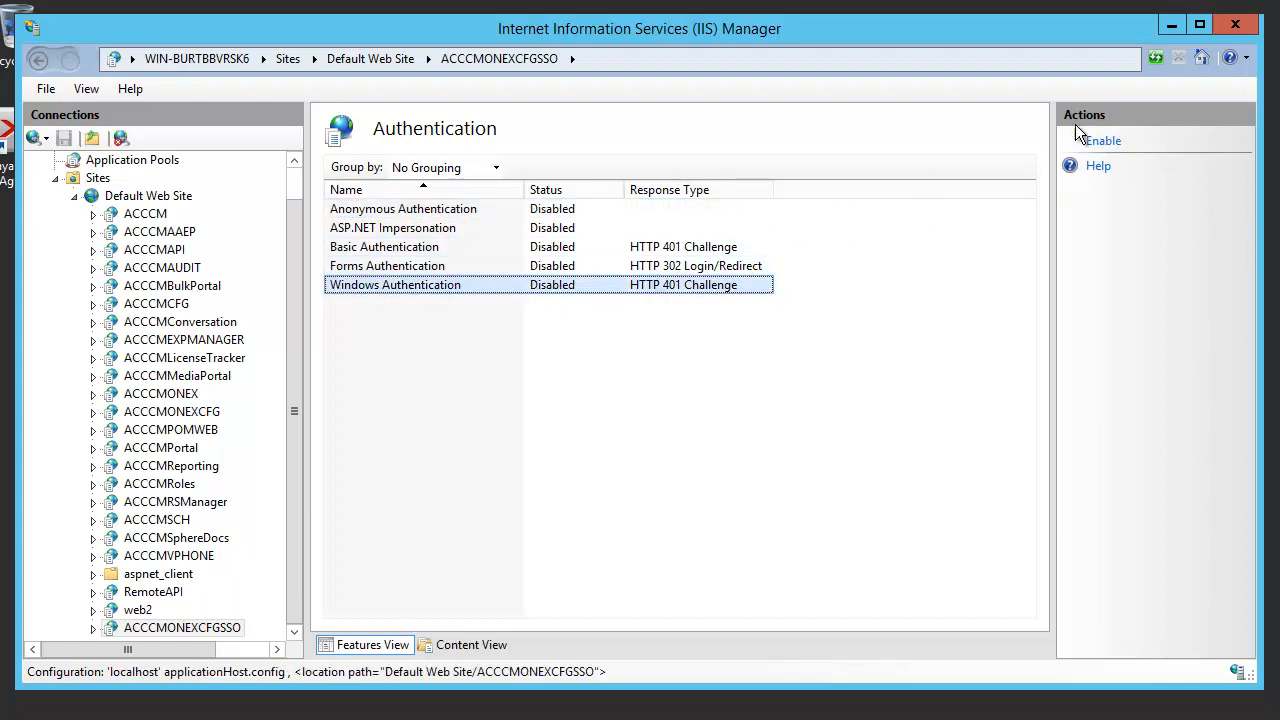
click(1104, 140)
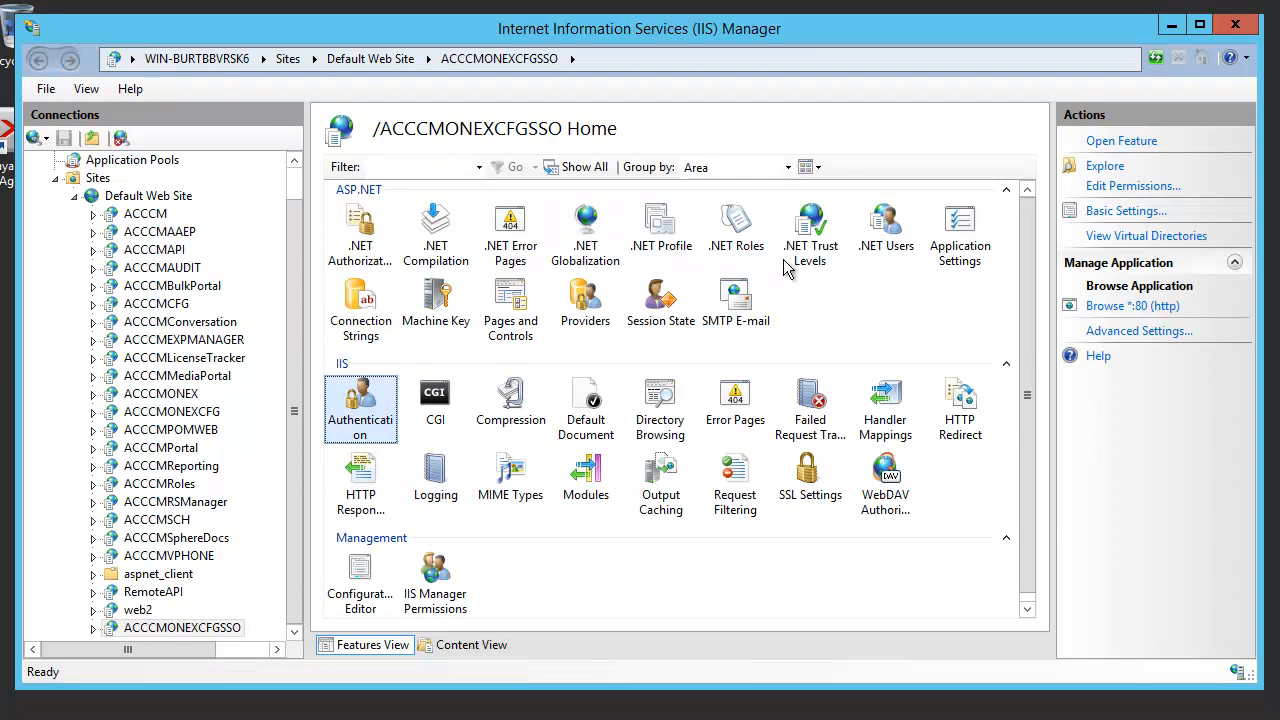
mouse_move(1124, 306)
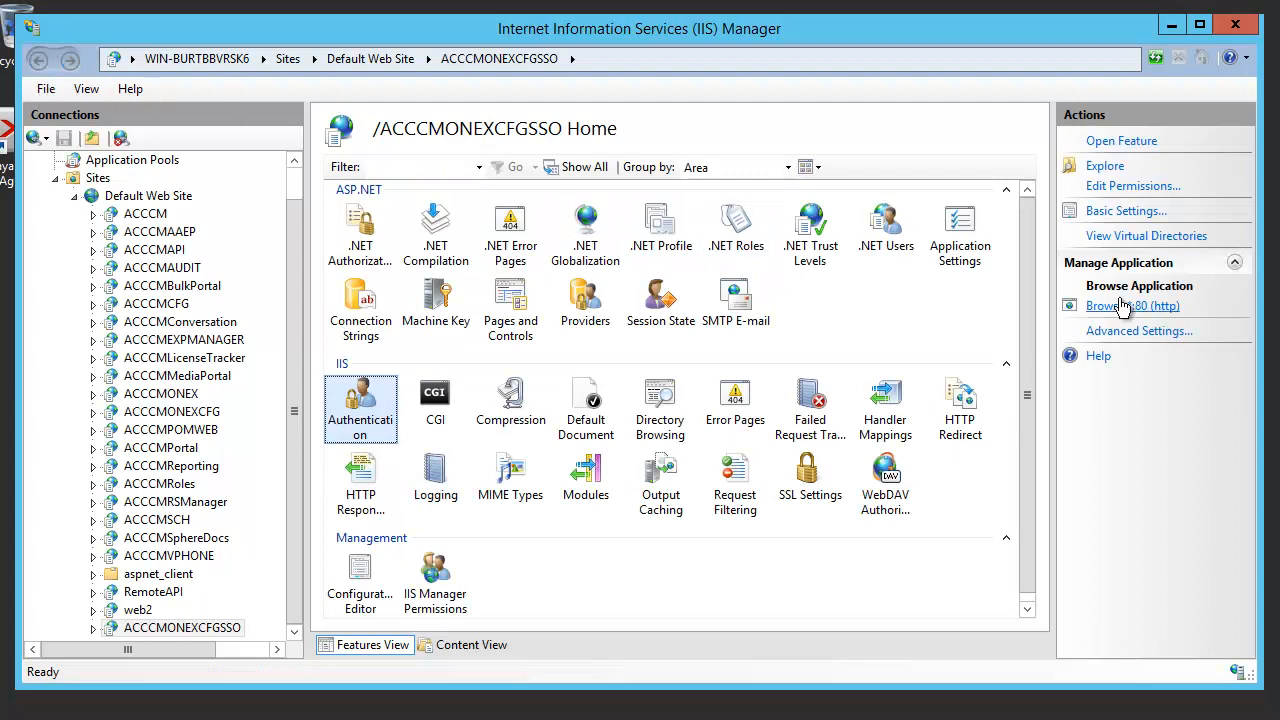
mouse_move(1124, 306)
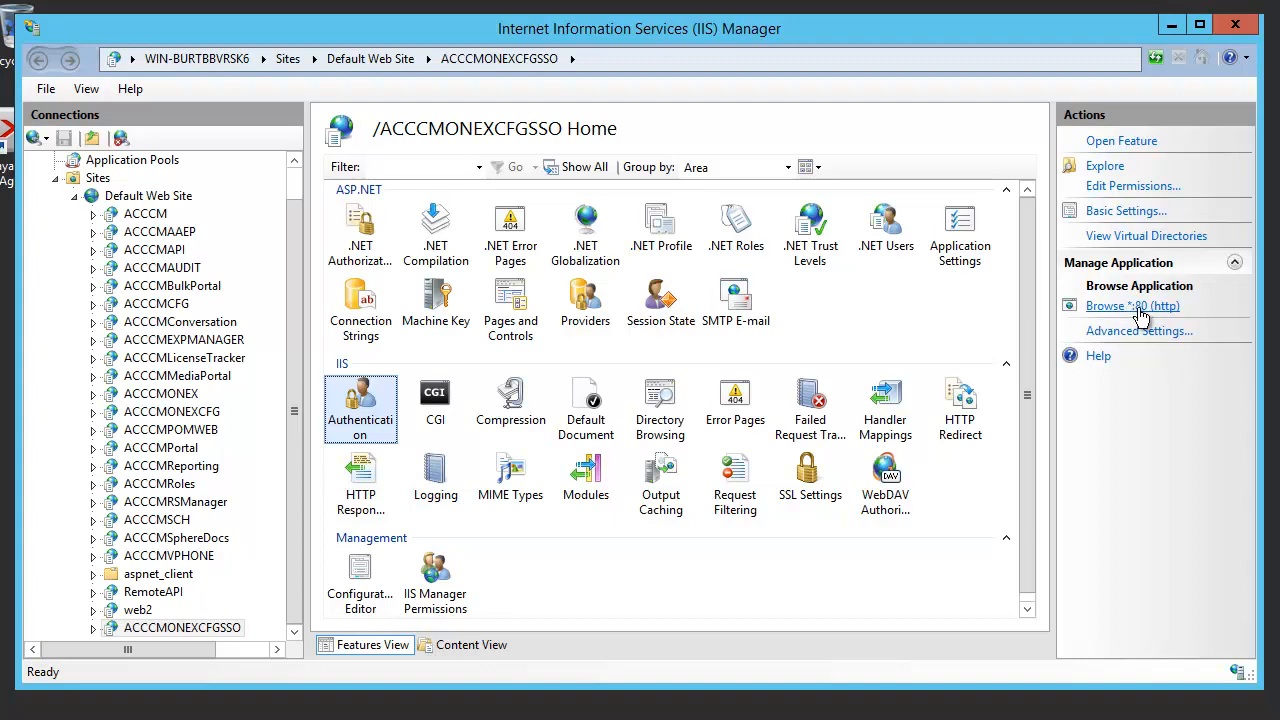
Browse localhost/ACCCMONEXCFGSSO to check the OneX WebService welcome page.
click(1132, 304)
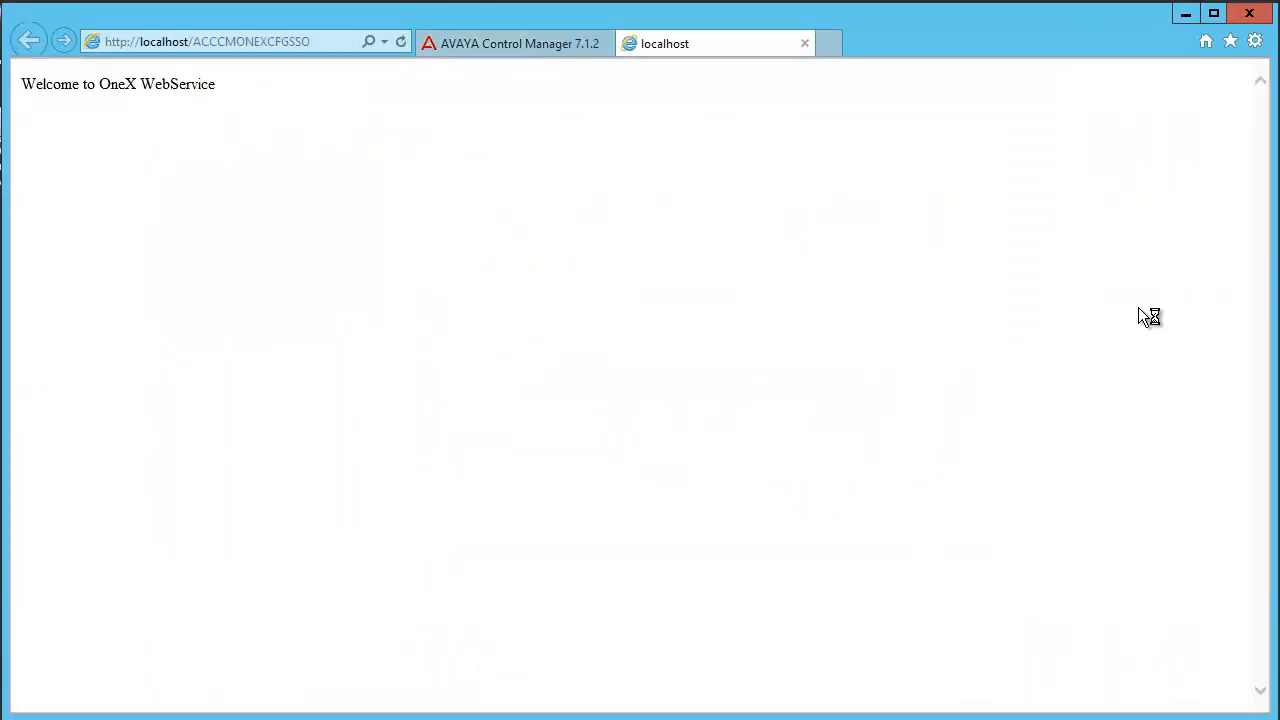
mouse_move(30, 96)
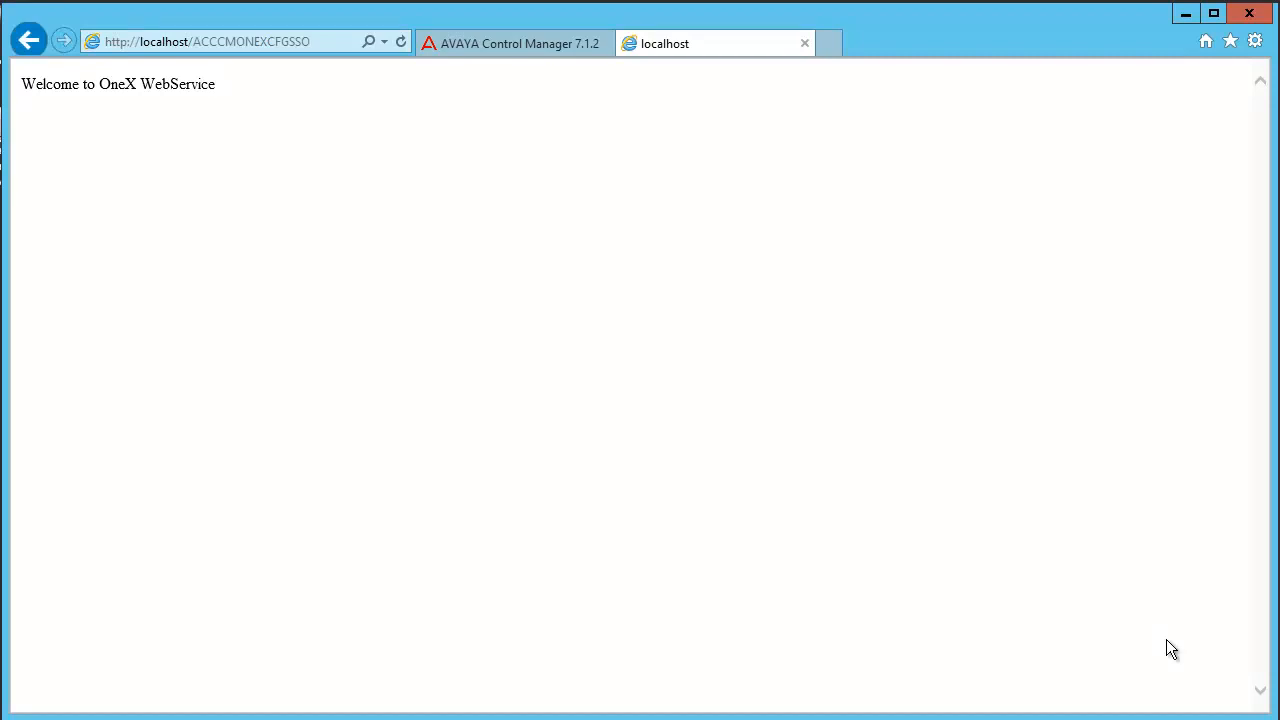
mouse_move(218, 24)
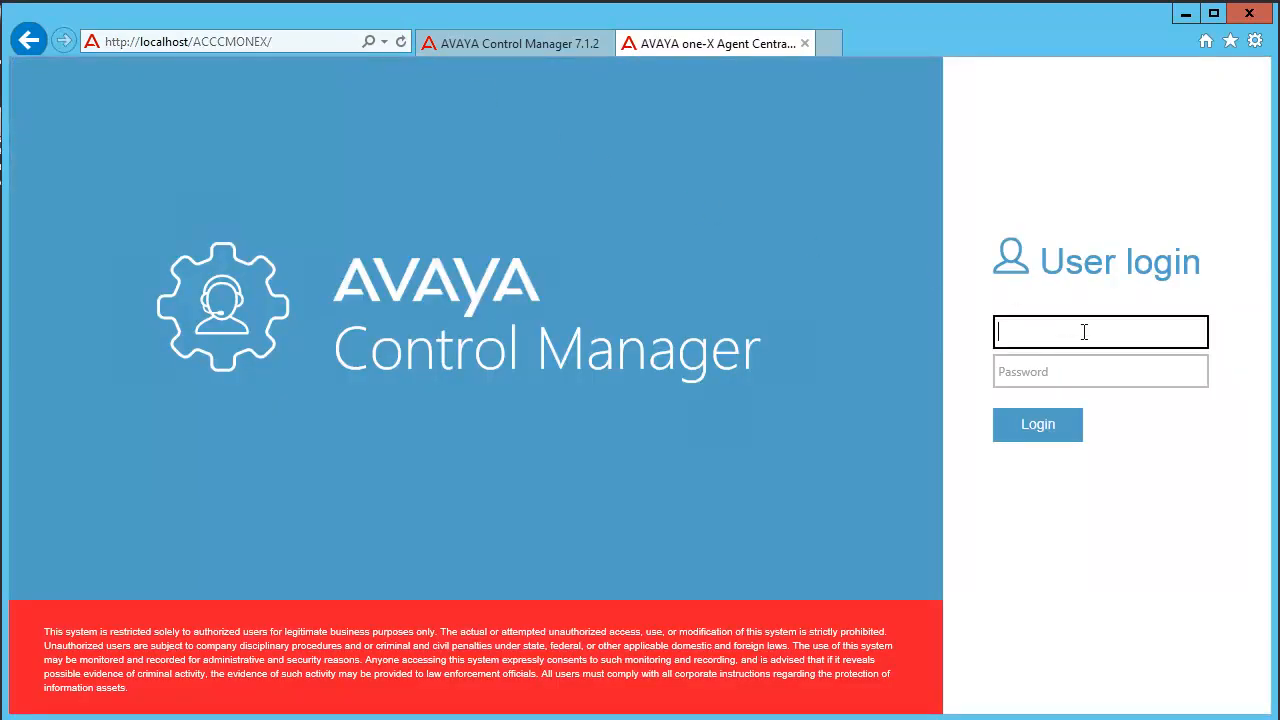
Log in and show the Manage Domains list under Settings > Domains.
text(itnv)
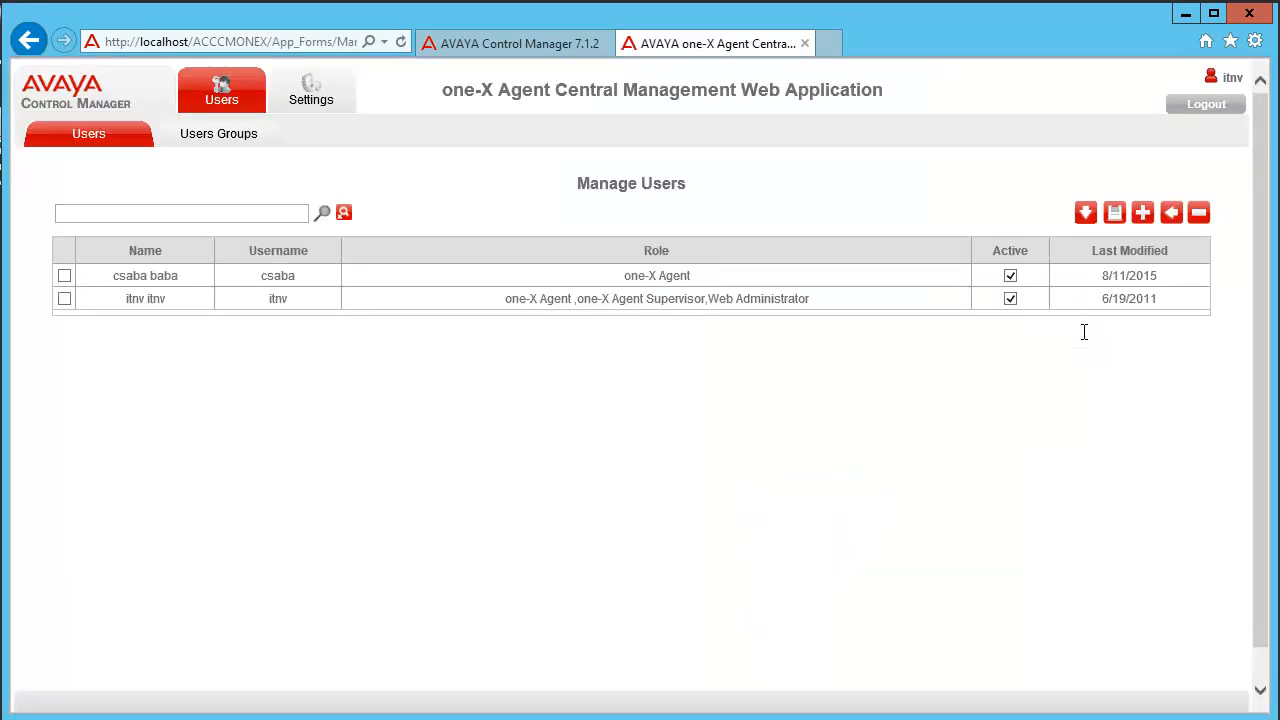
click(312, 90)
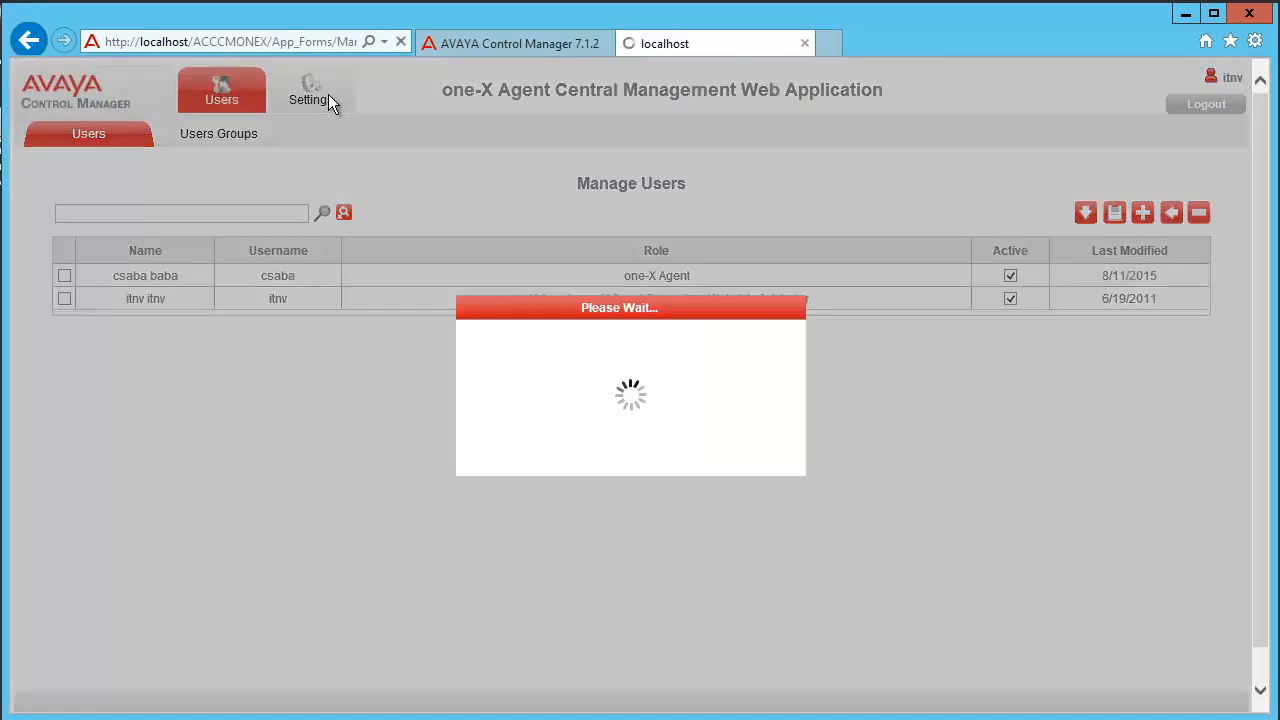
click(312, 90)
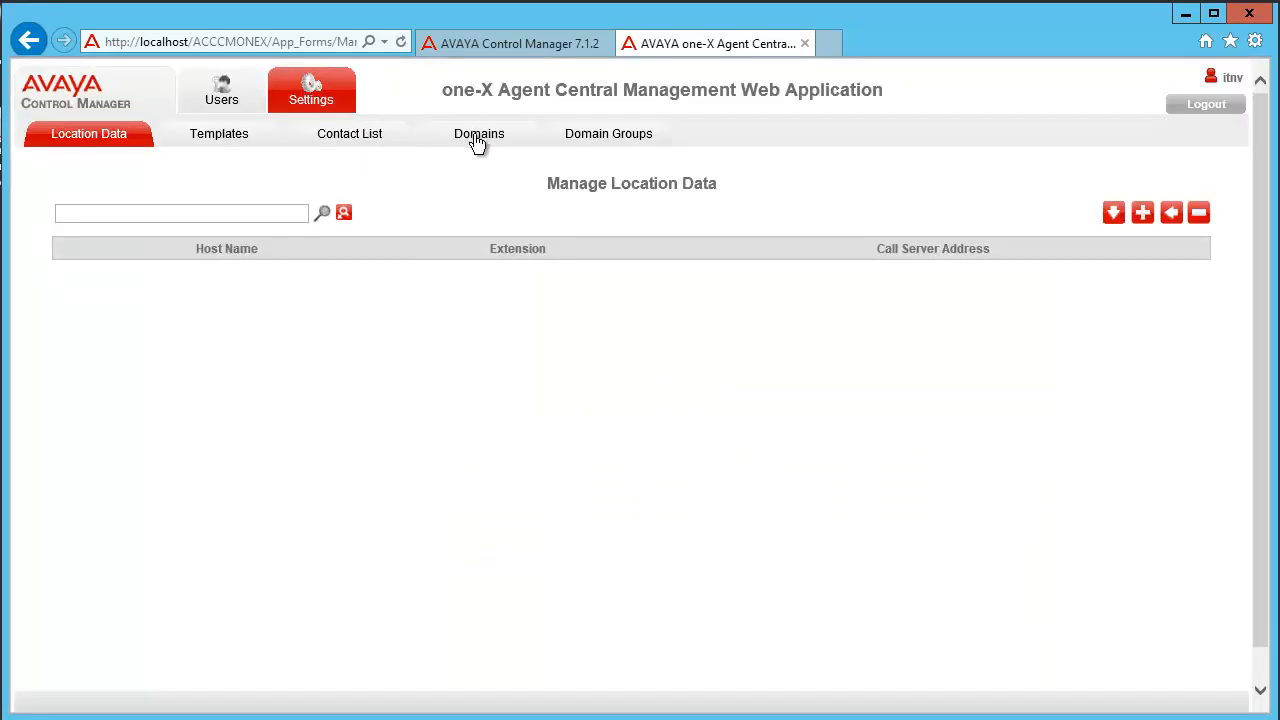
click(478, 132)
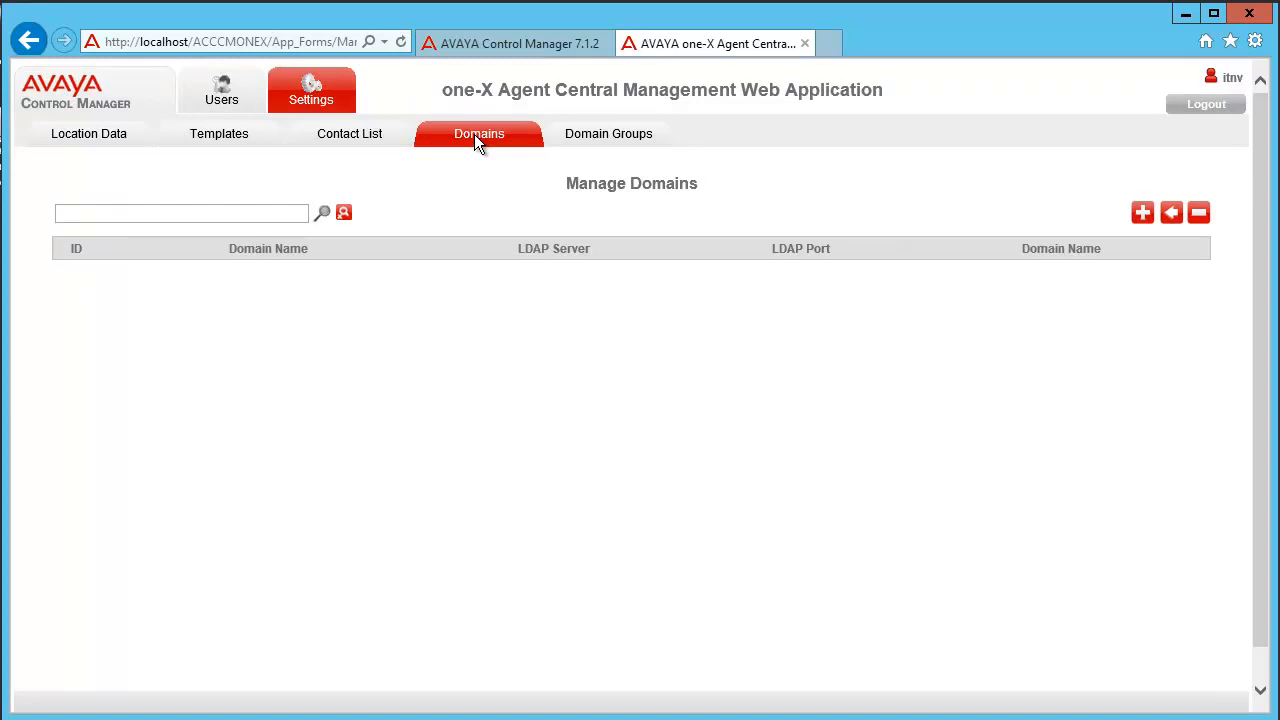
Add a new domain BUD with LDAP server 10.112.0.10 and port 389.
click(1142, 212)
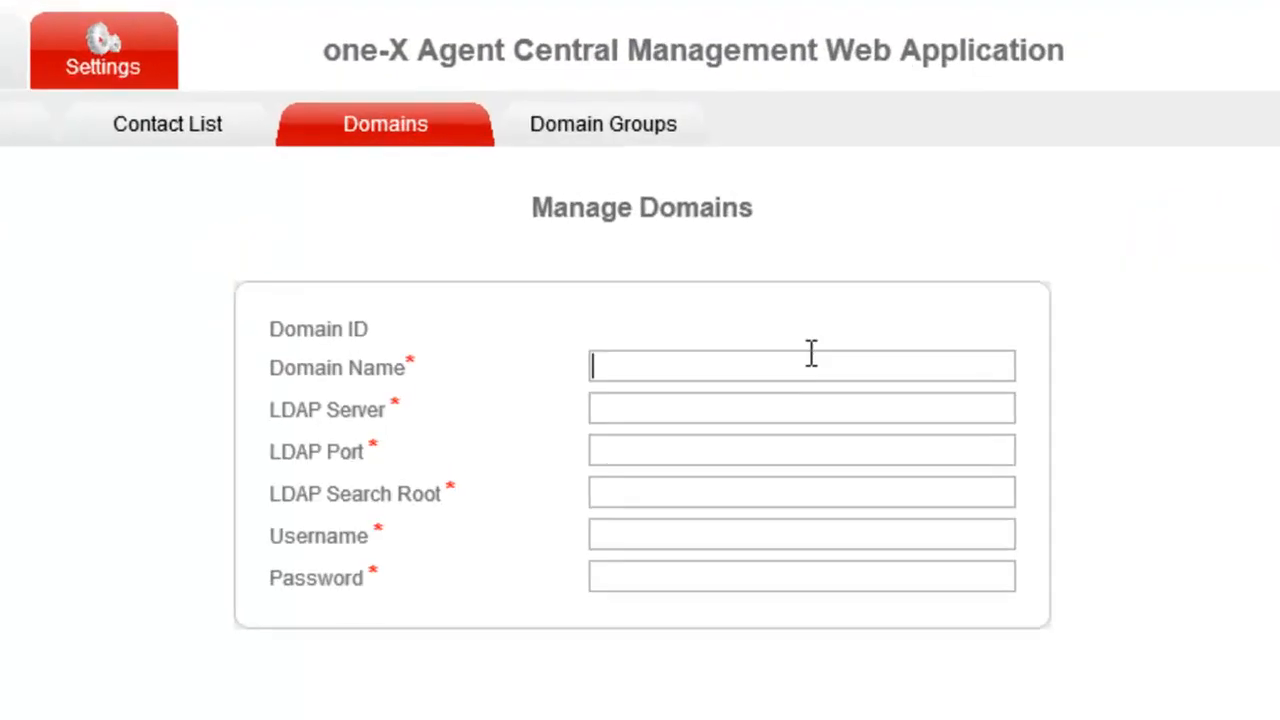
text(B)
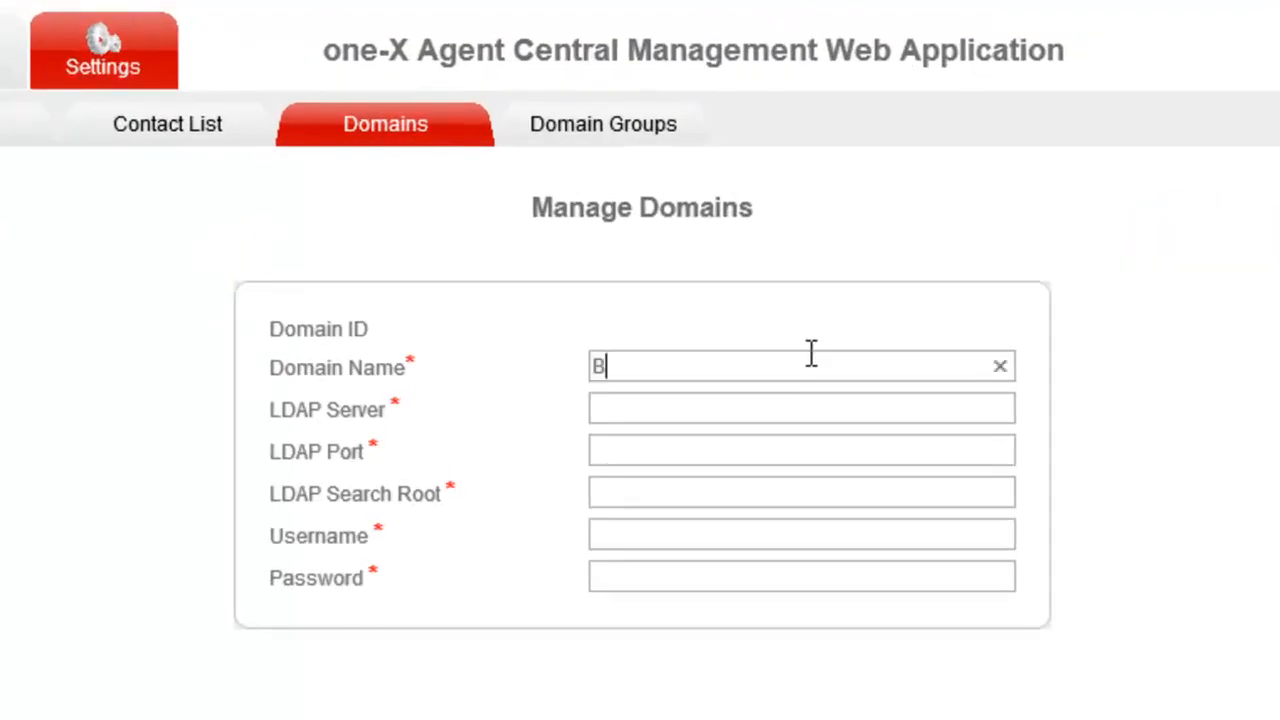
text(UD)
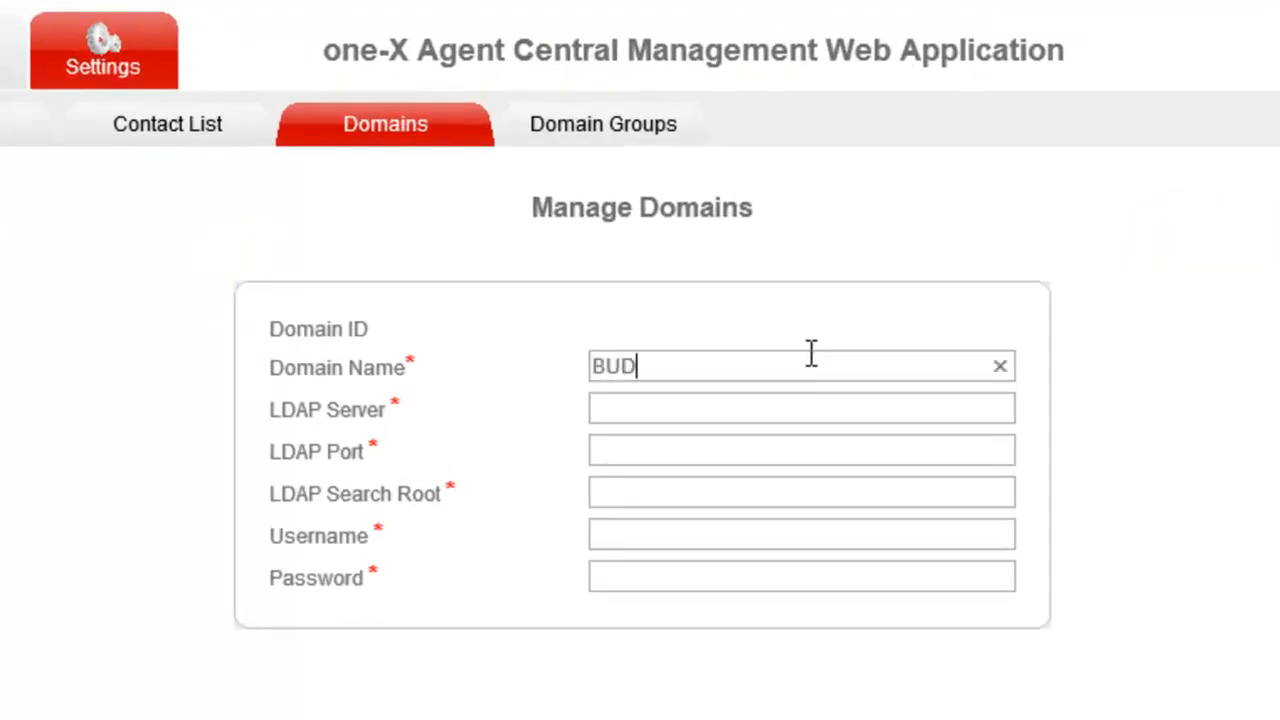
click(800, 408)
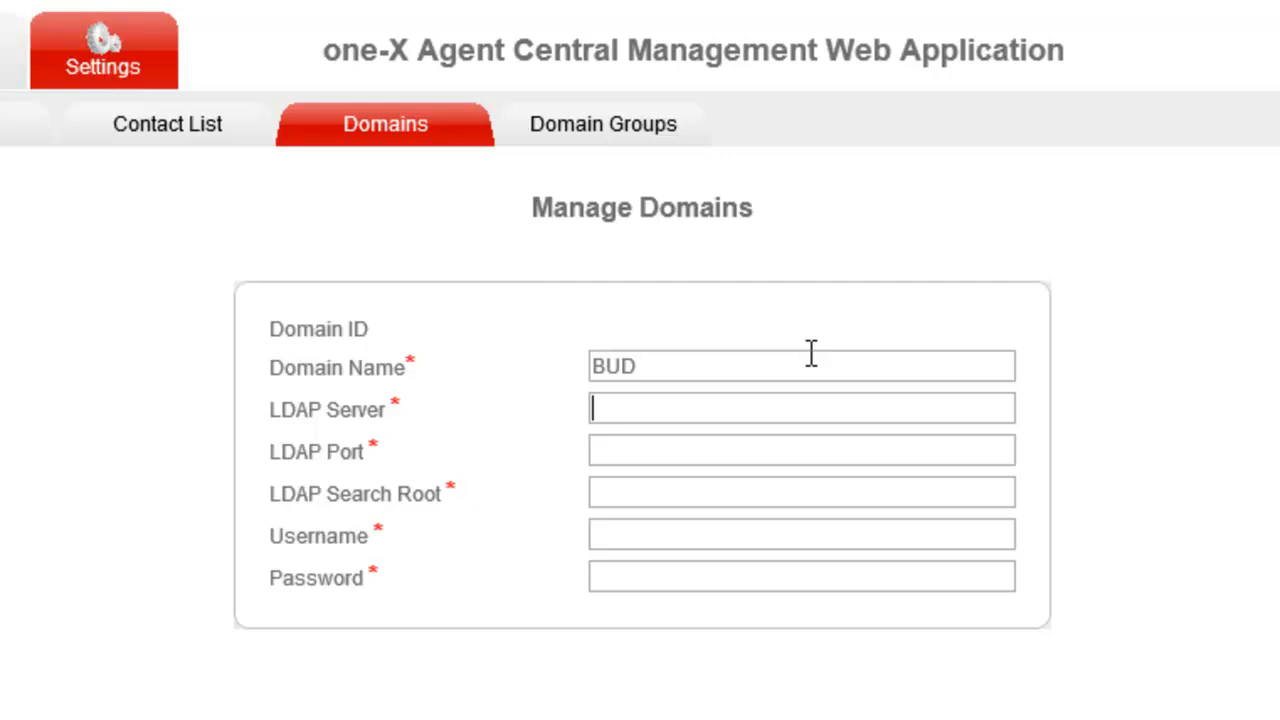
text(10.112.0.10)
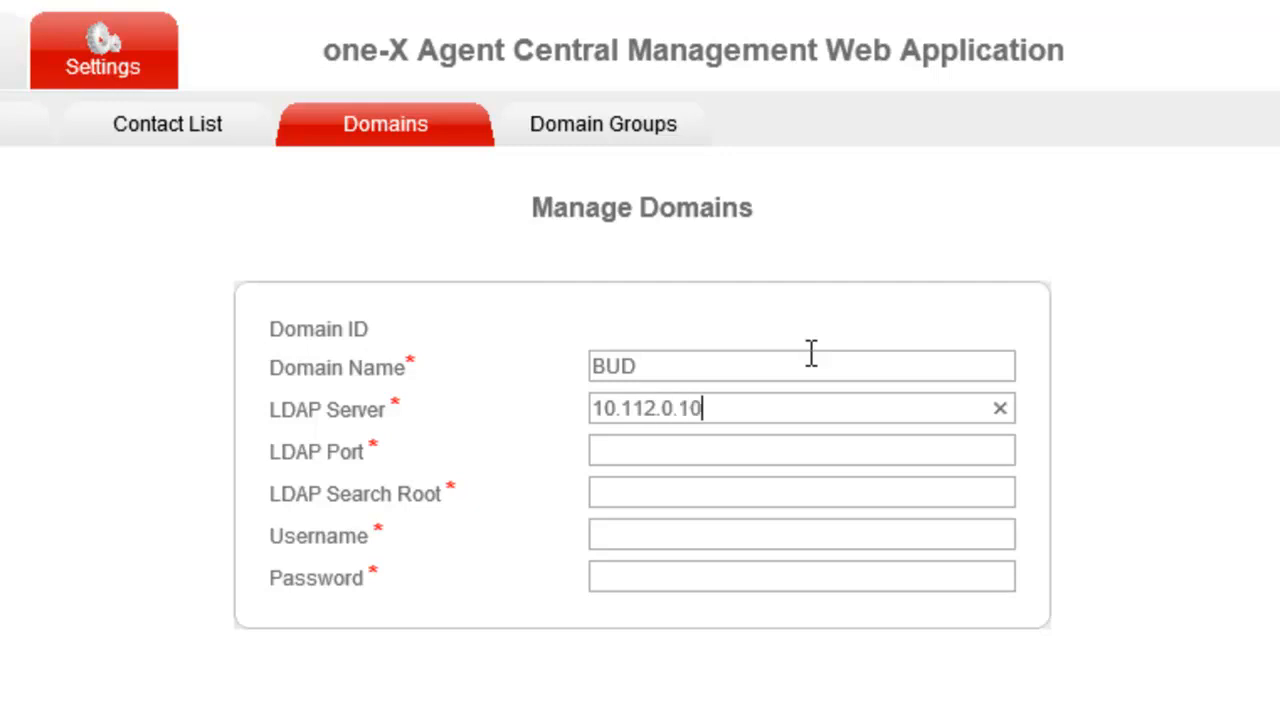
text(389)
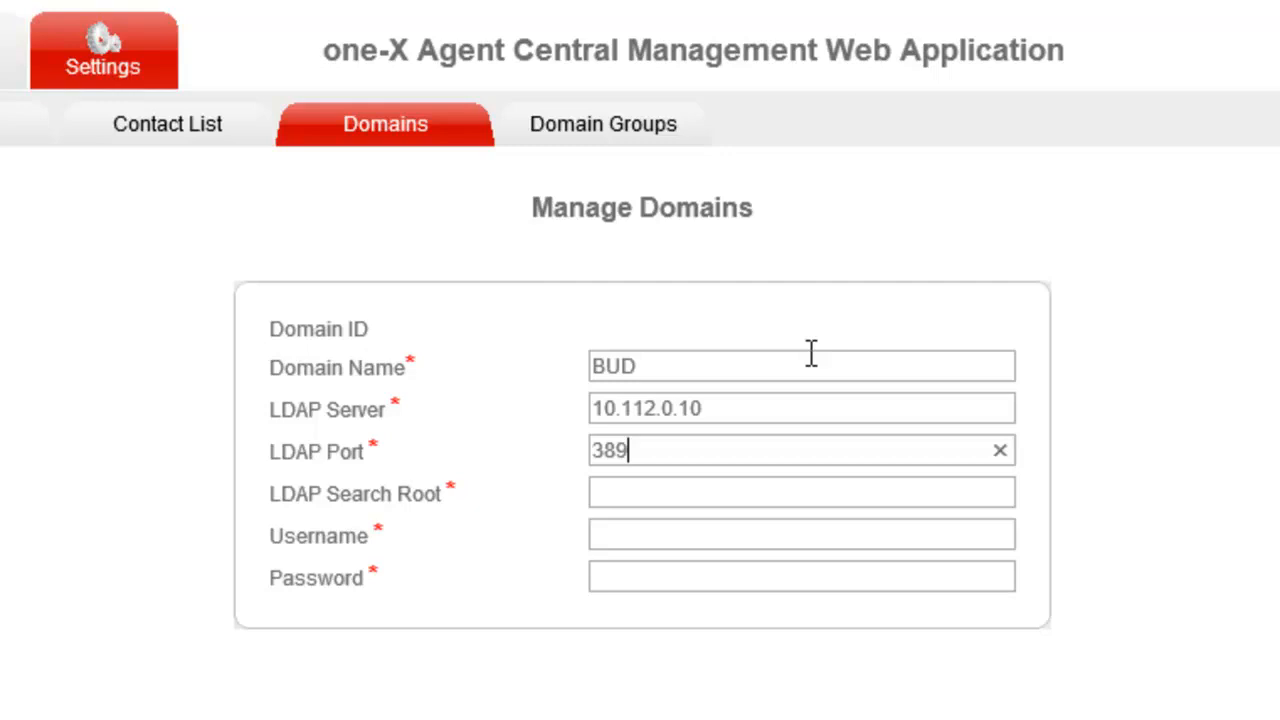
Enter search root dc=bud,dc=avaya,dc=com, username administrator and the password.
click(800, 492)
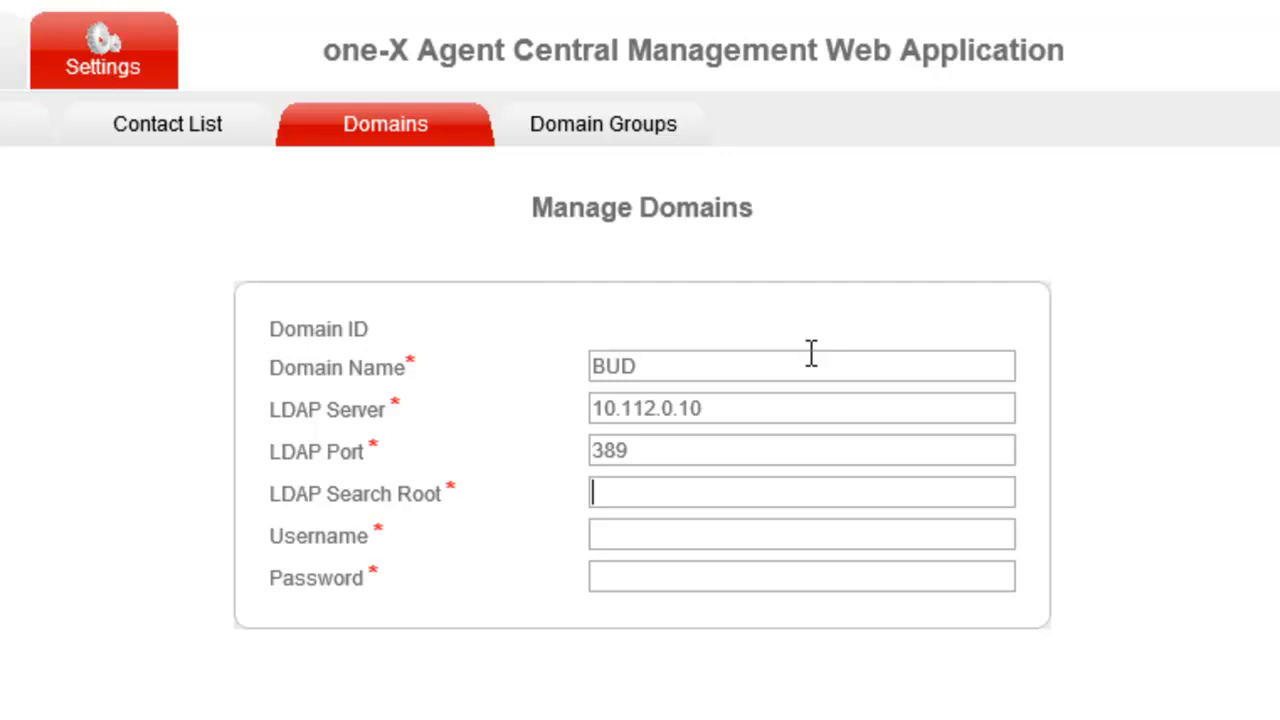
text(dc=bud,)
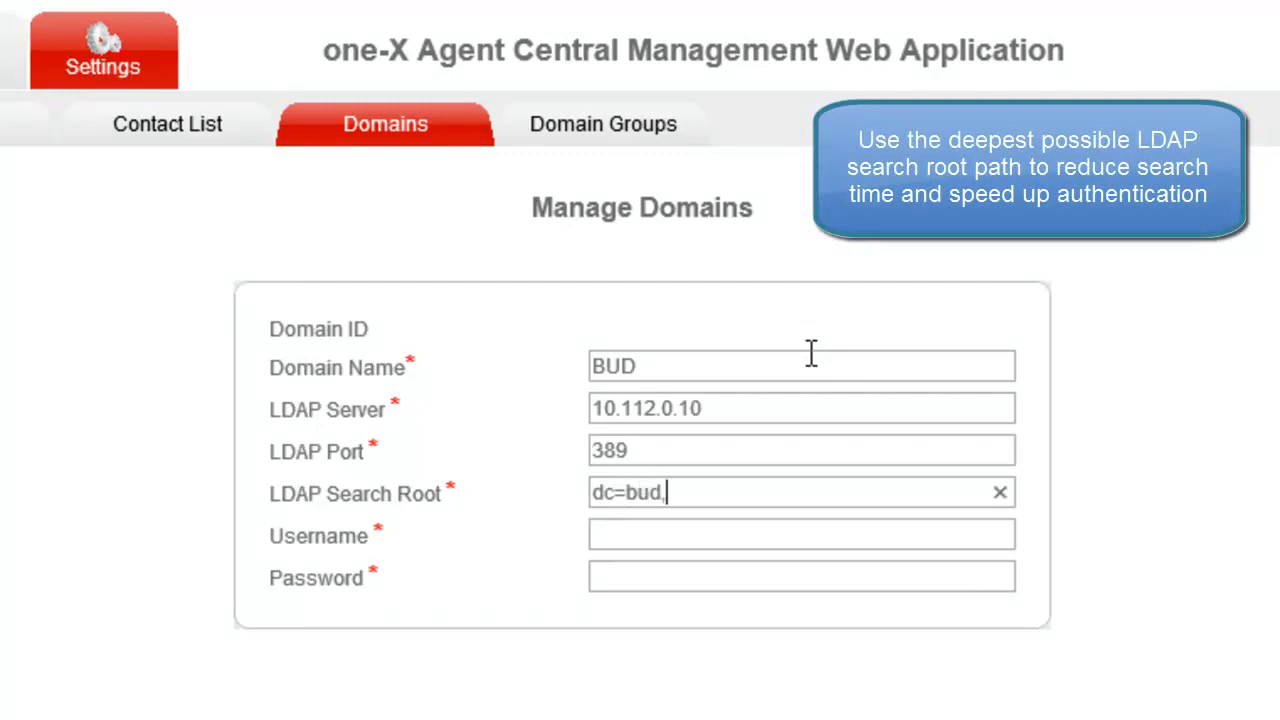
text(dc=avaya)
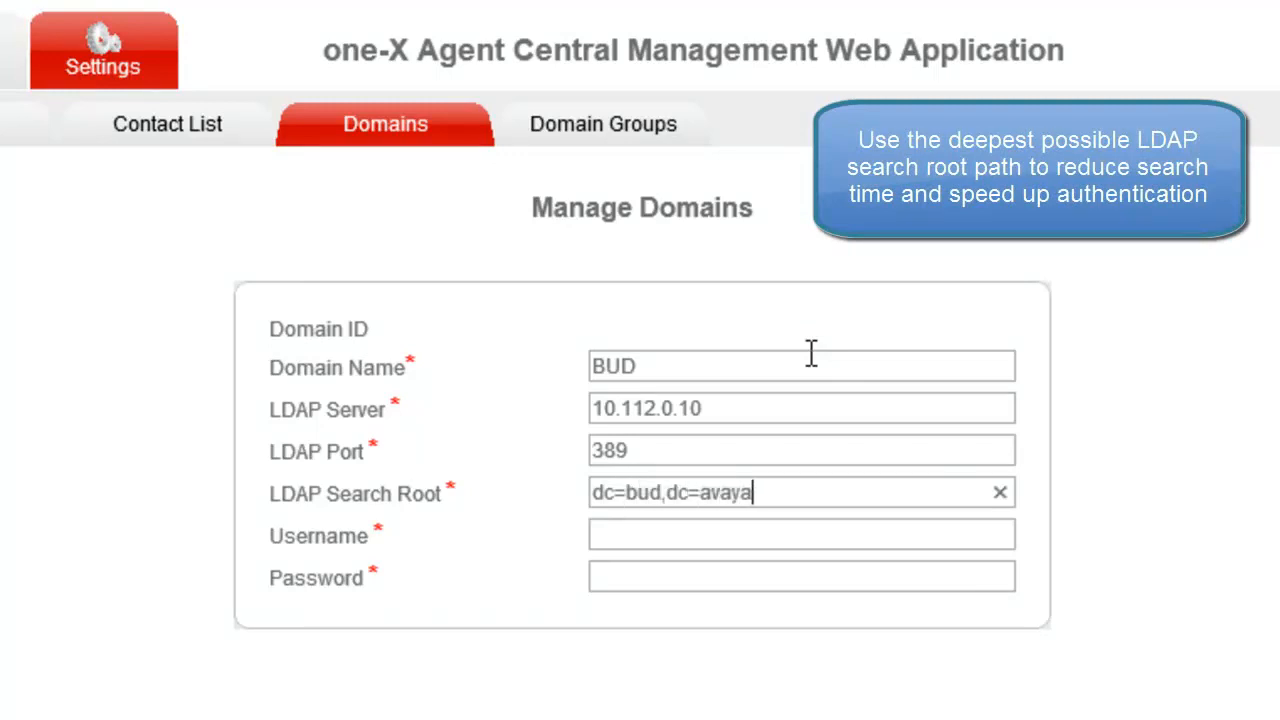
text(,dc=com)
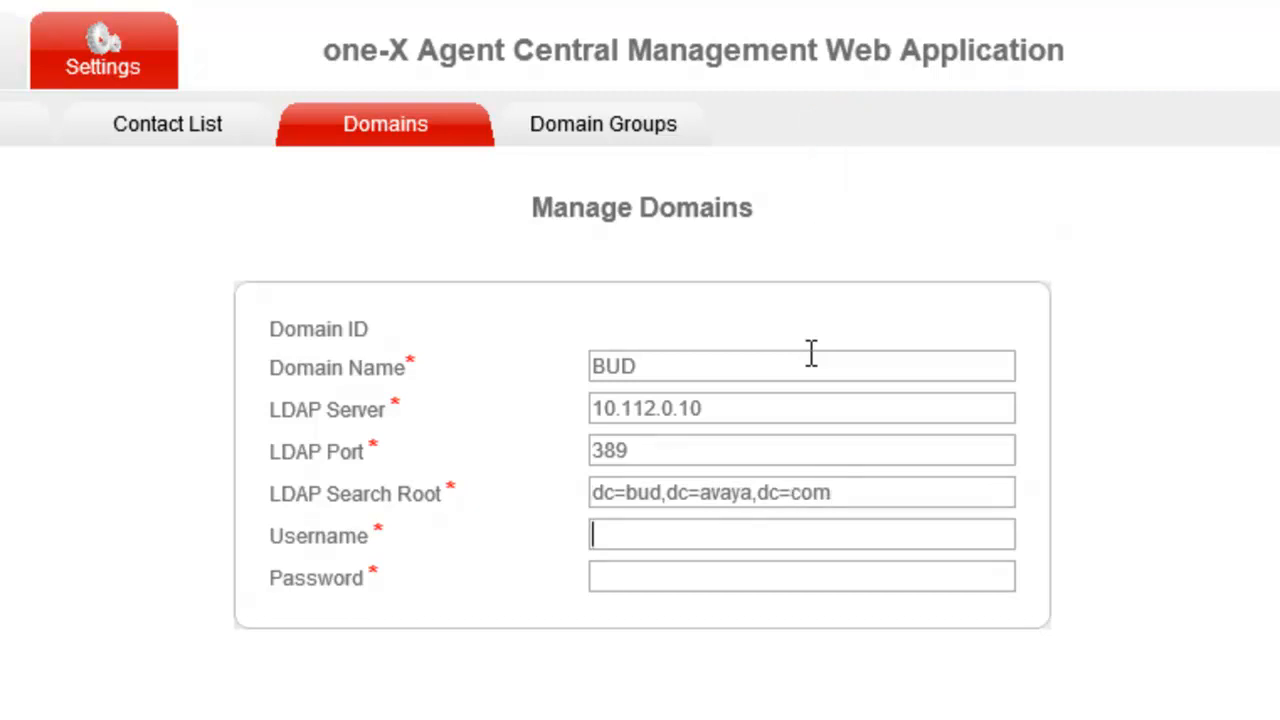
text(administ)
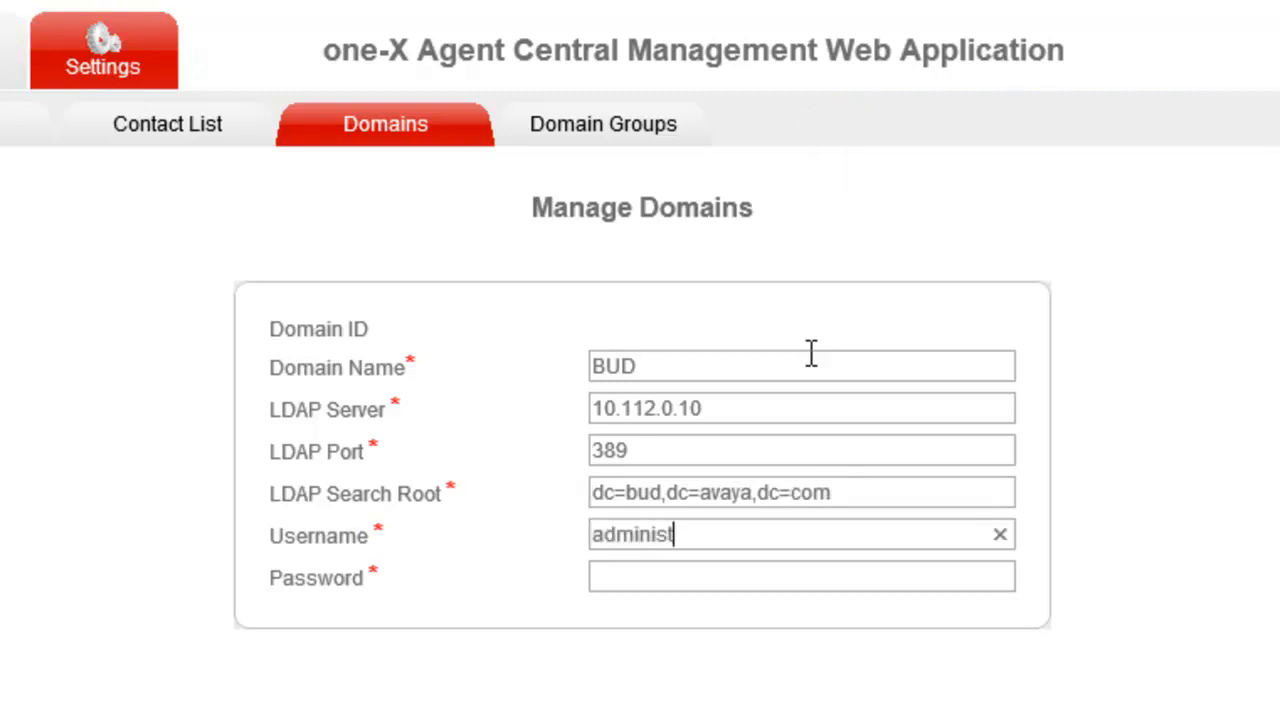
text(rator)
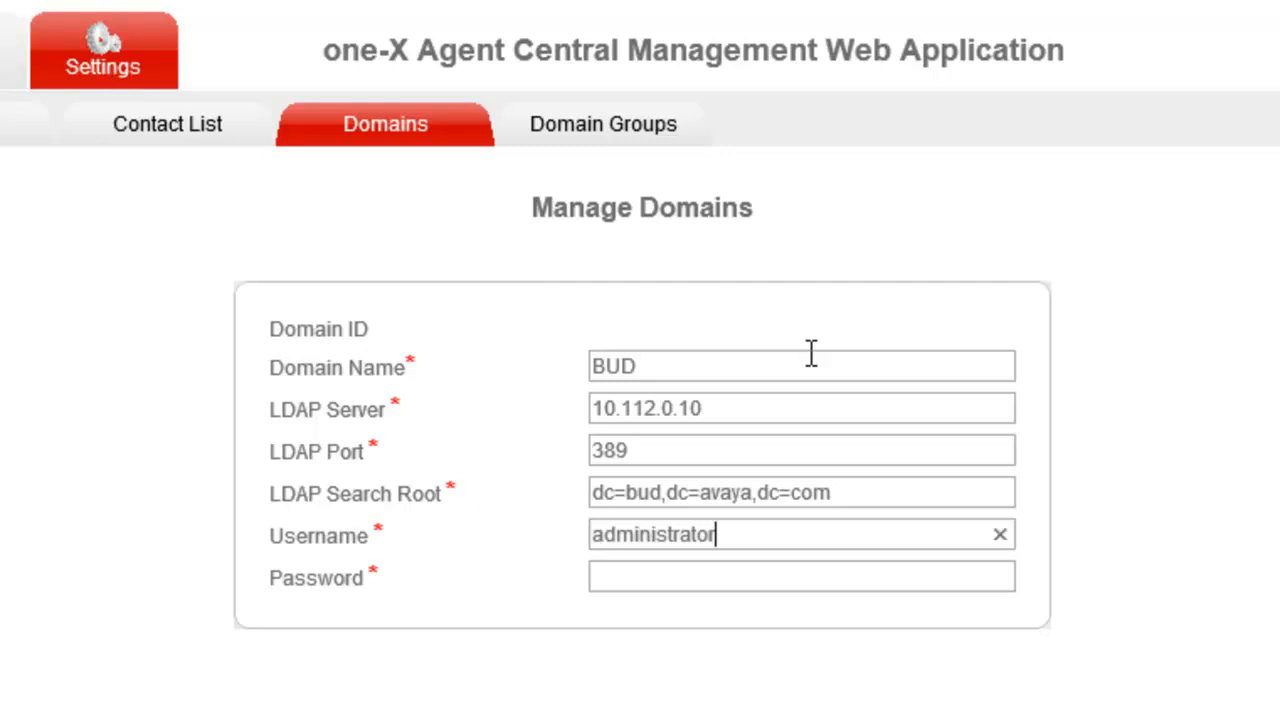
click(800, 576)
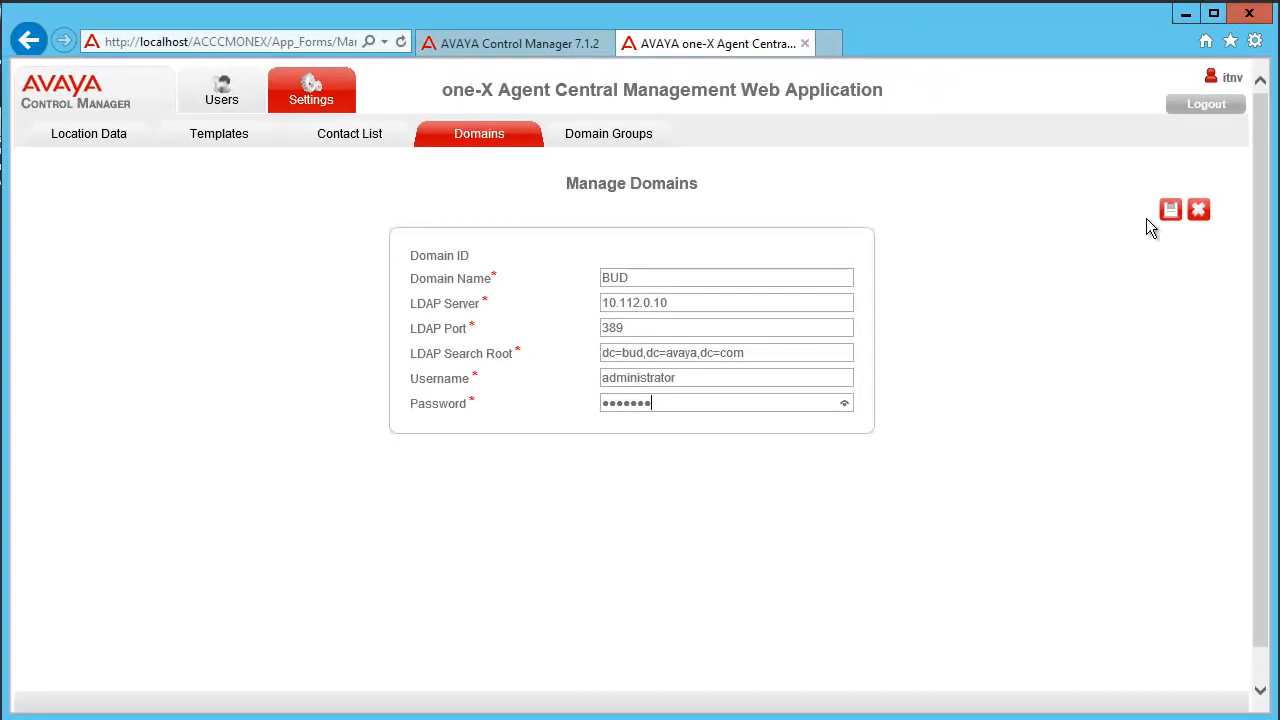
Save the BUD domain and go to the Manage Users page.
click(1170, 210)
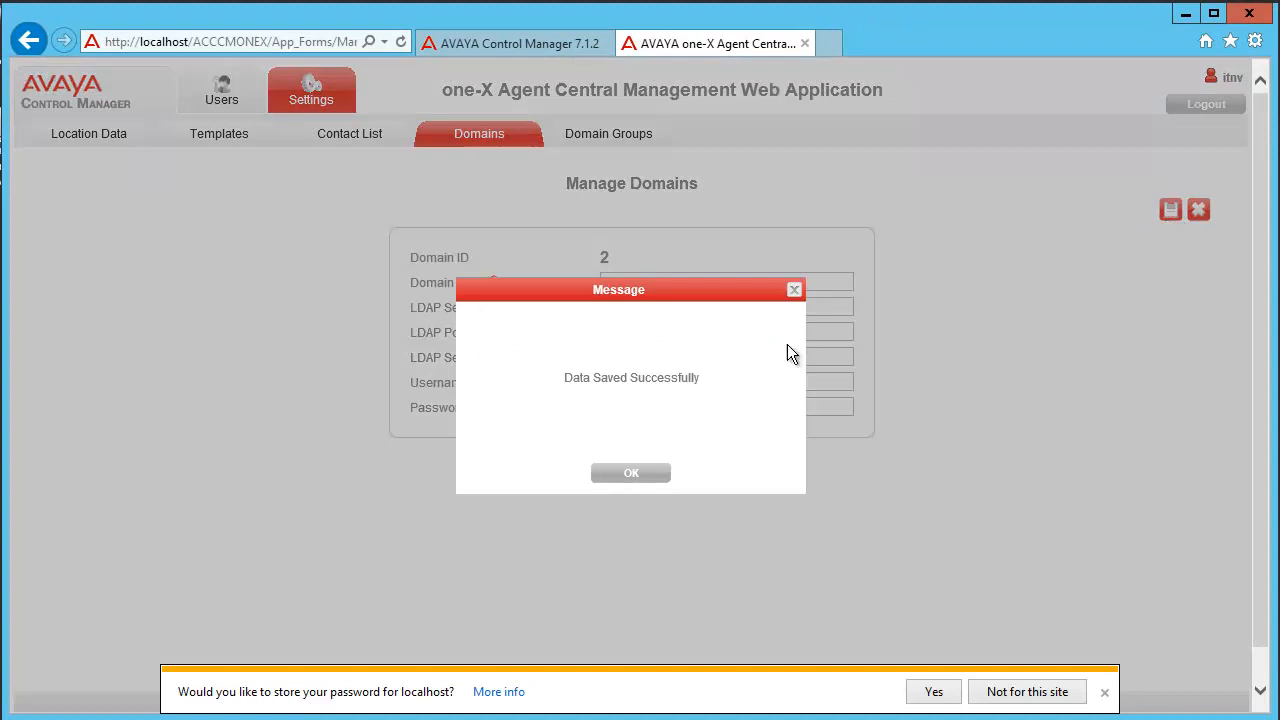
click(632, 472)
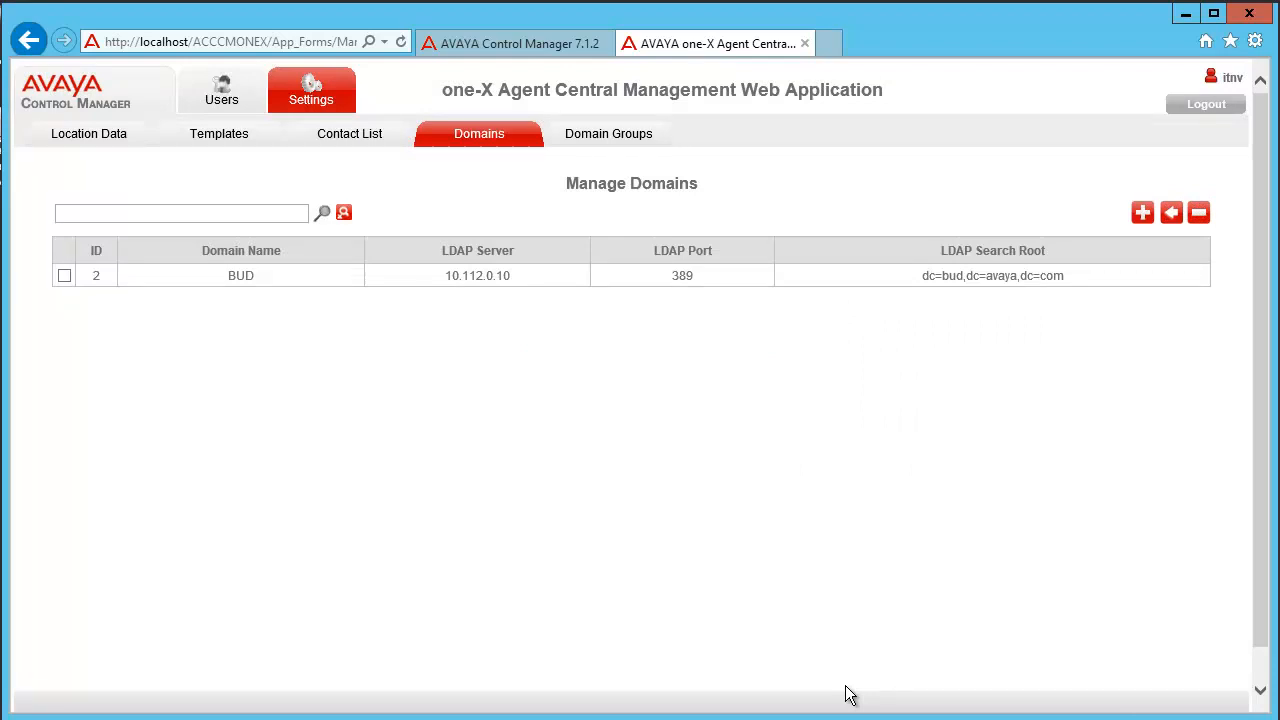
click(220, 90)
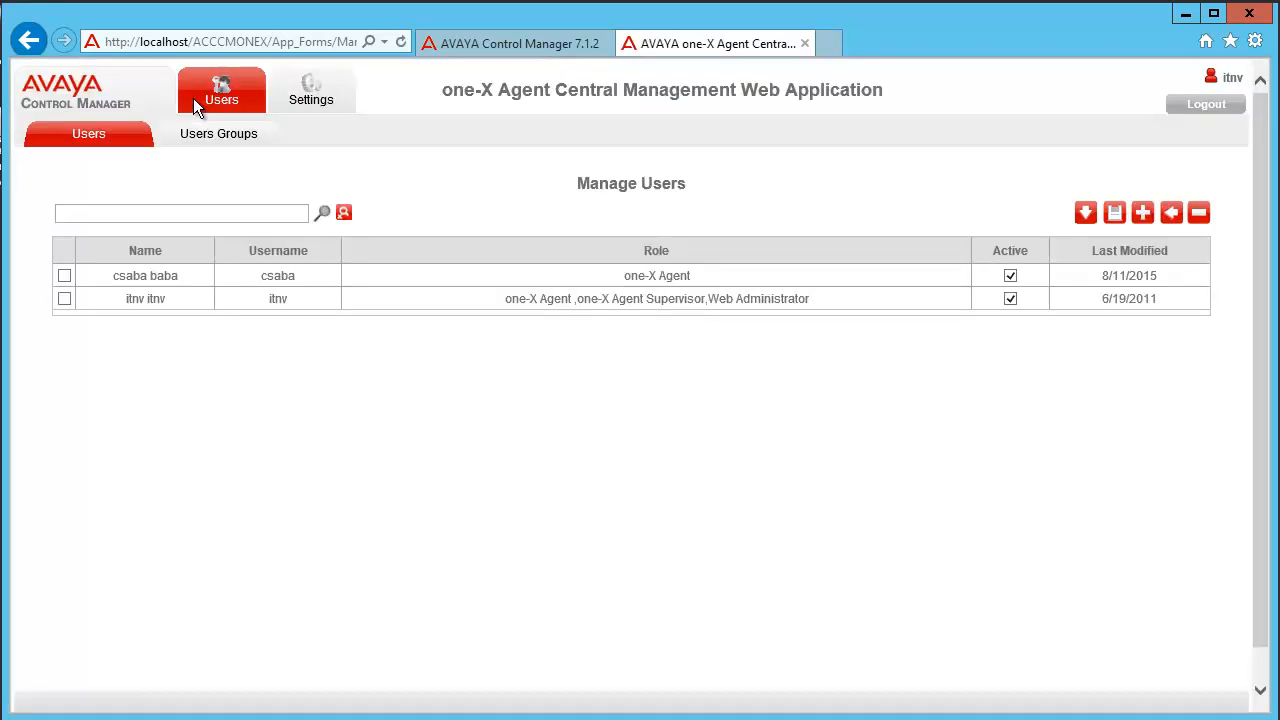
mouse_move(924, 204)
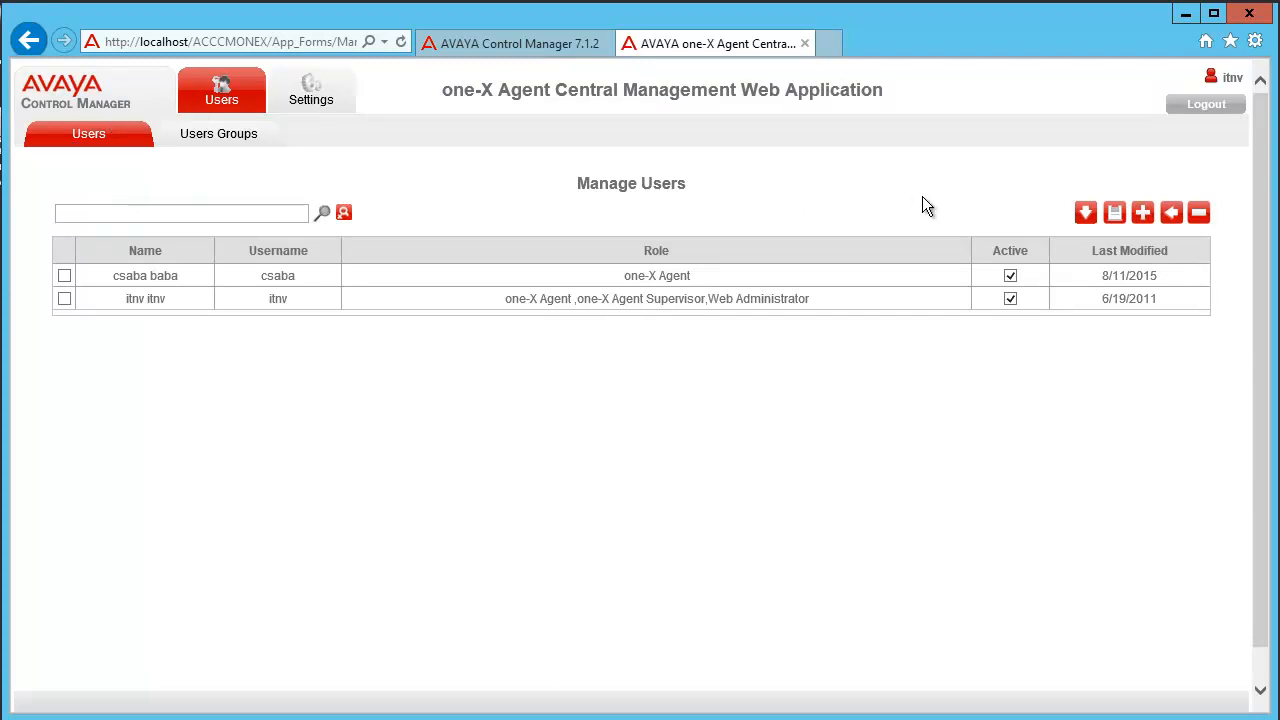
Create user ssouser (test) with LDAP Root authentication, BUD domain and one-X Agent role.
click(1142, 212)
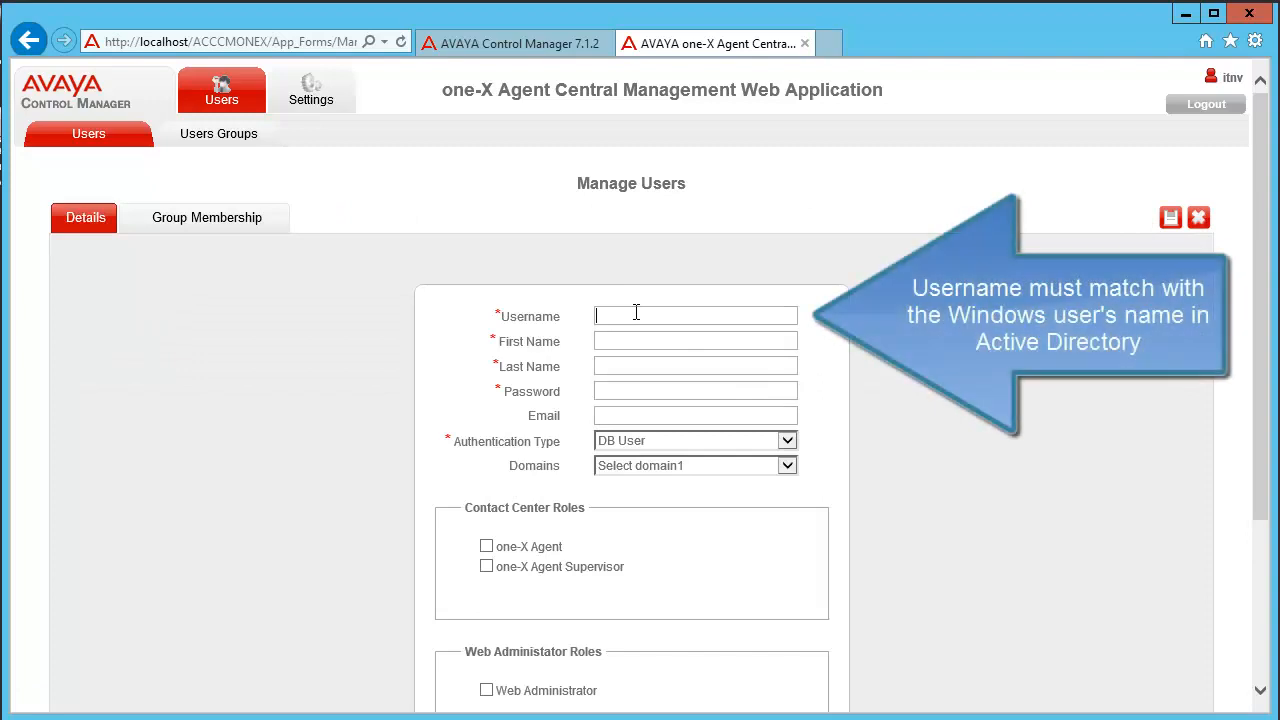
text(ssouser)
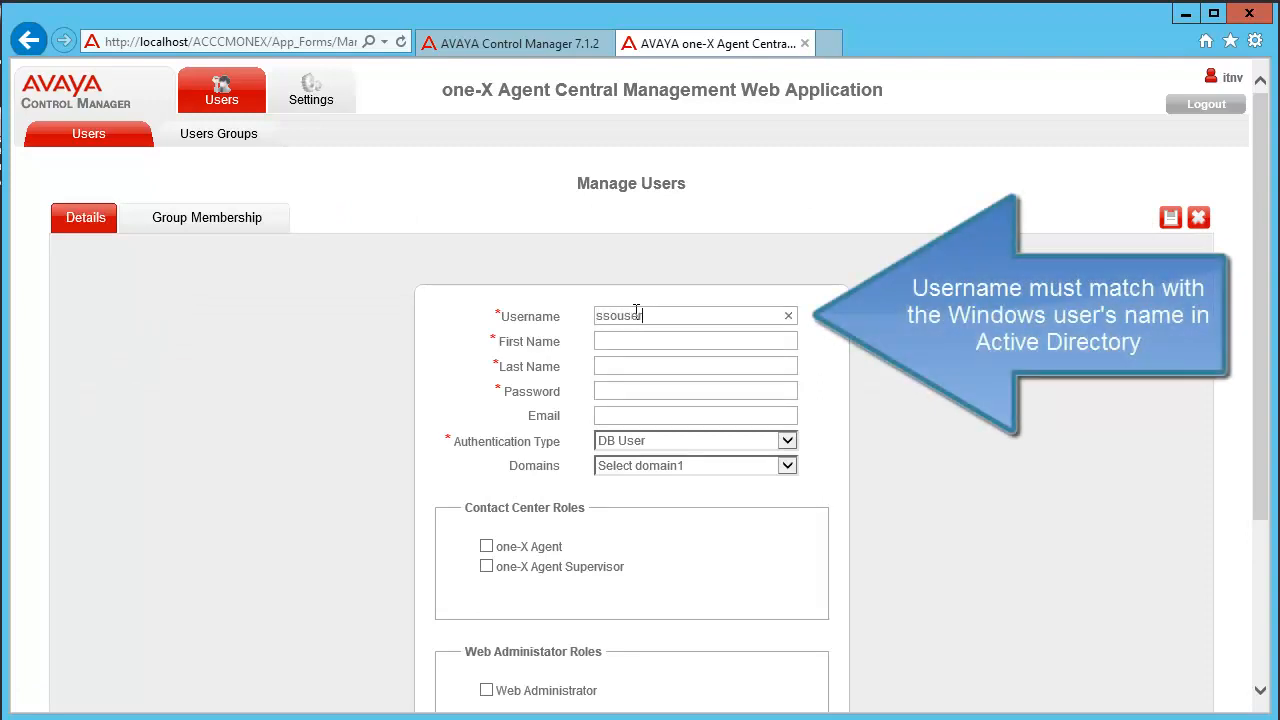
text(test)
click(696, 366)
text(csaba)
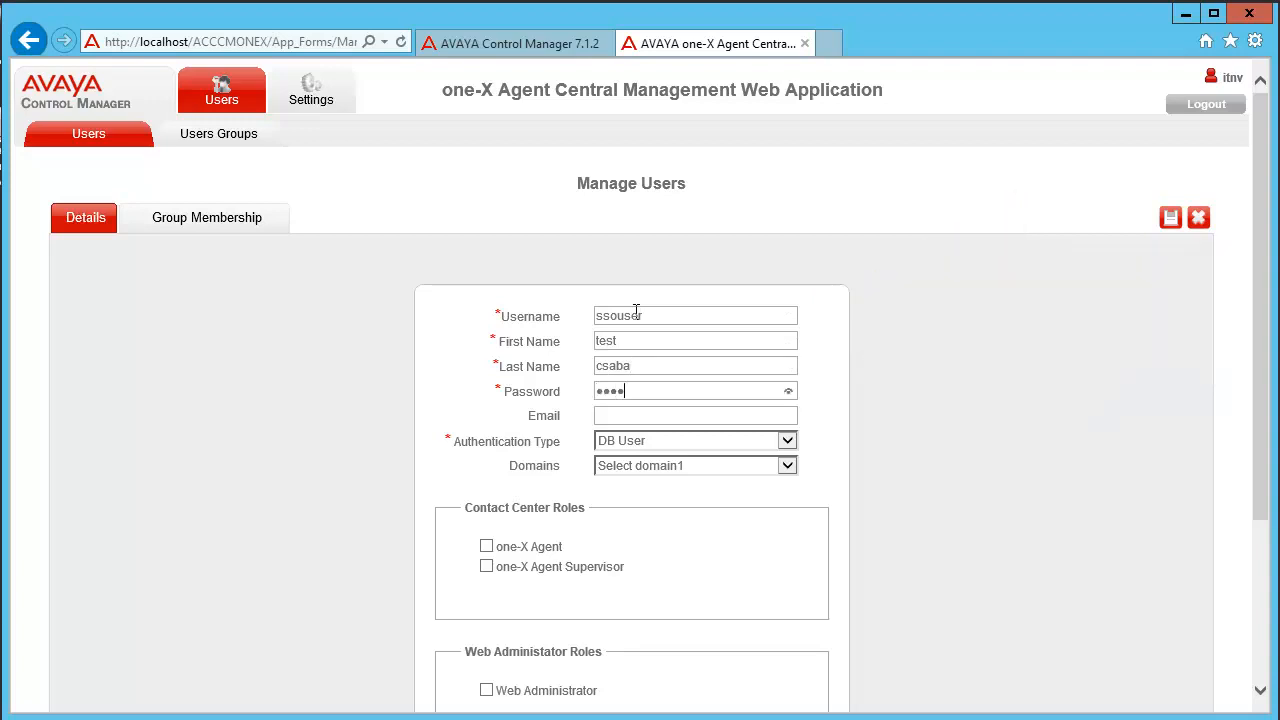
click(696, 442)
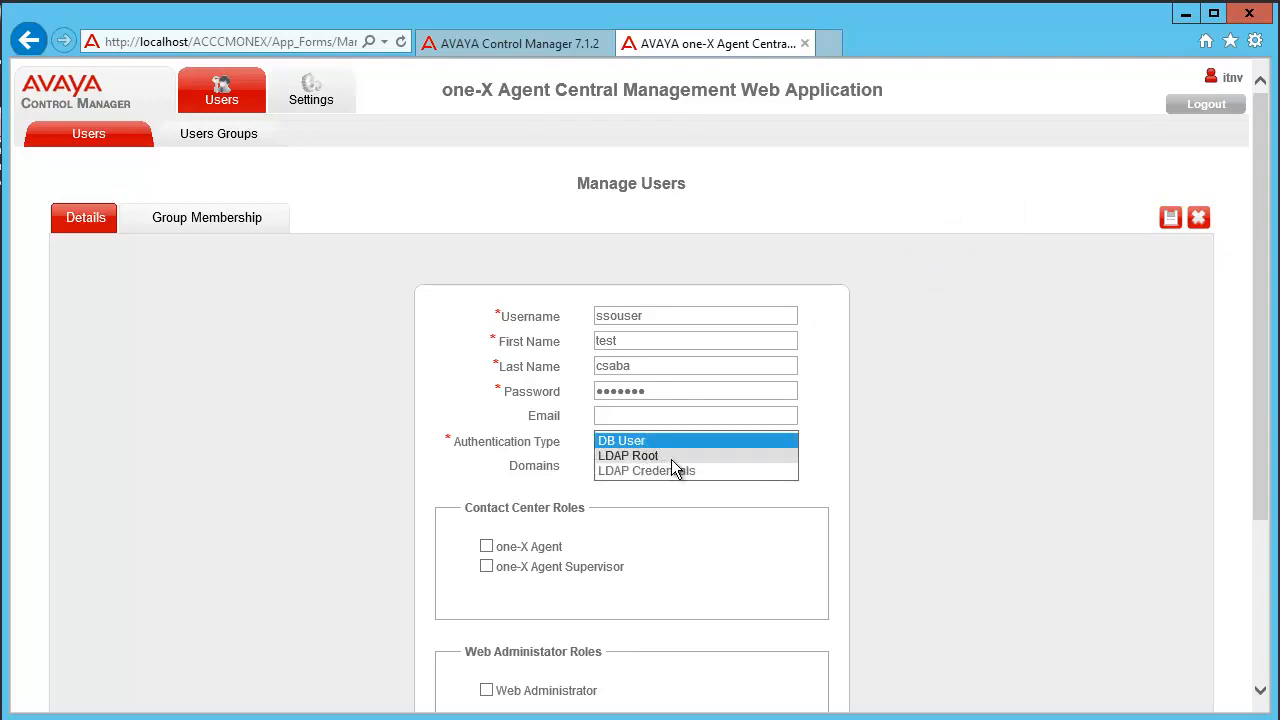
click(628, 456)
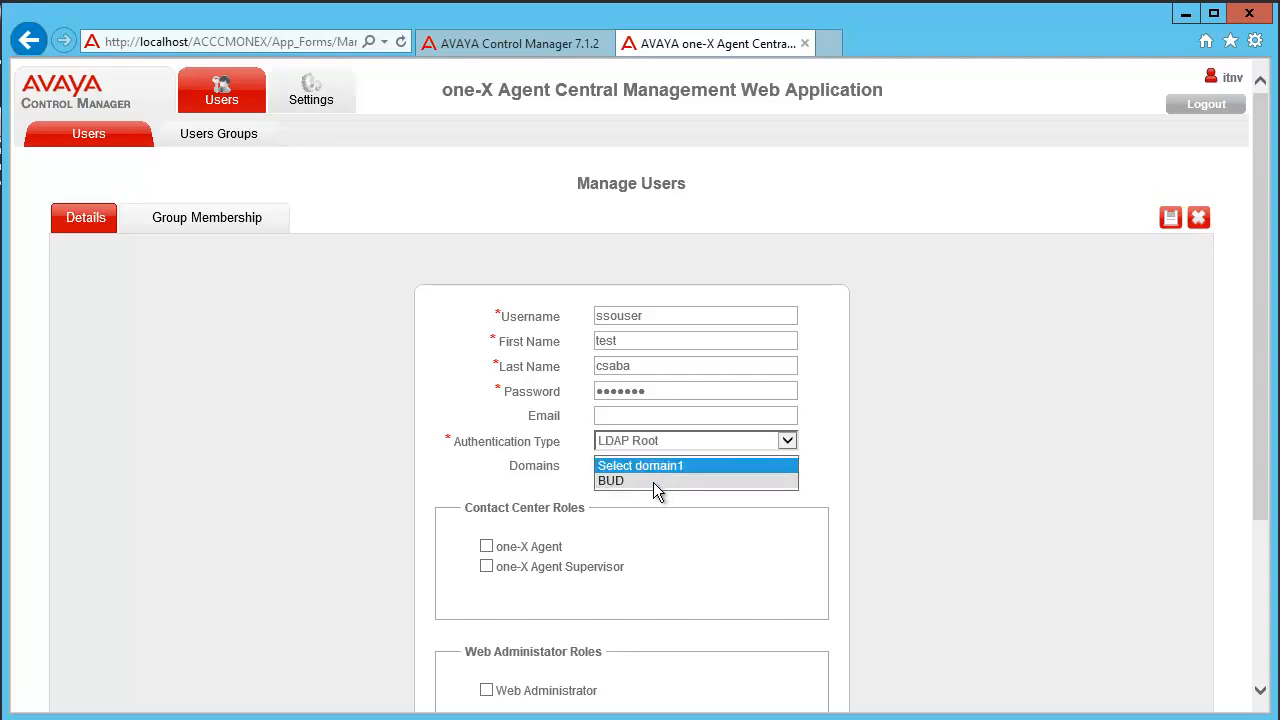
click(610, 480)
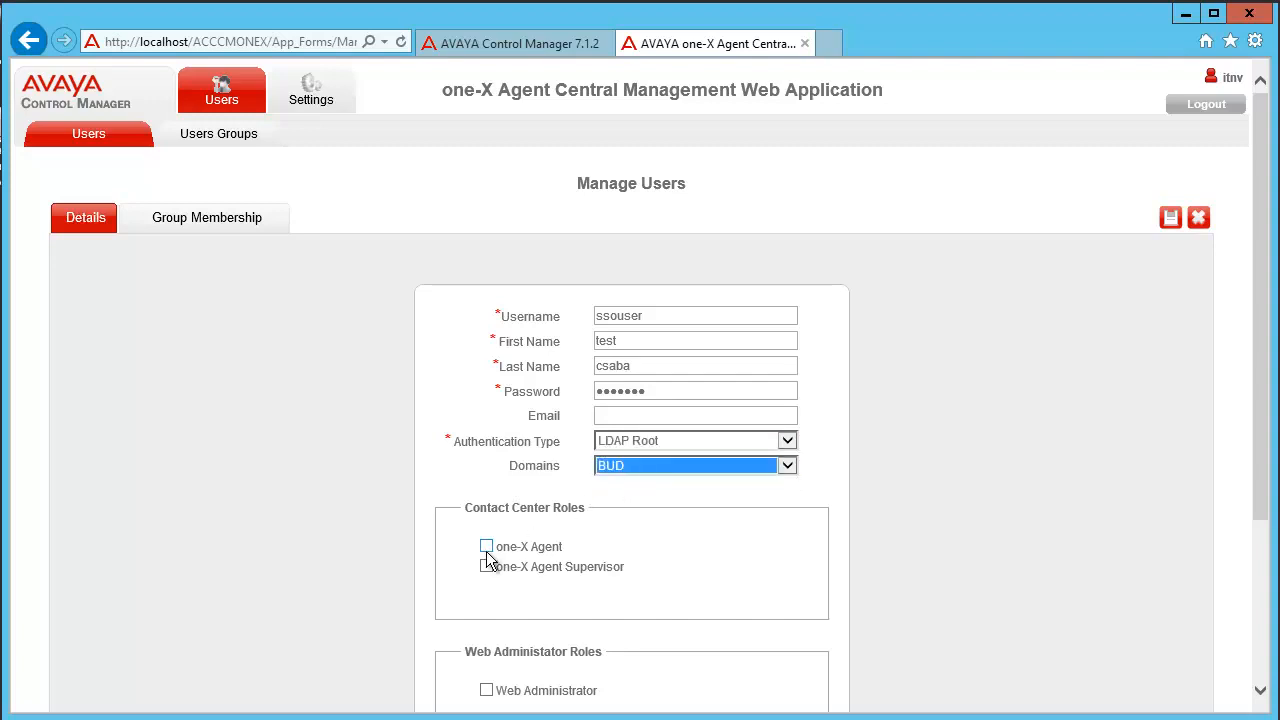
click(486, 546)
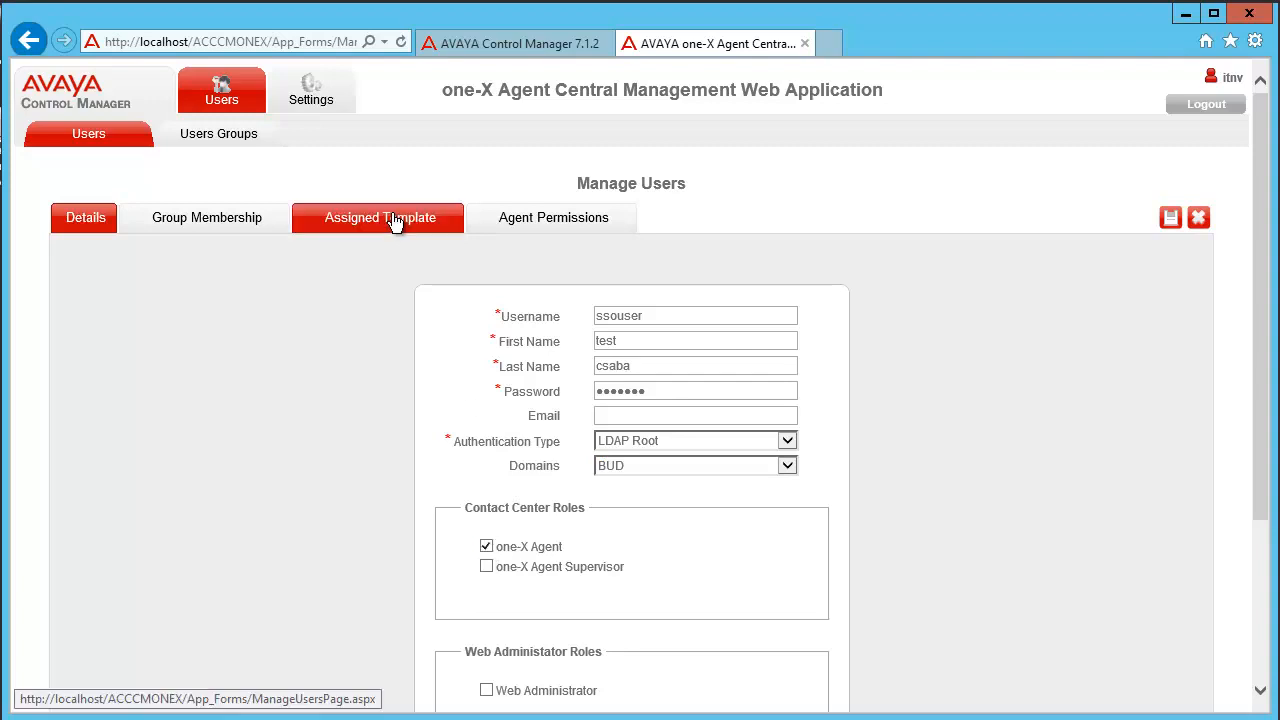
Assign the Kun Birodalom Template to the user, save, and return to the user list.
click(380, 216)
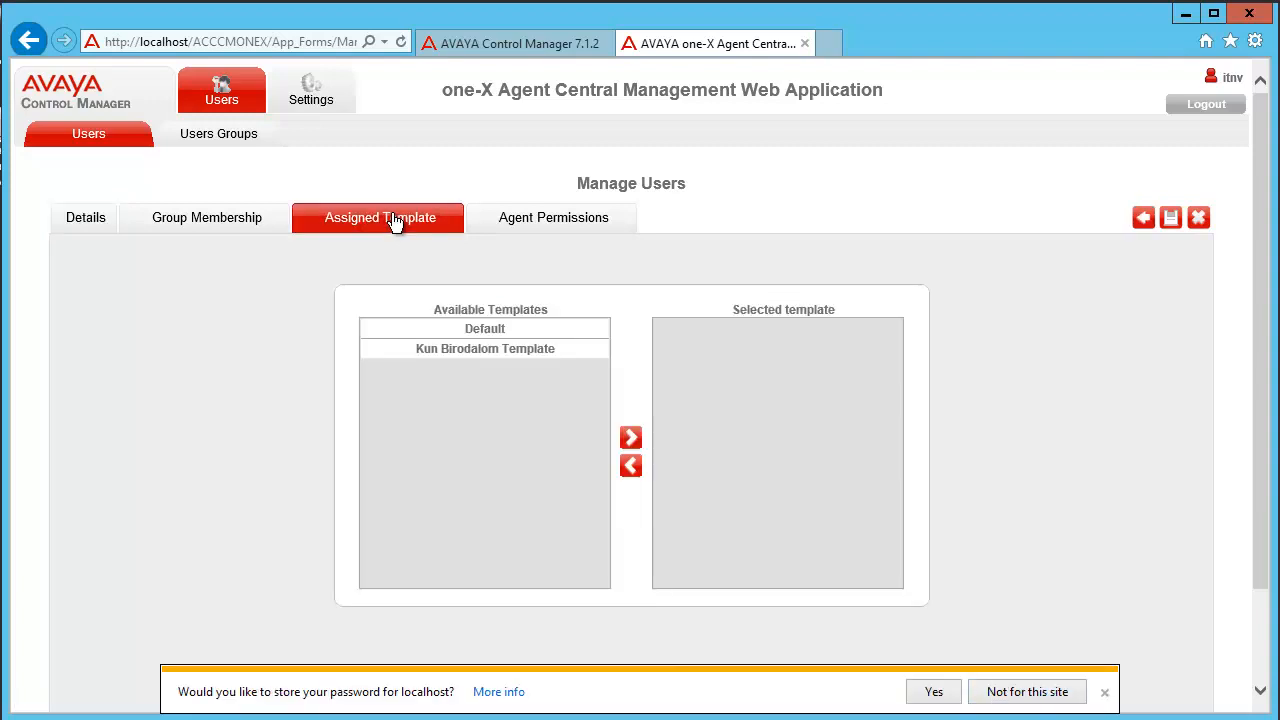
click(484, 348)
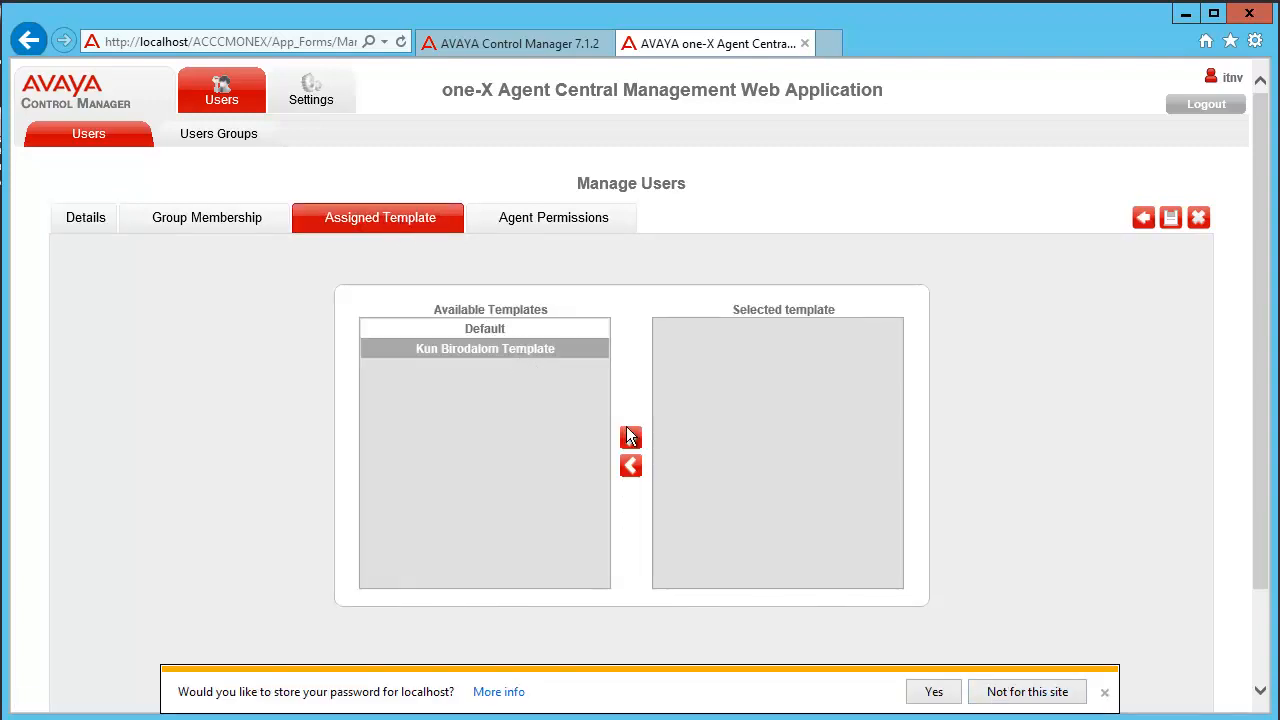
click(630, 436)
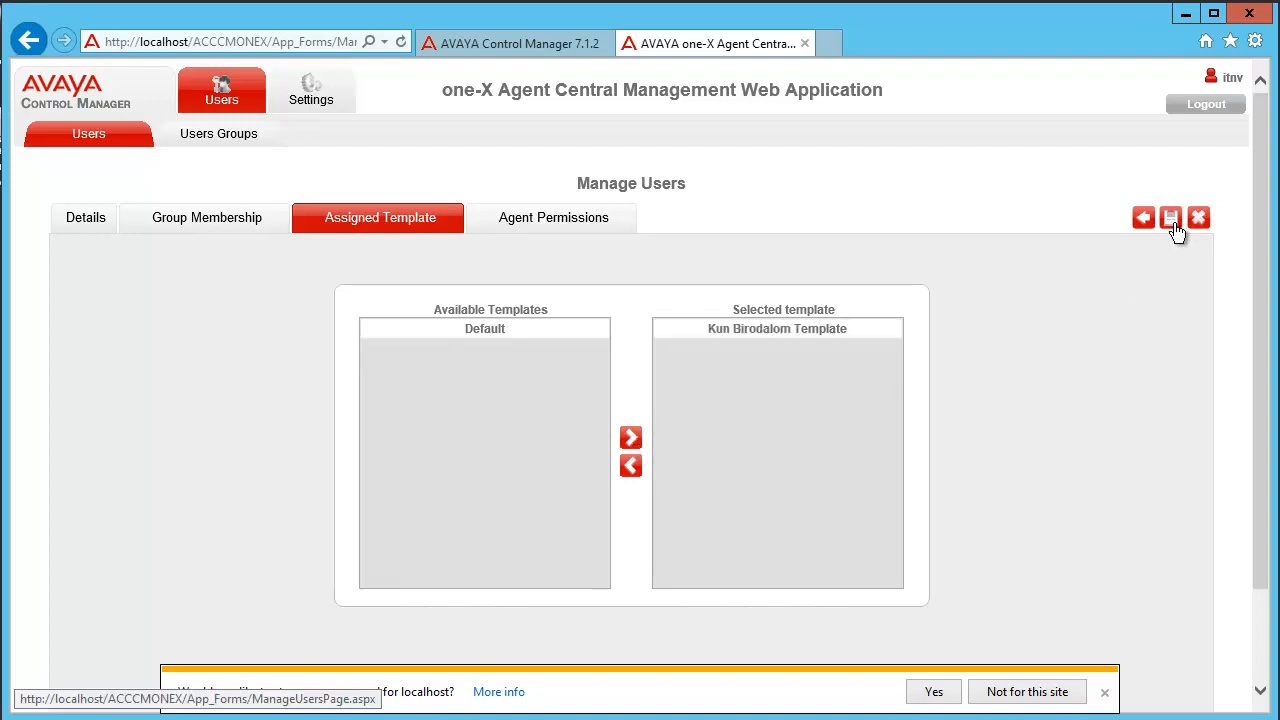
click(1170, 216)
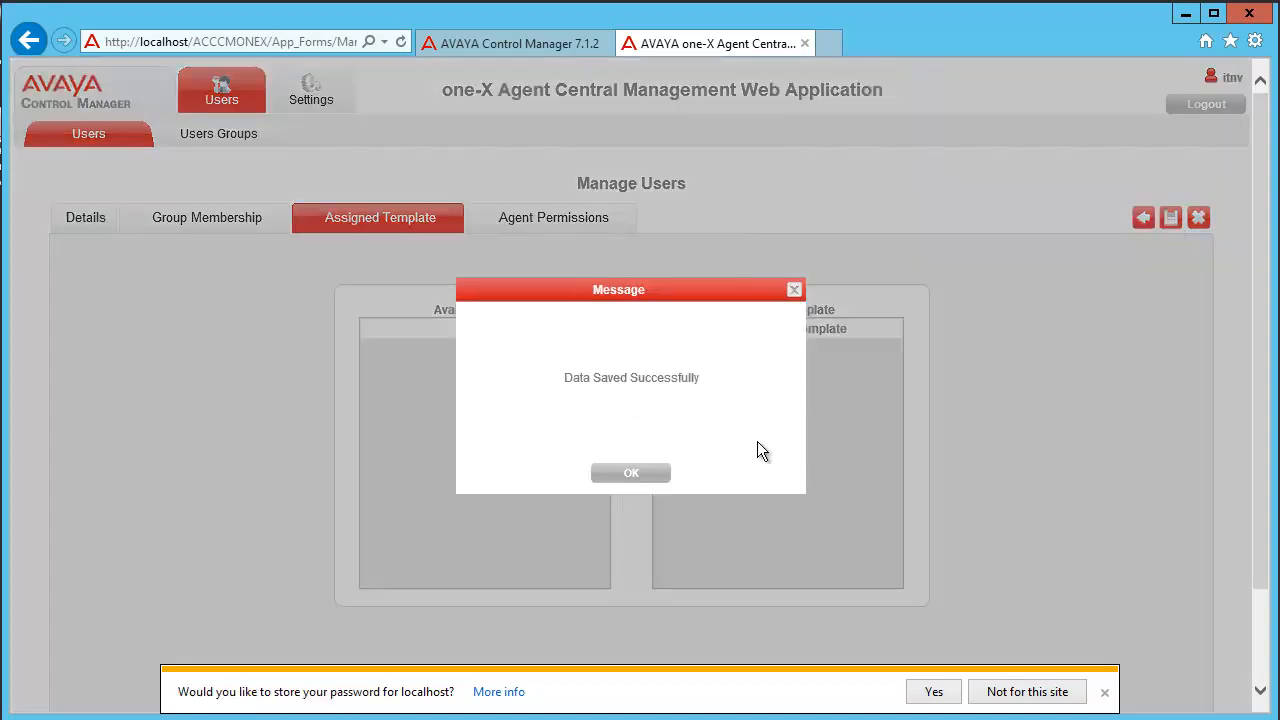
click(632, 472)
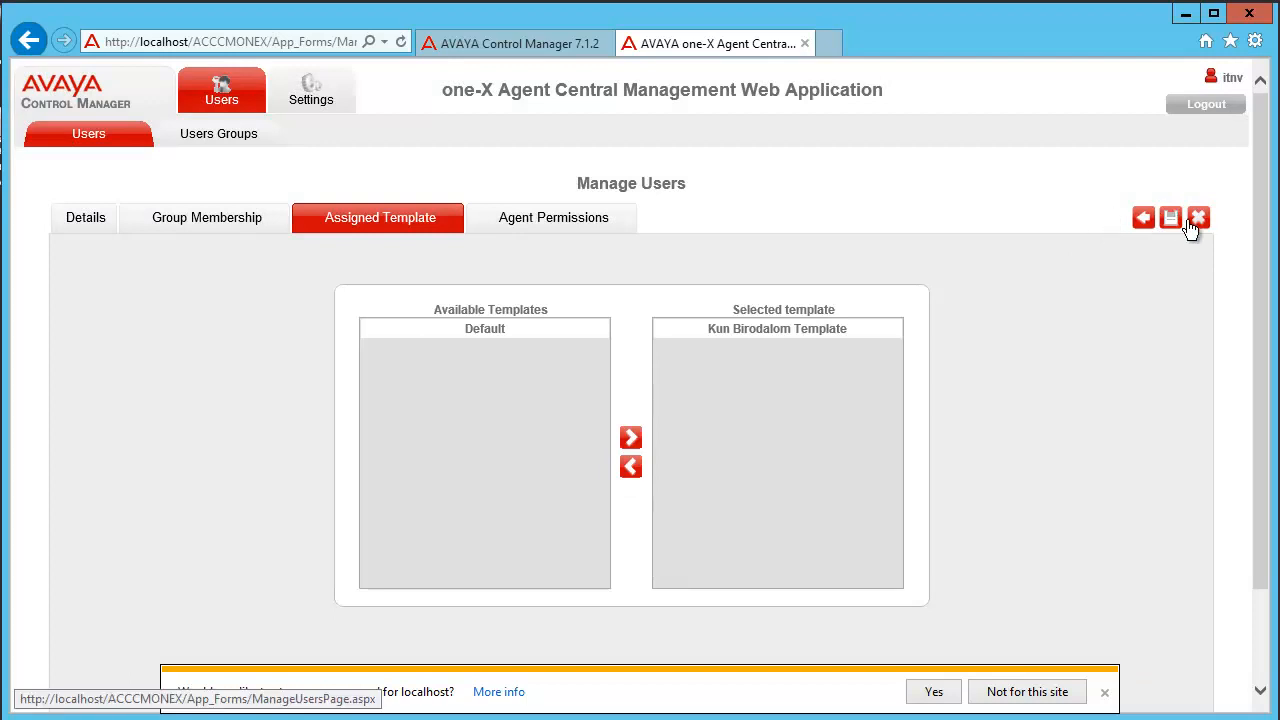
click(1198, 216)
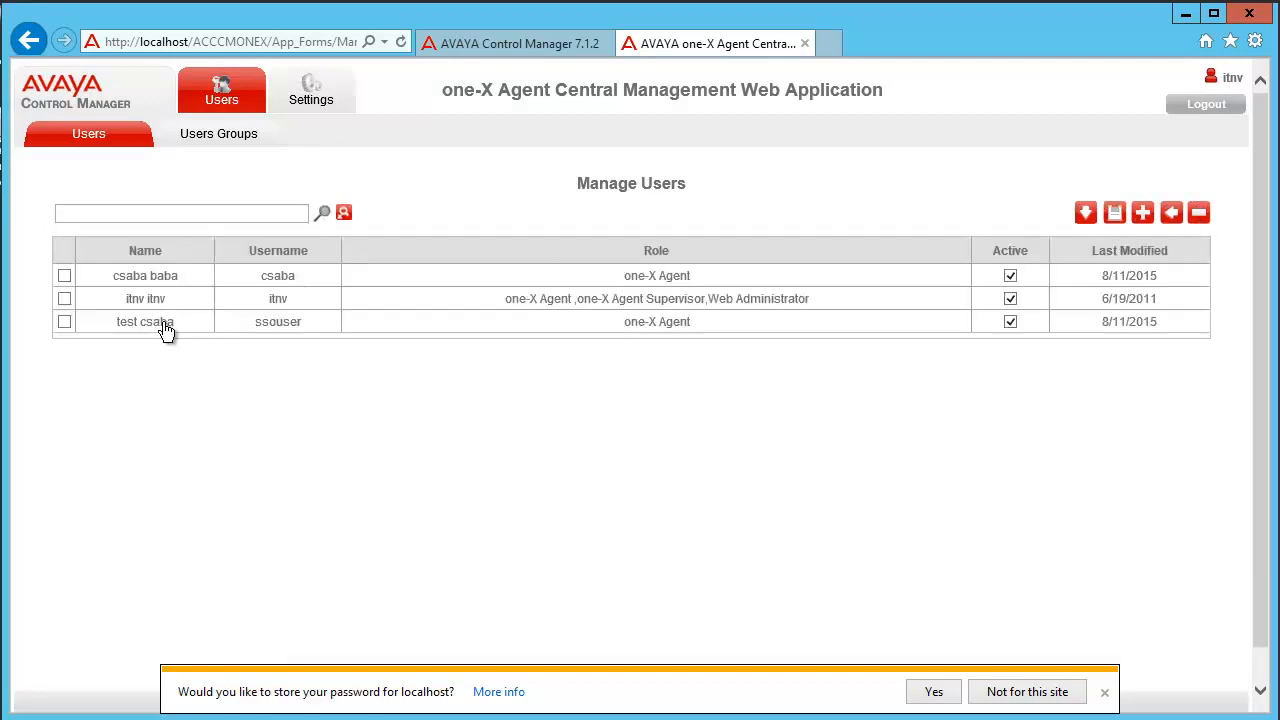
Switch to the SSO user's Windows session showing Task Manager's Users list.
click(144, 320)
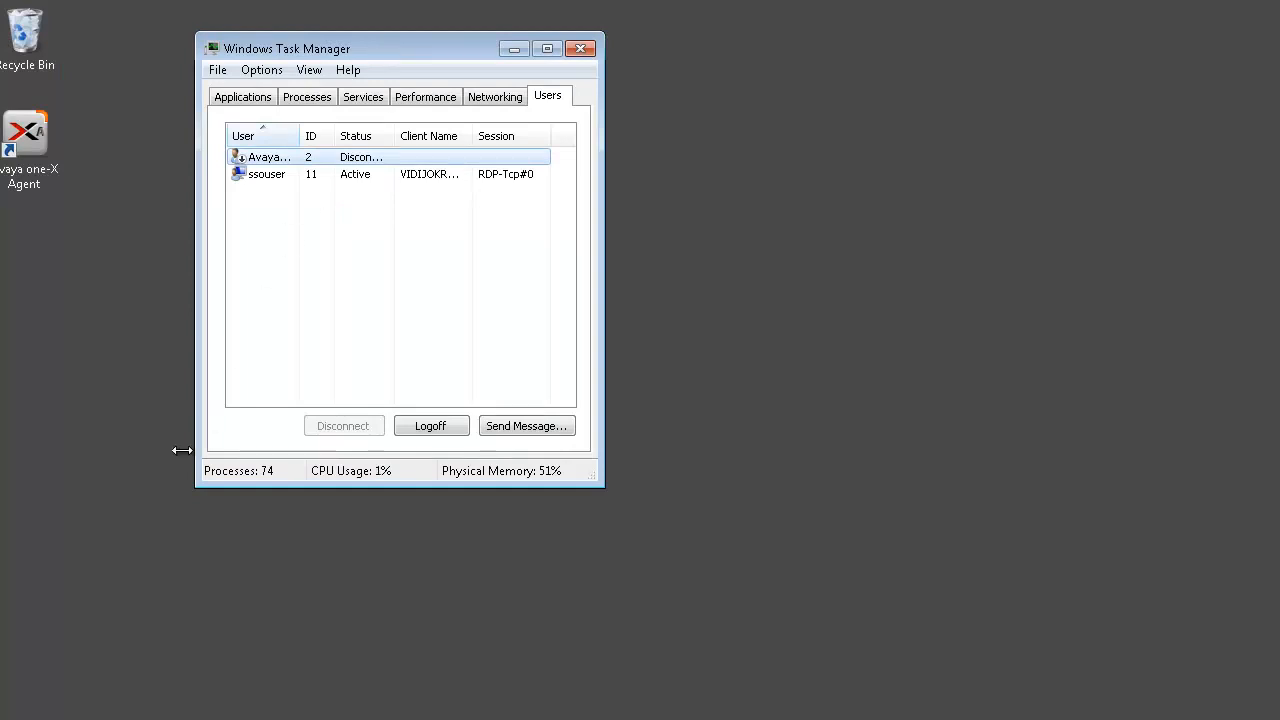
Launch regedit from the Start menu search and approve running it as administrator.
click(10, 716)
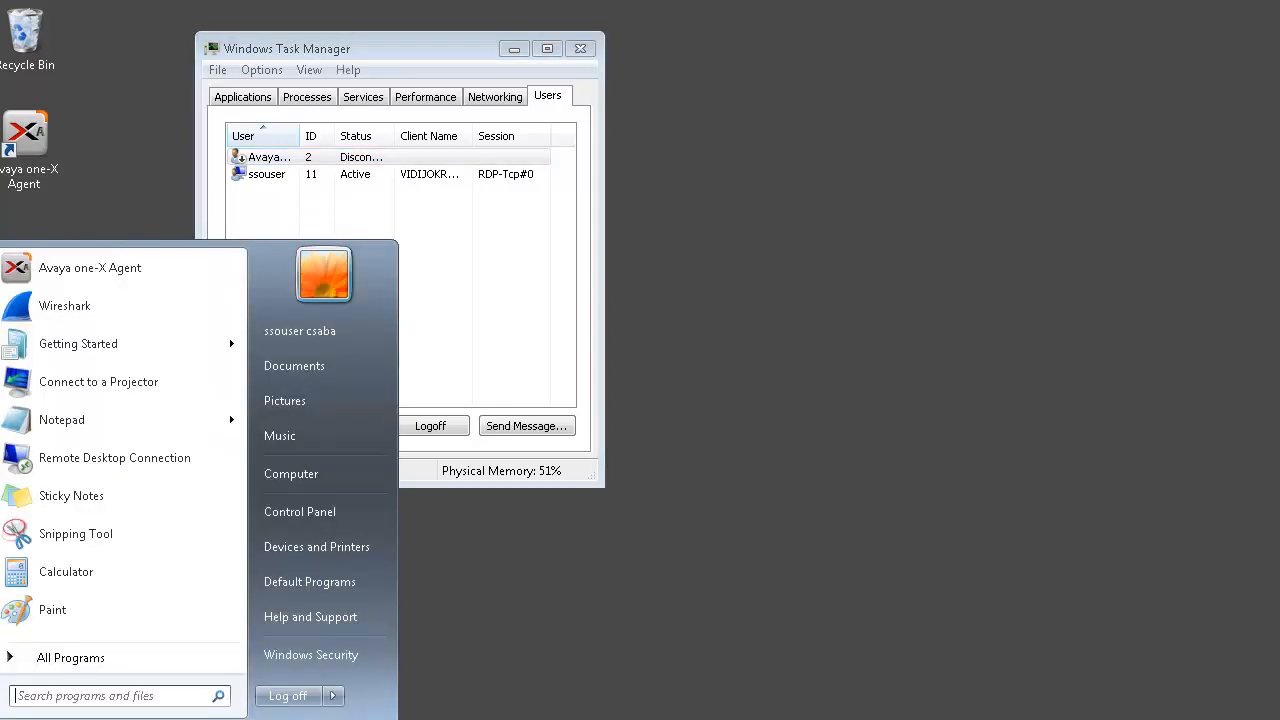
text(regedit)
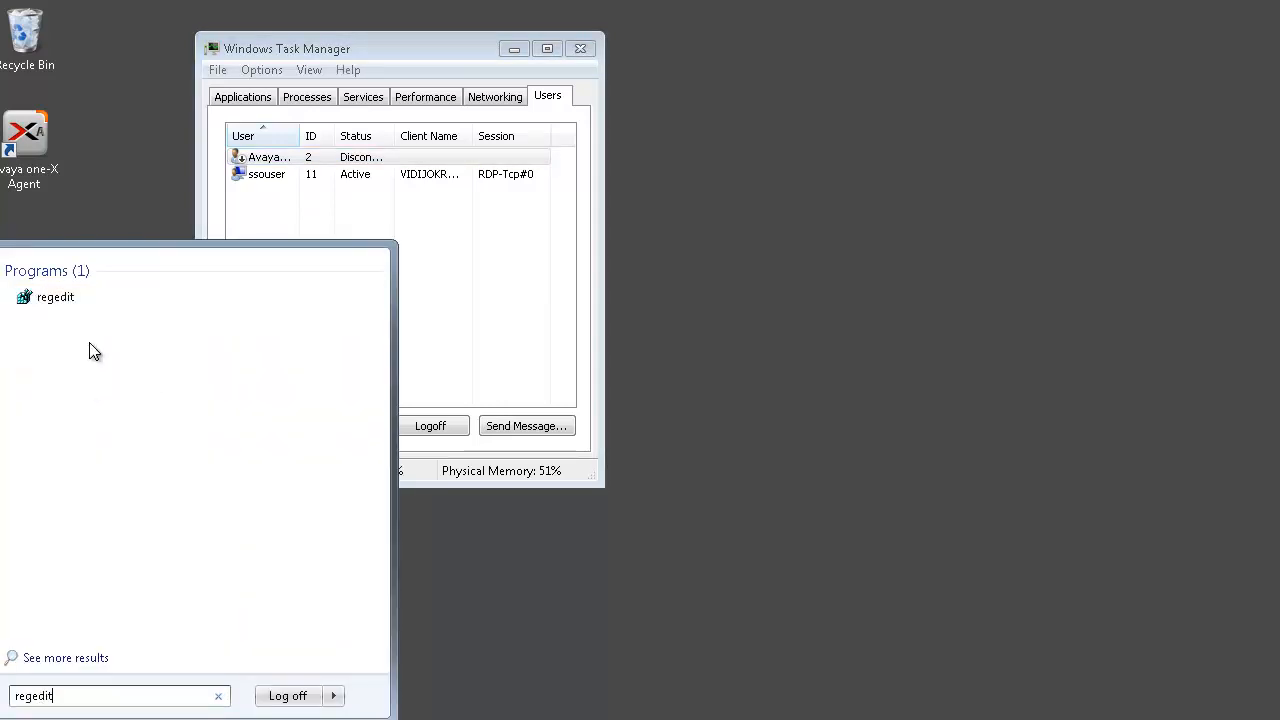
click(56, 296)
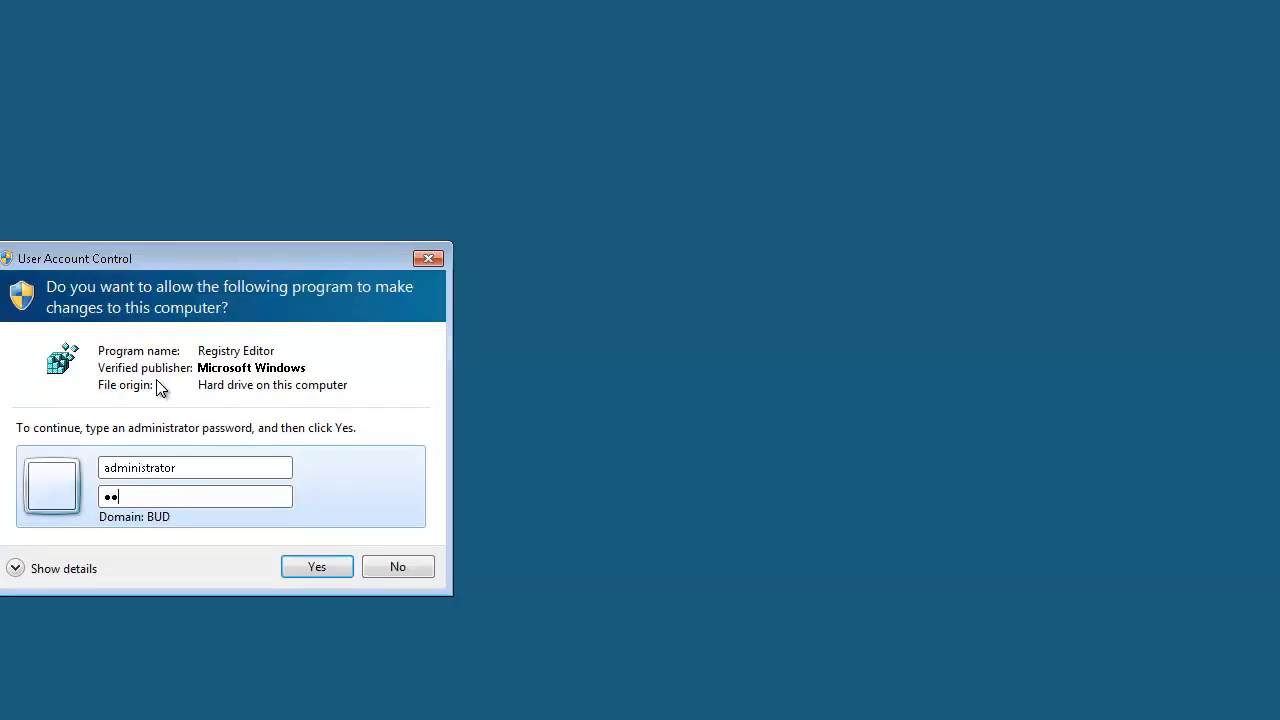
click(316, 566)
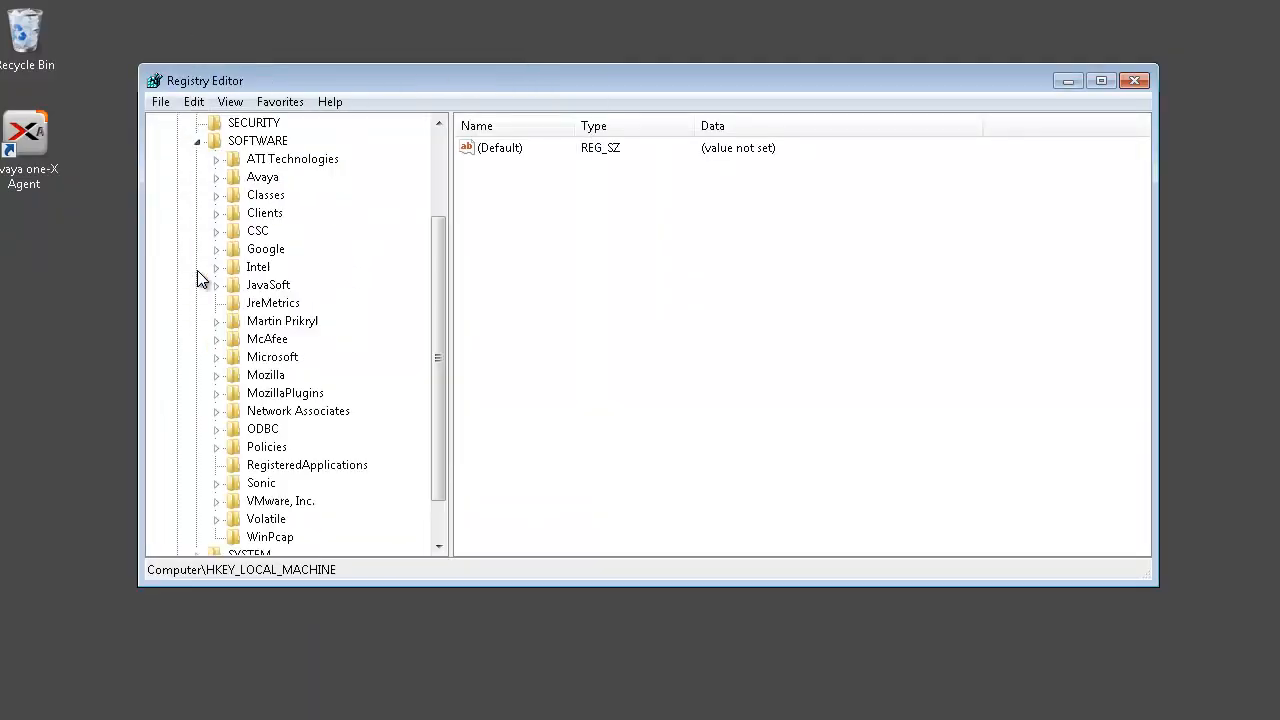
Browse to HKEY_LOCAL_MACHINE\SOFTWARE\Avaya\Avaya one-X Agent\Settings and show its values.
click(216, 176)
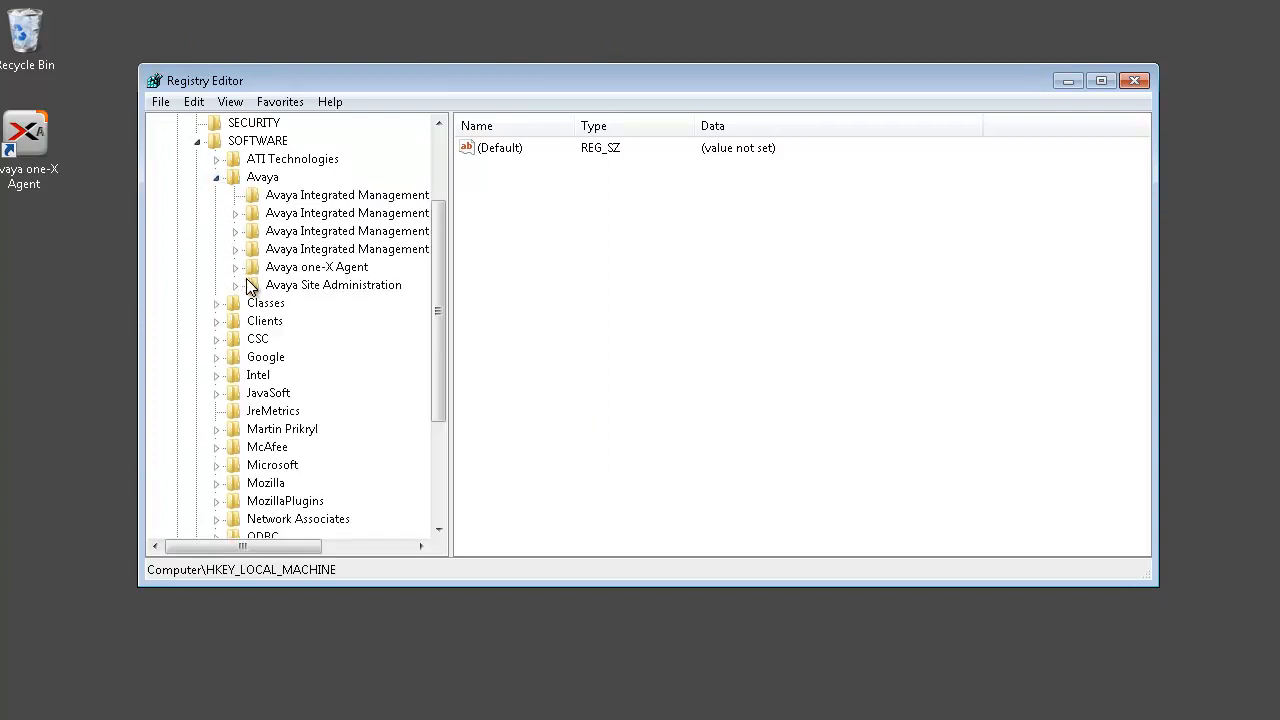
click(236, 268)
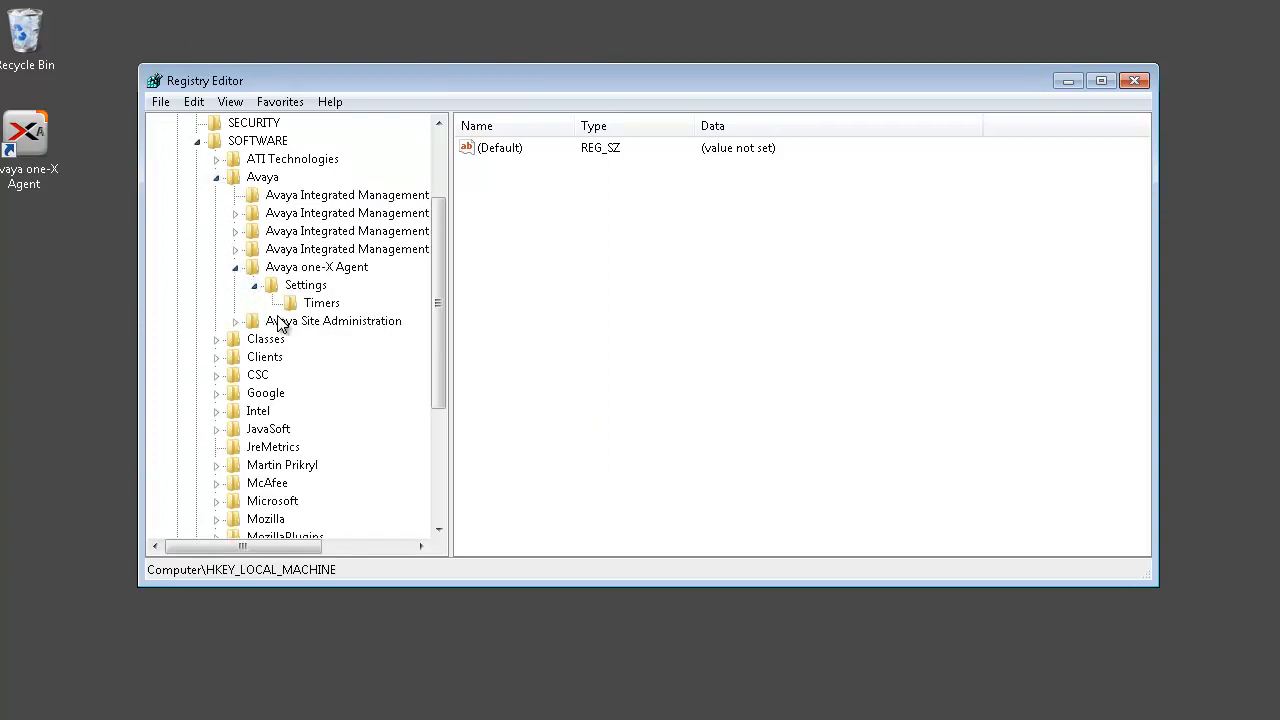
click(304, 284)
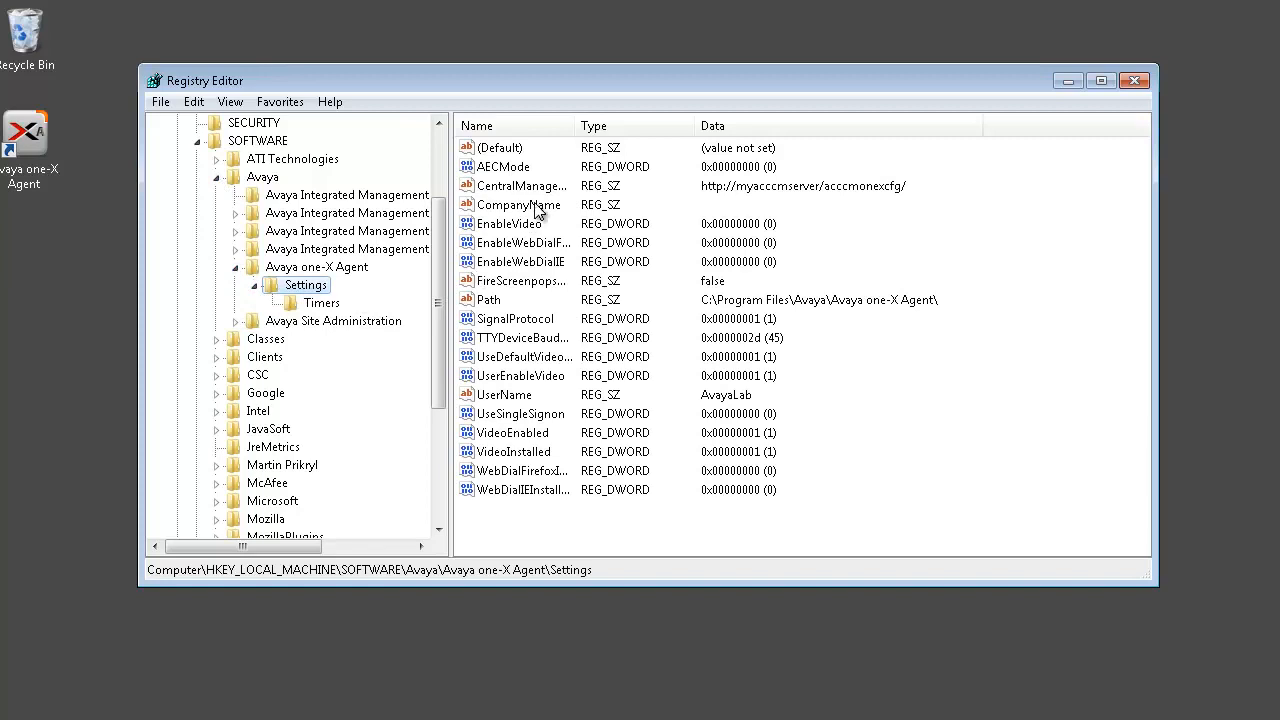
double_click(524, 184)
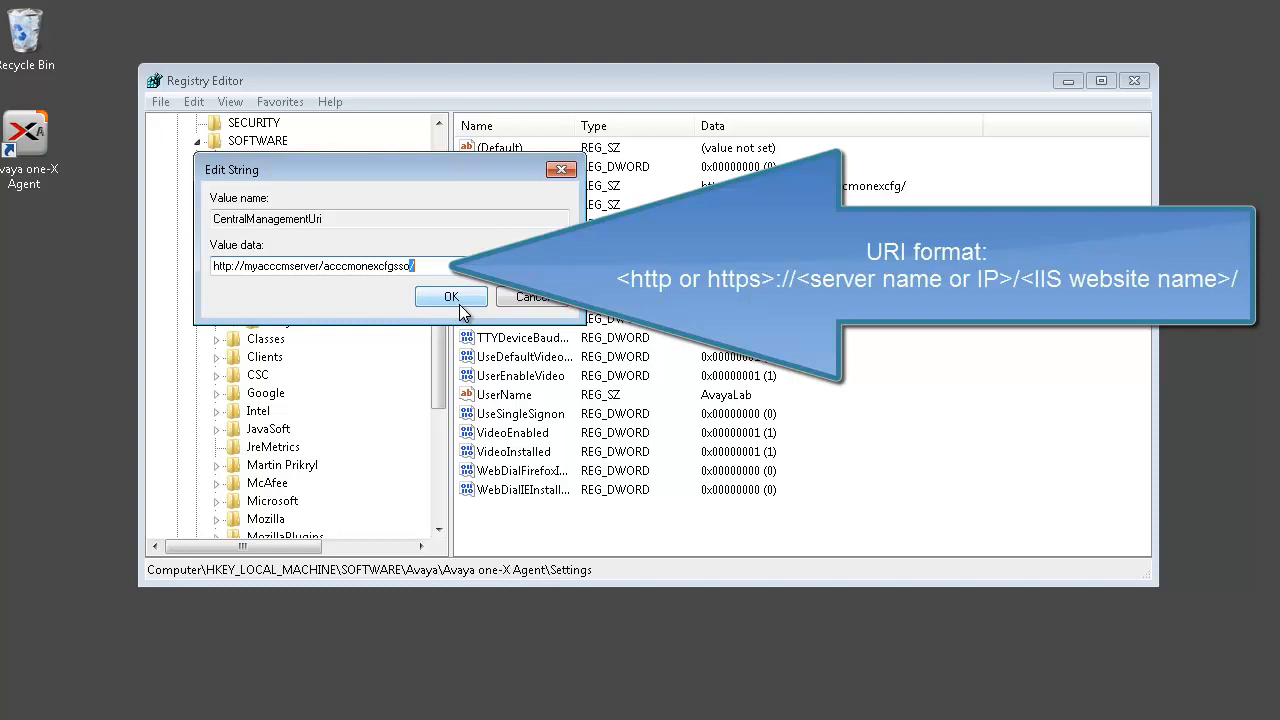
click(452, 296)
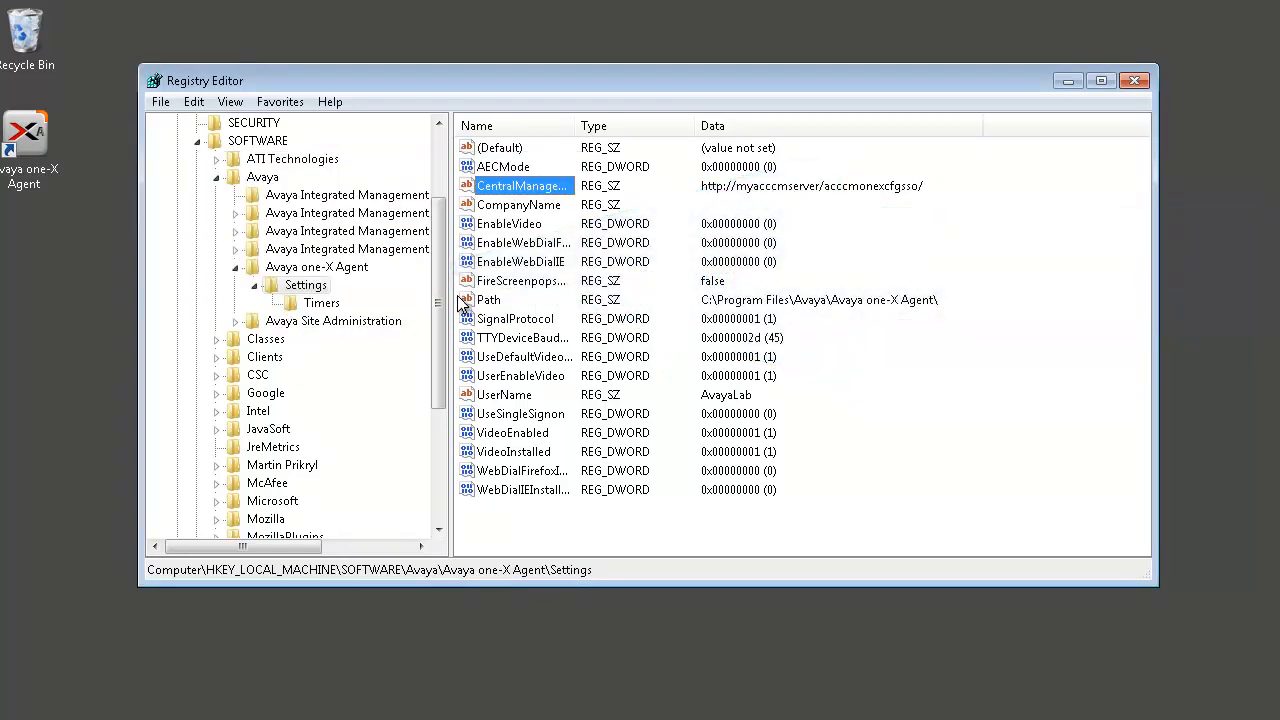
mouse_move(524, 424)
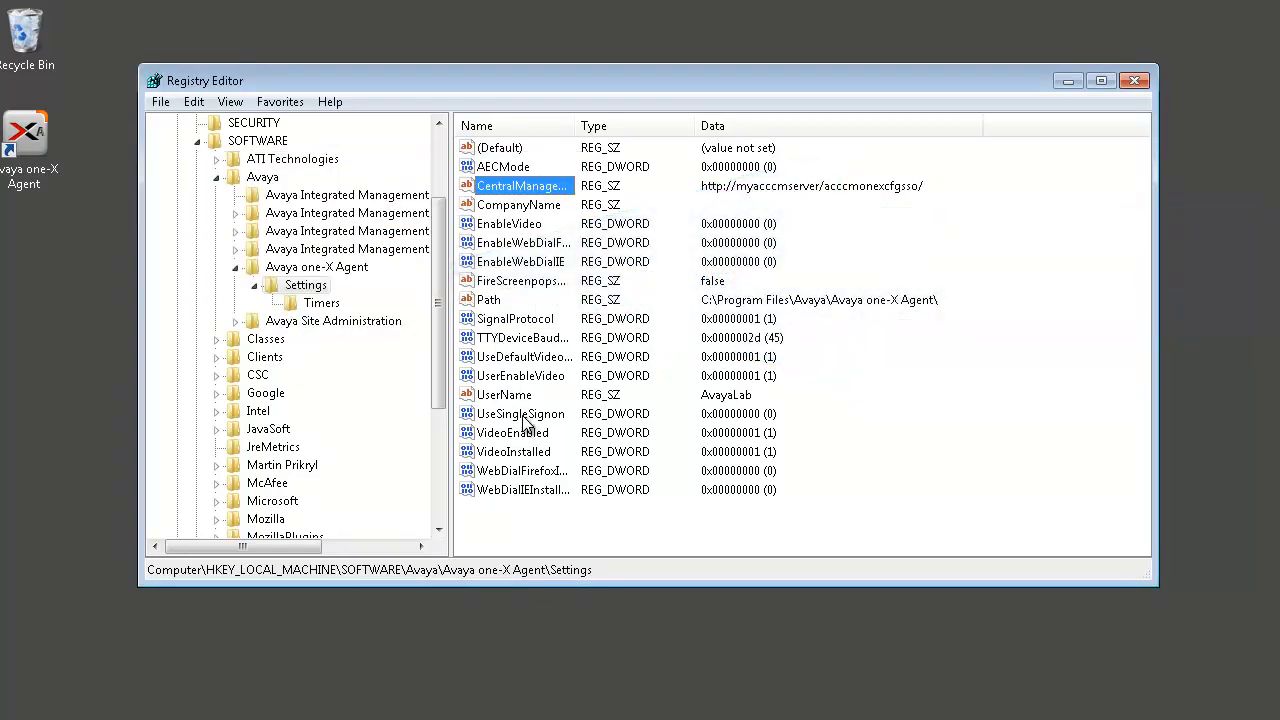
Set UseSingleSignon to 1.
double_click(520, 412)
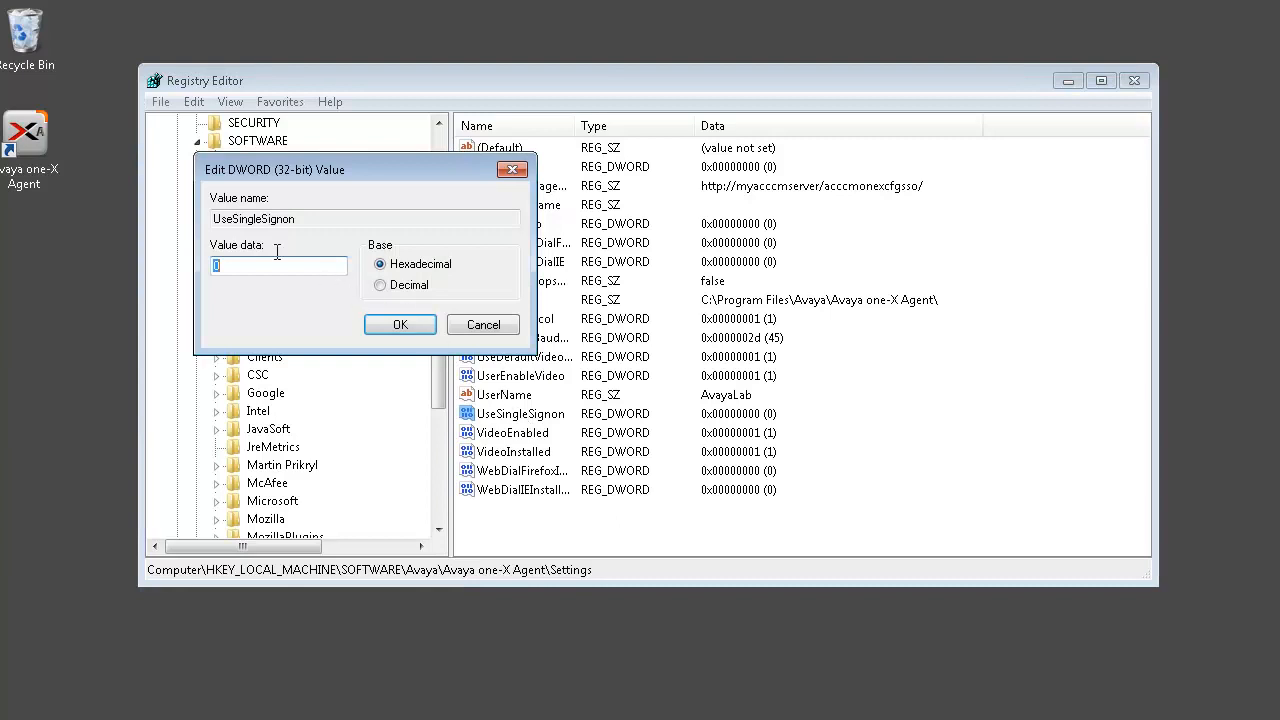
text(1)
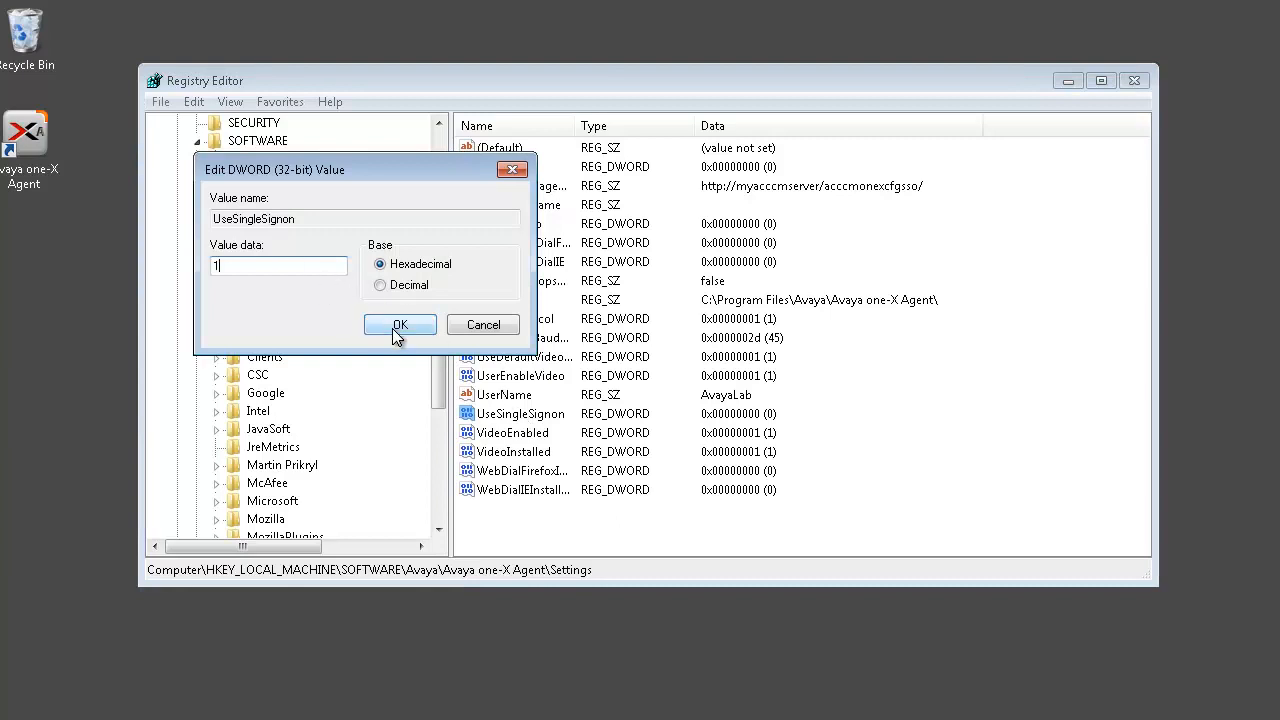
click(400, 324)
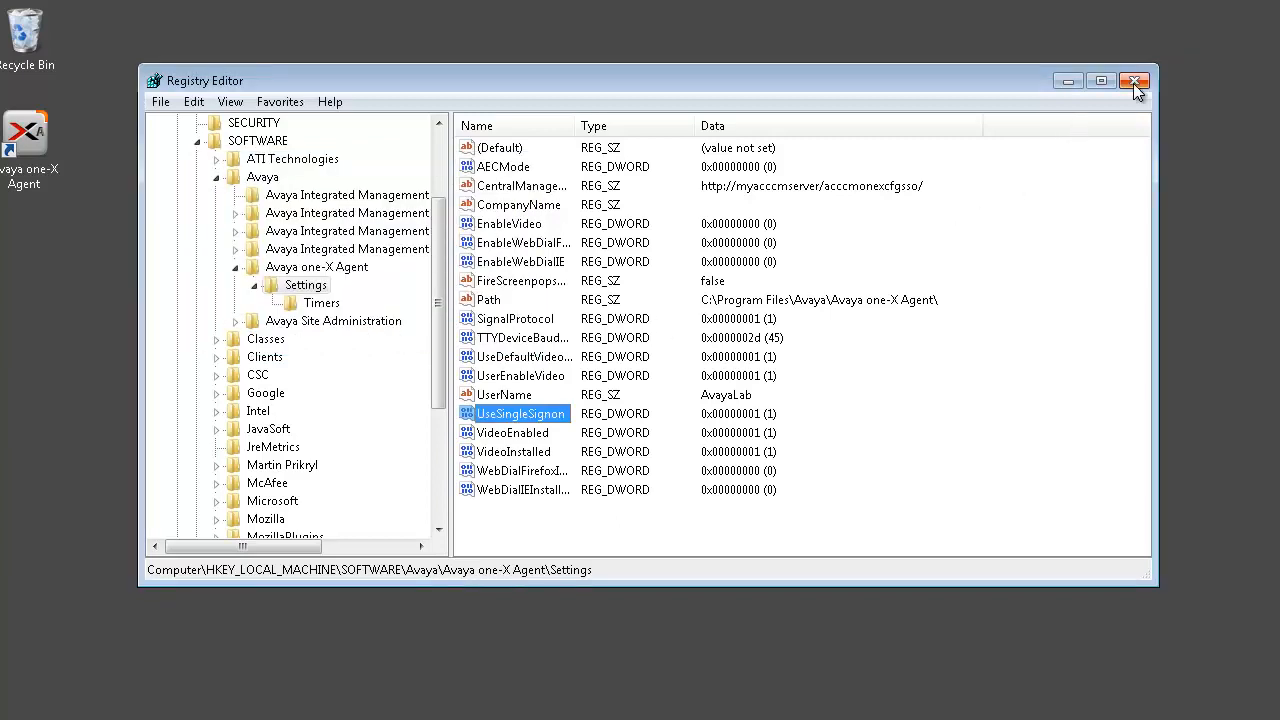
Close Registry Editor, start Avaya one-X Agent and acknowledge its KUN BIRODALOM! welcome message.
click(1136, 80)
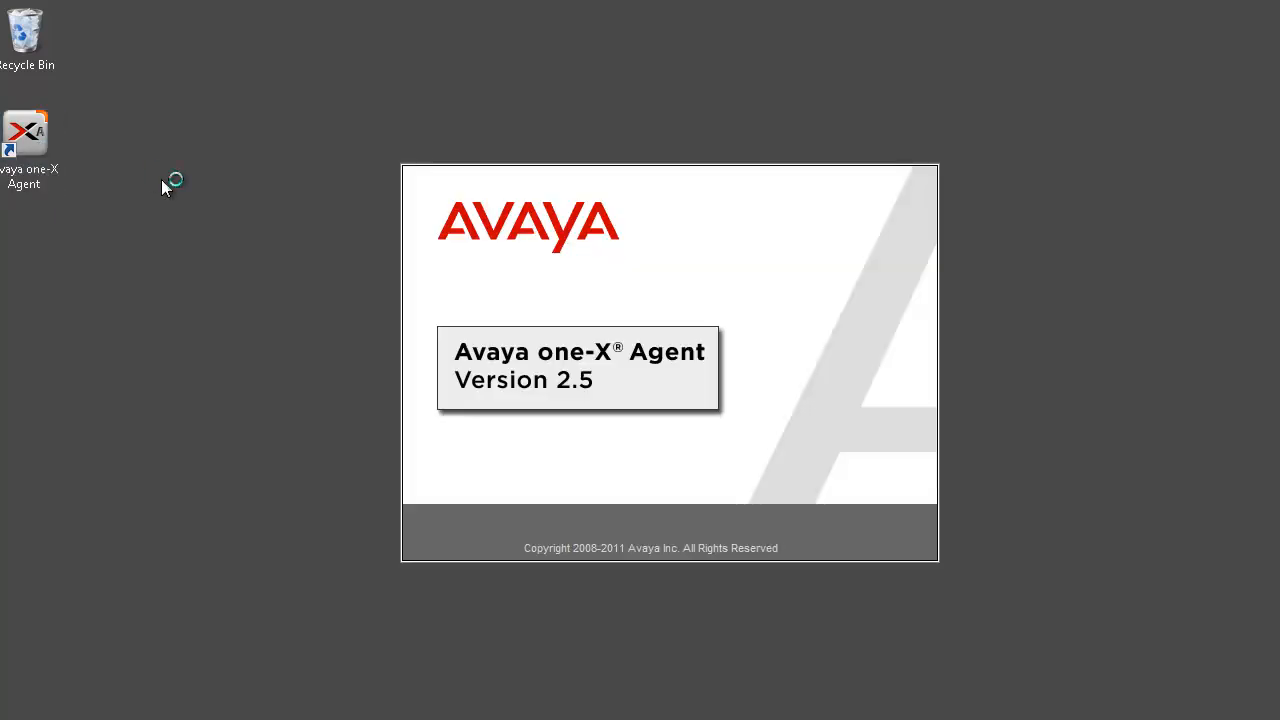
mouse_move(380, 348)
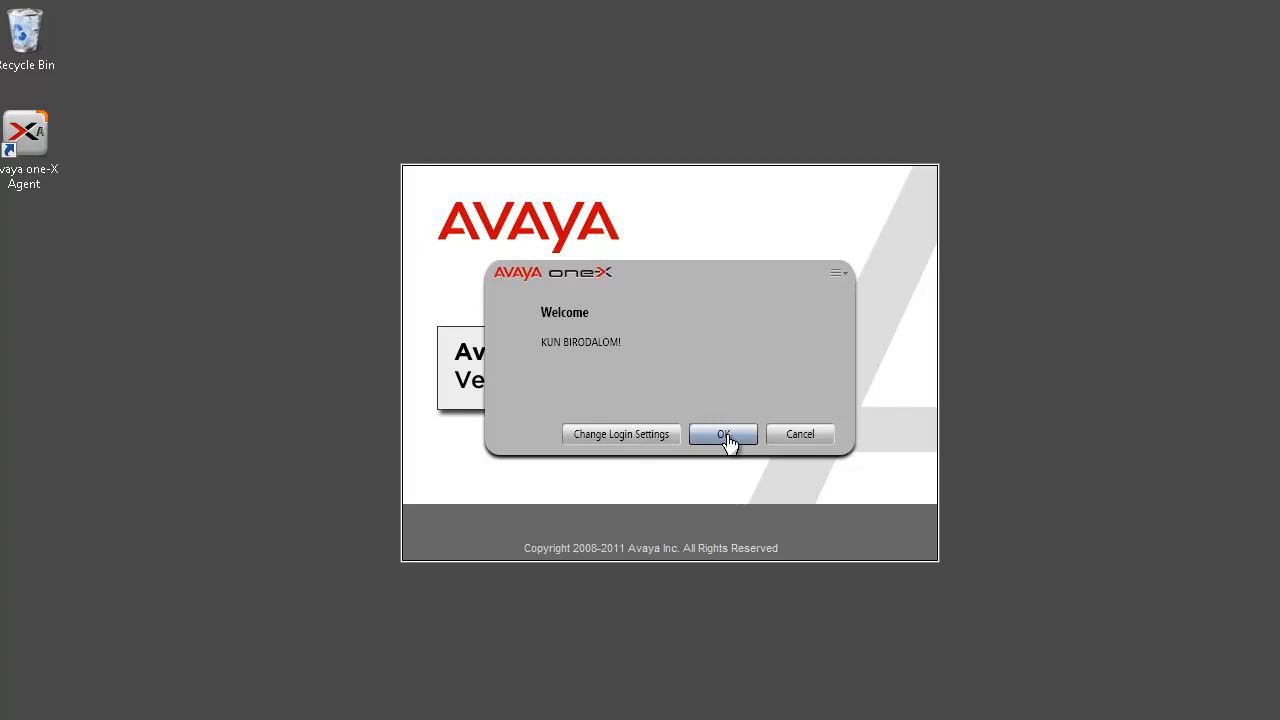
click(724, 434)
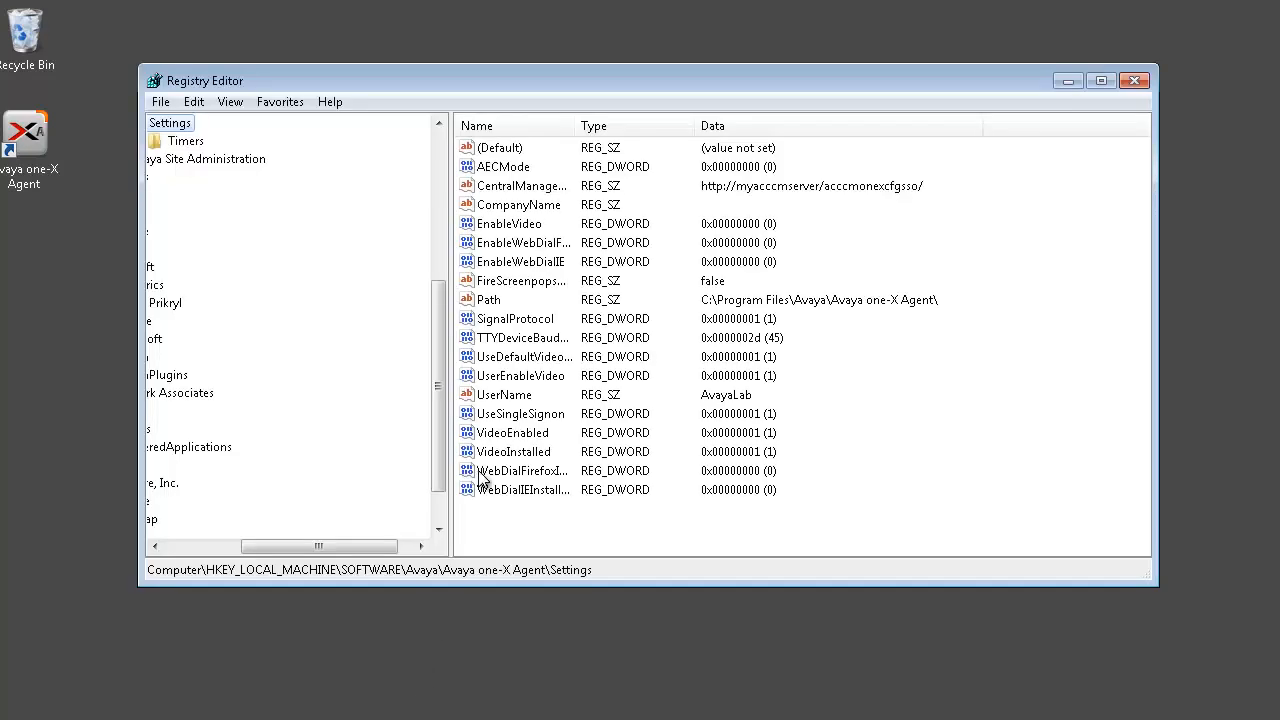
Re-edit the CentralManagementUri value, after which one-X Agent reports a 404 reaching Central Management.
double_click(524, 186)
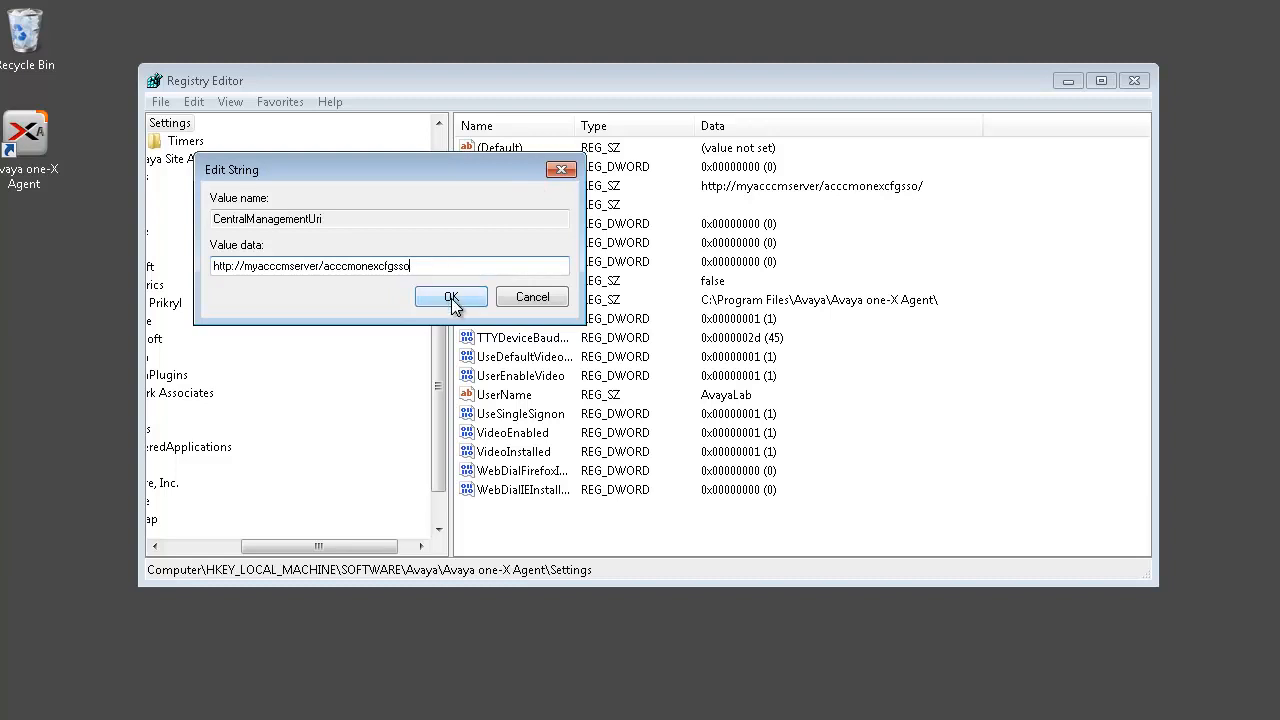
click(452, 296)
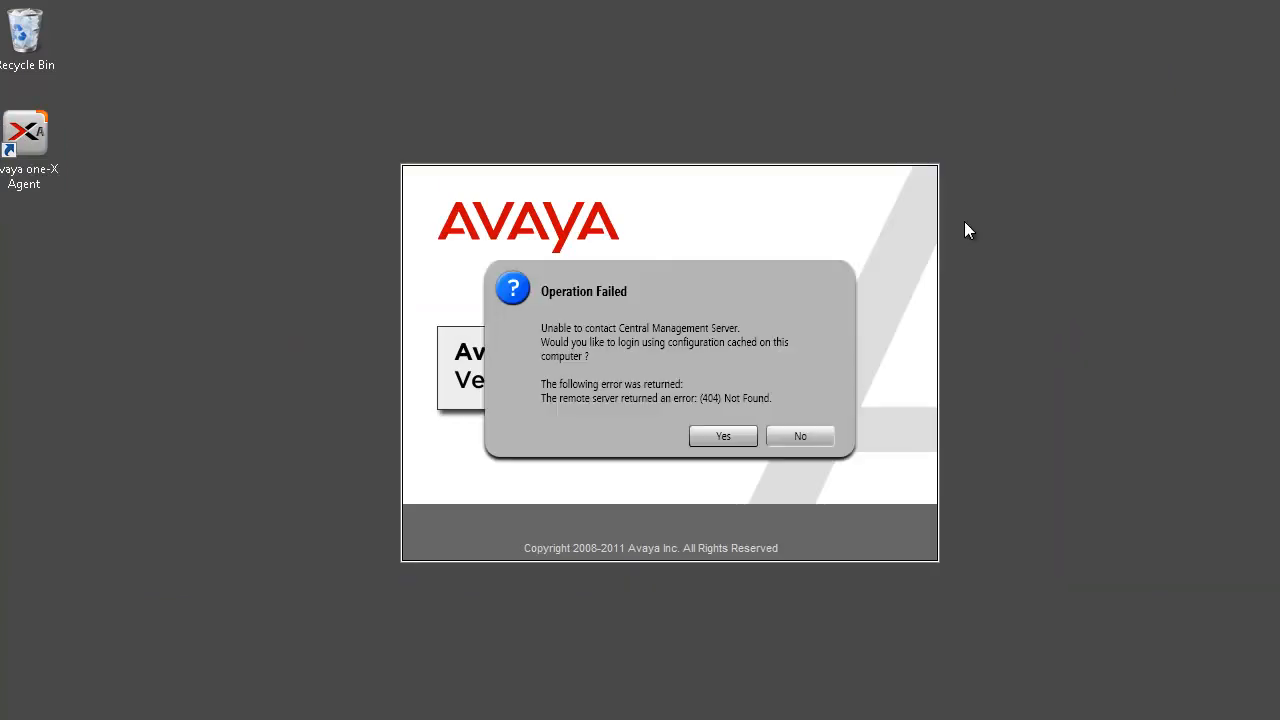
mouse_move(816, 370)
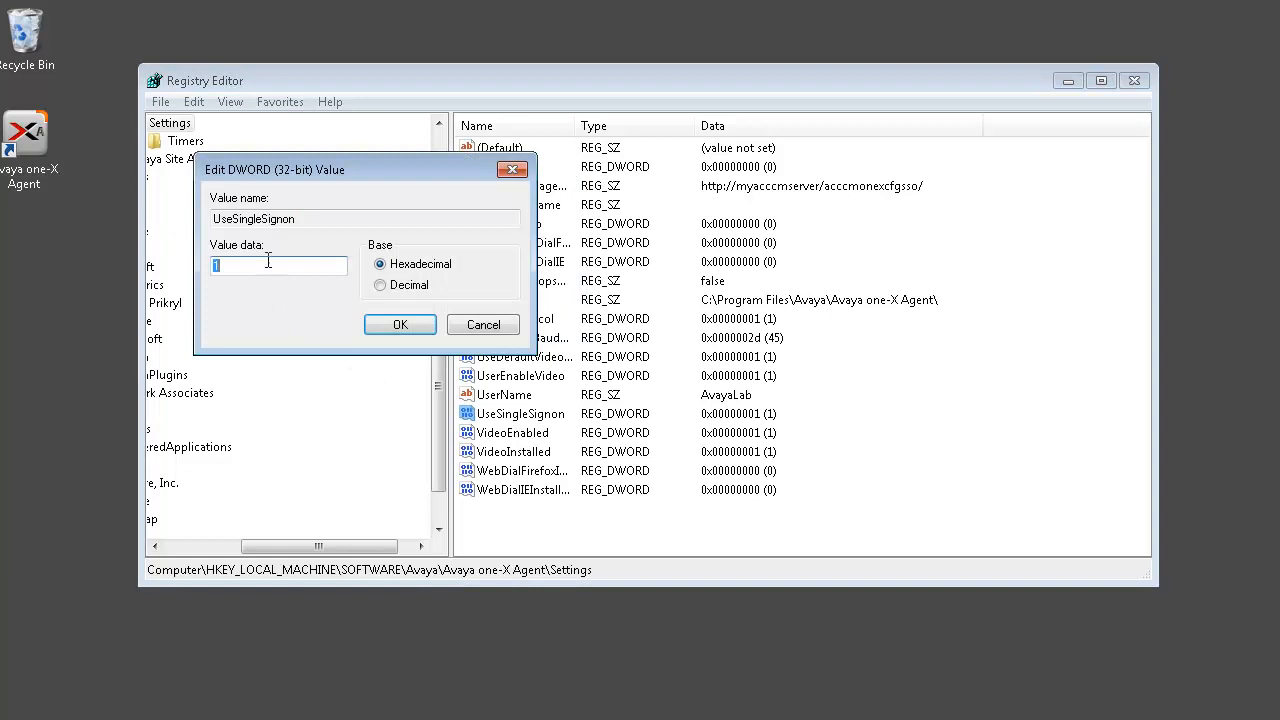
click(400, 324)
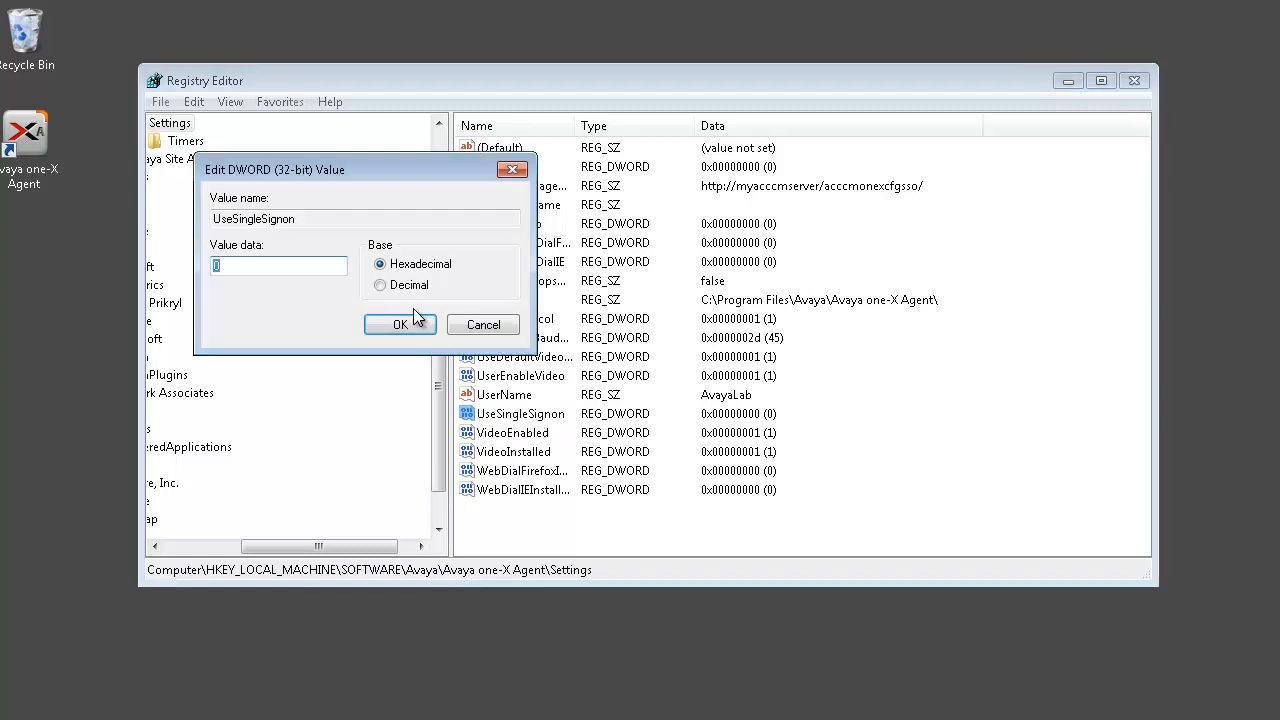
click(400, 324)
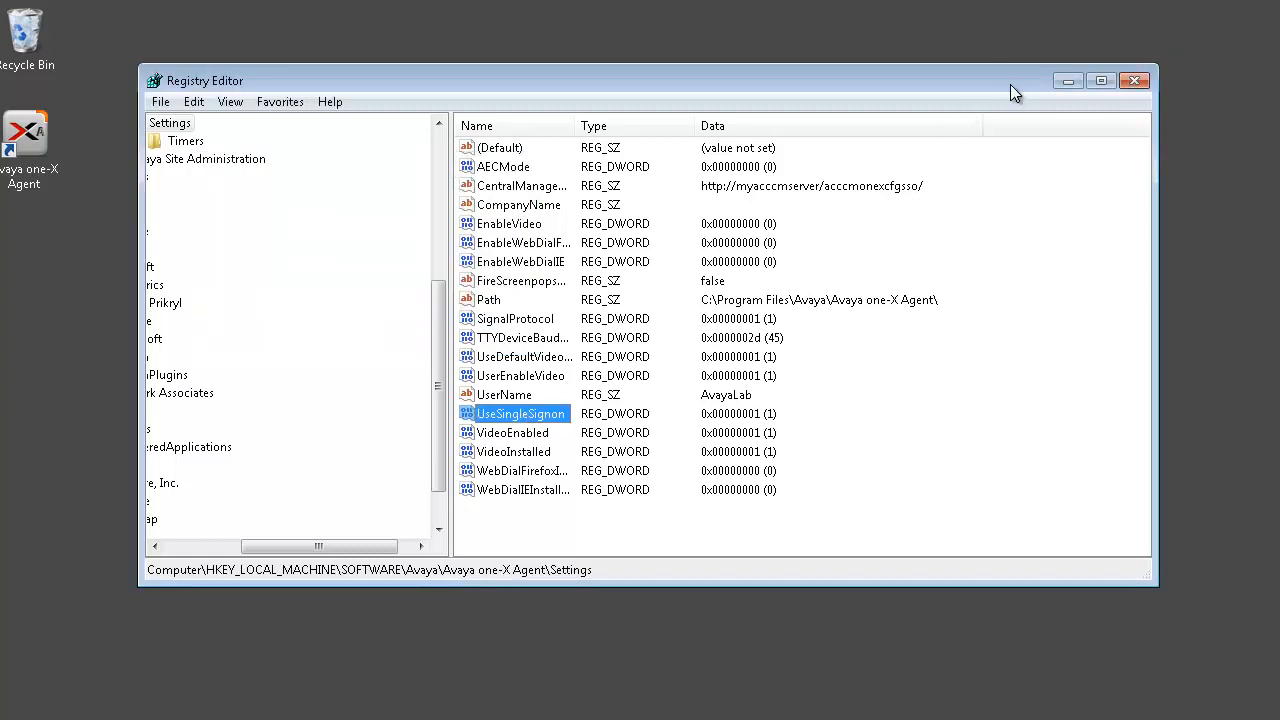